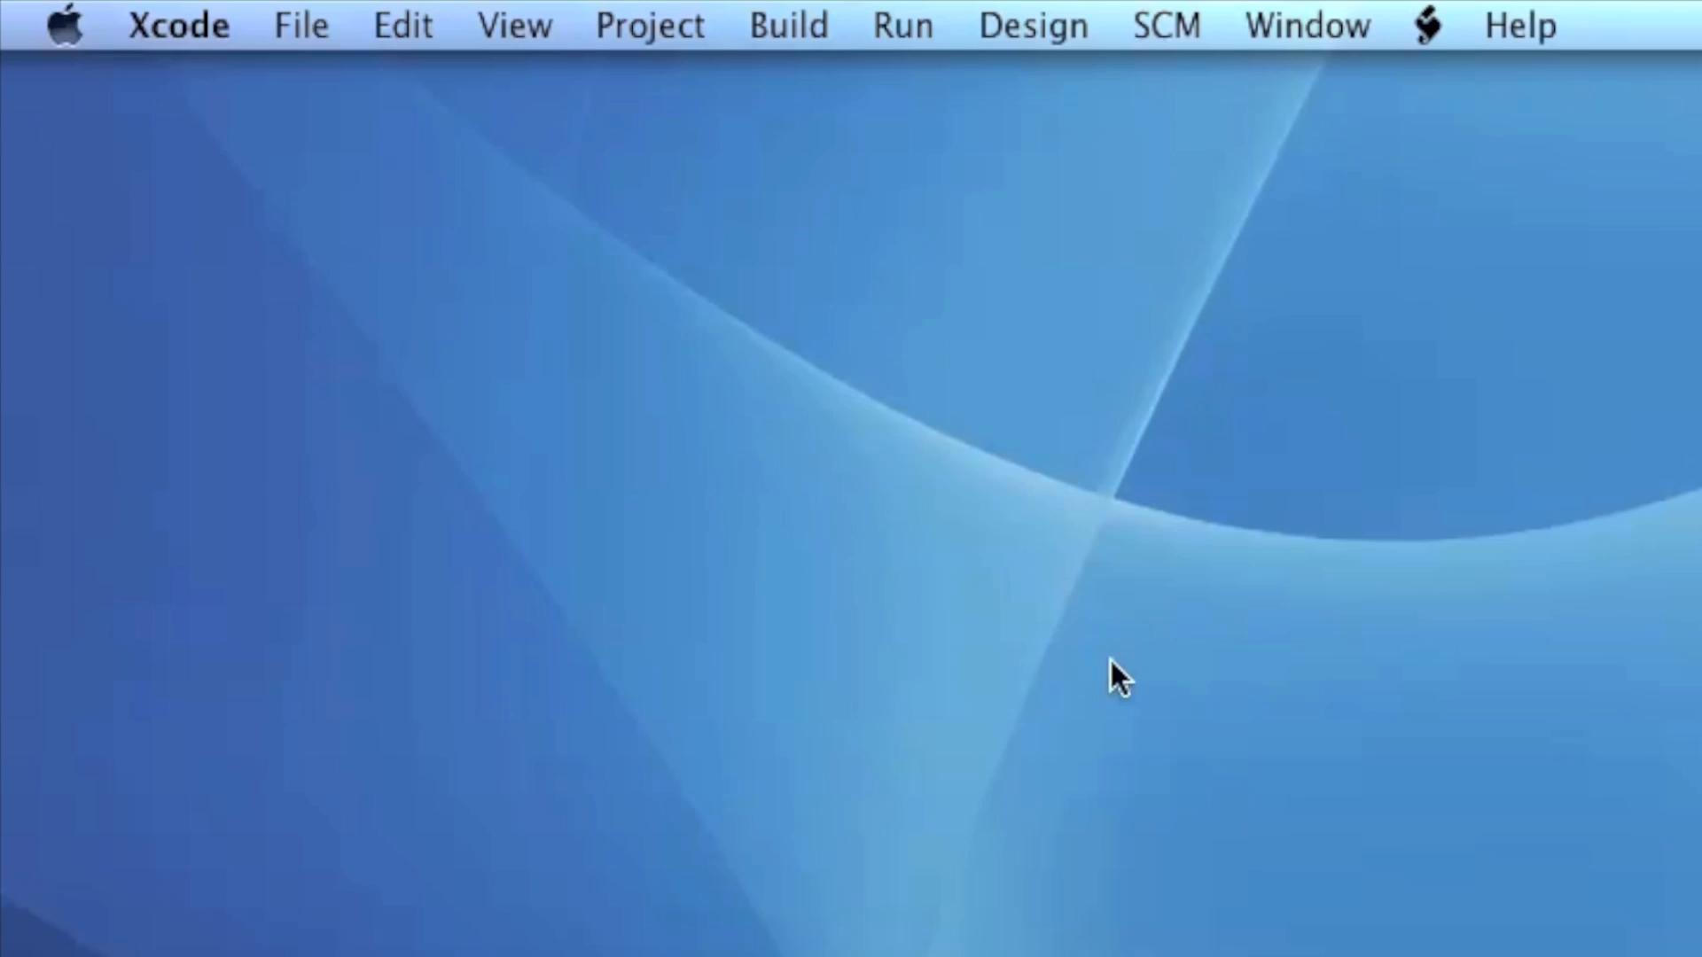
Bring up Xcode's Preferences window on the General pane via the Xcode menu.
{"action": "left_click", "coordinate": [177, 24]}
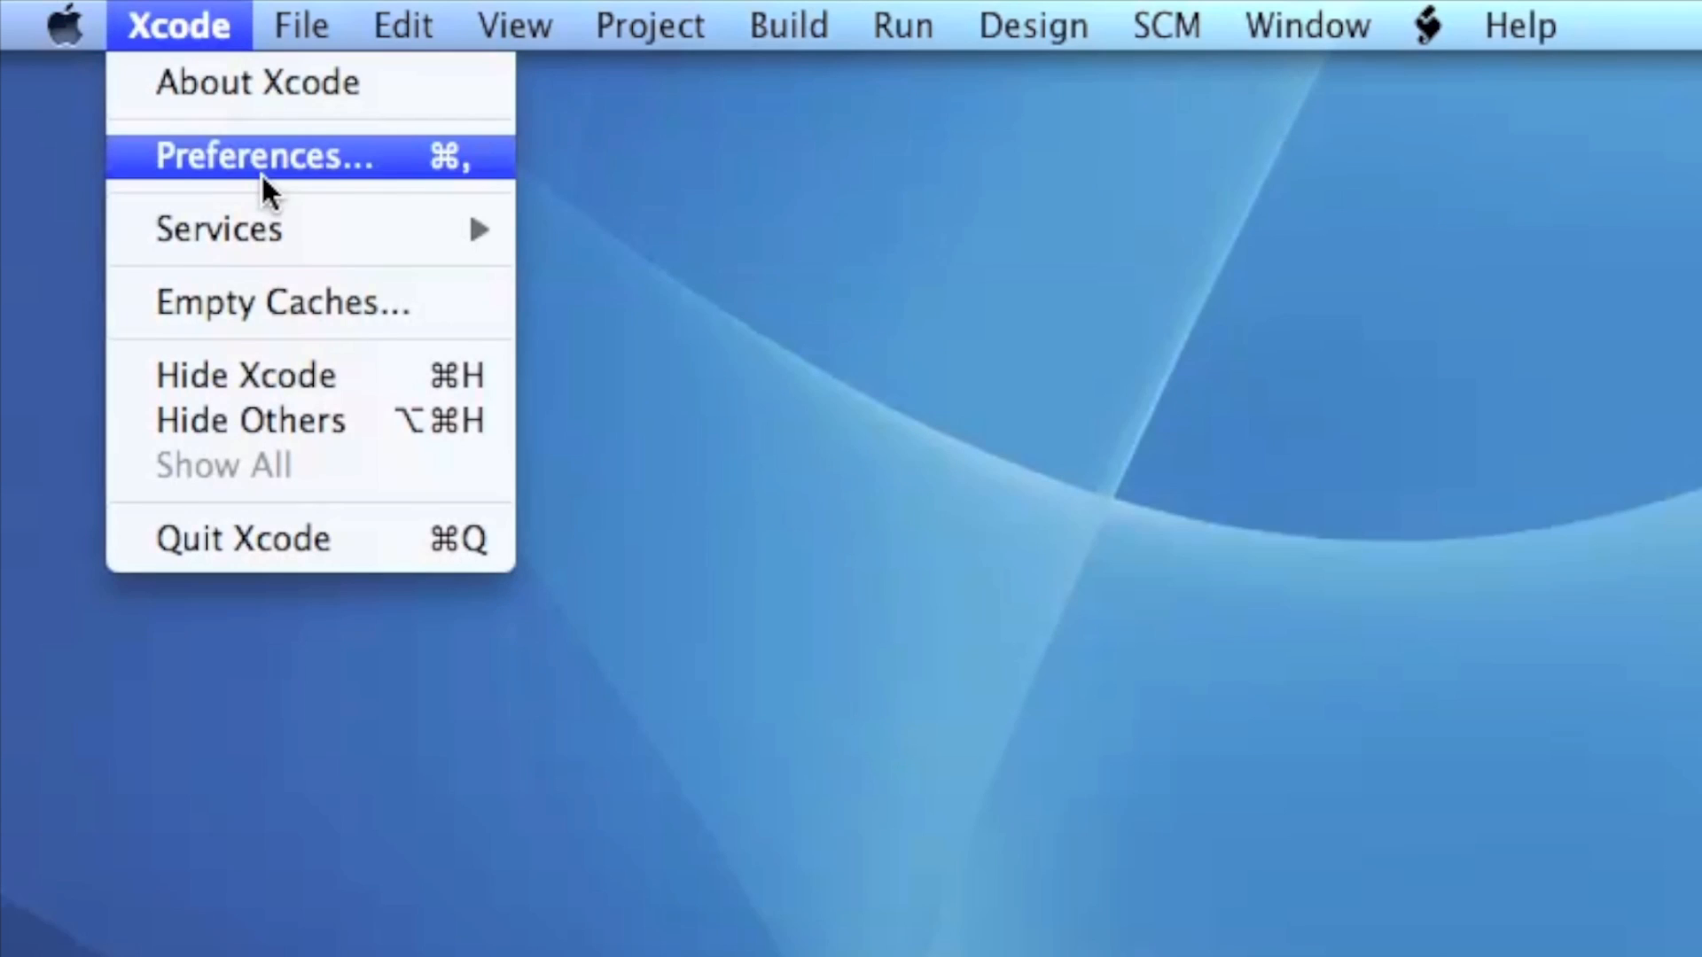
{"action": "left_click", "coordinate": [261, 156]}
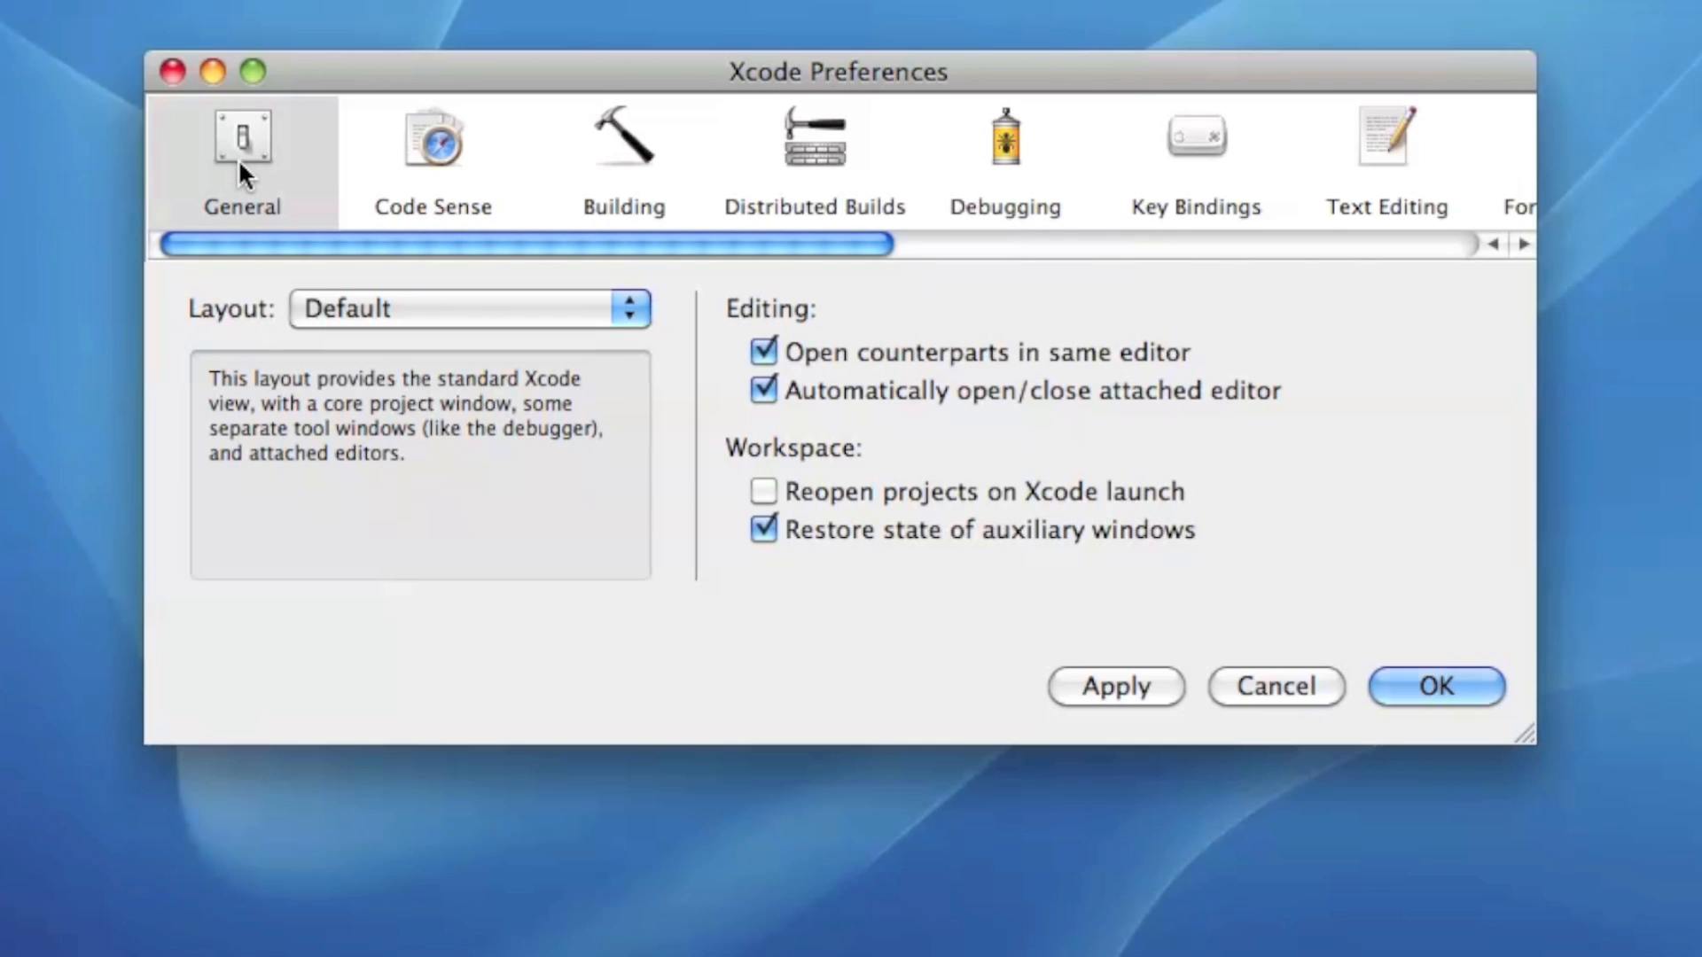
{"action": "mouse_move", "coordinate": [283, 190]}
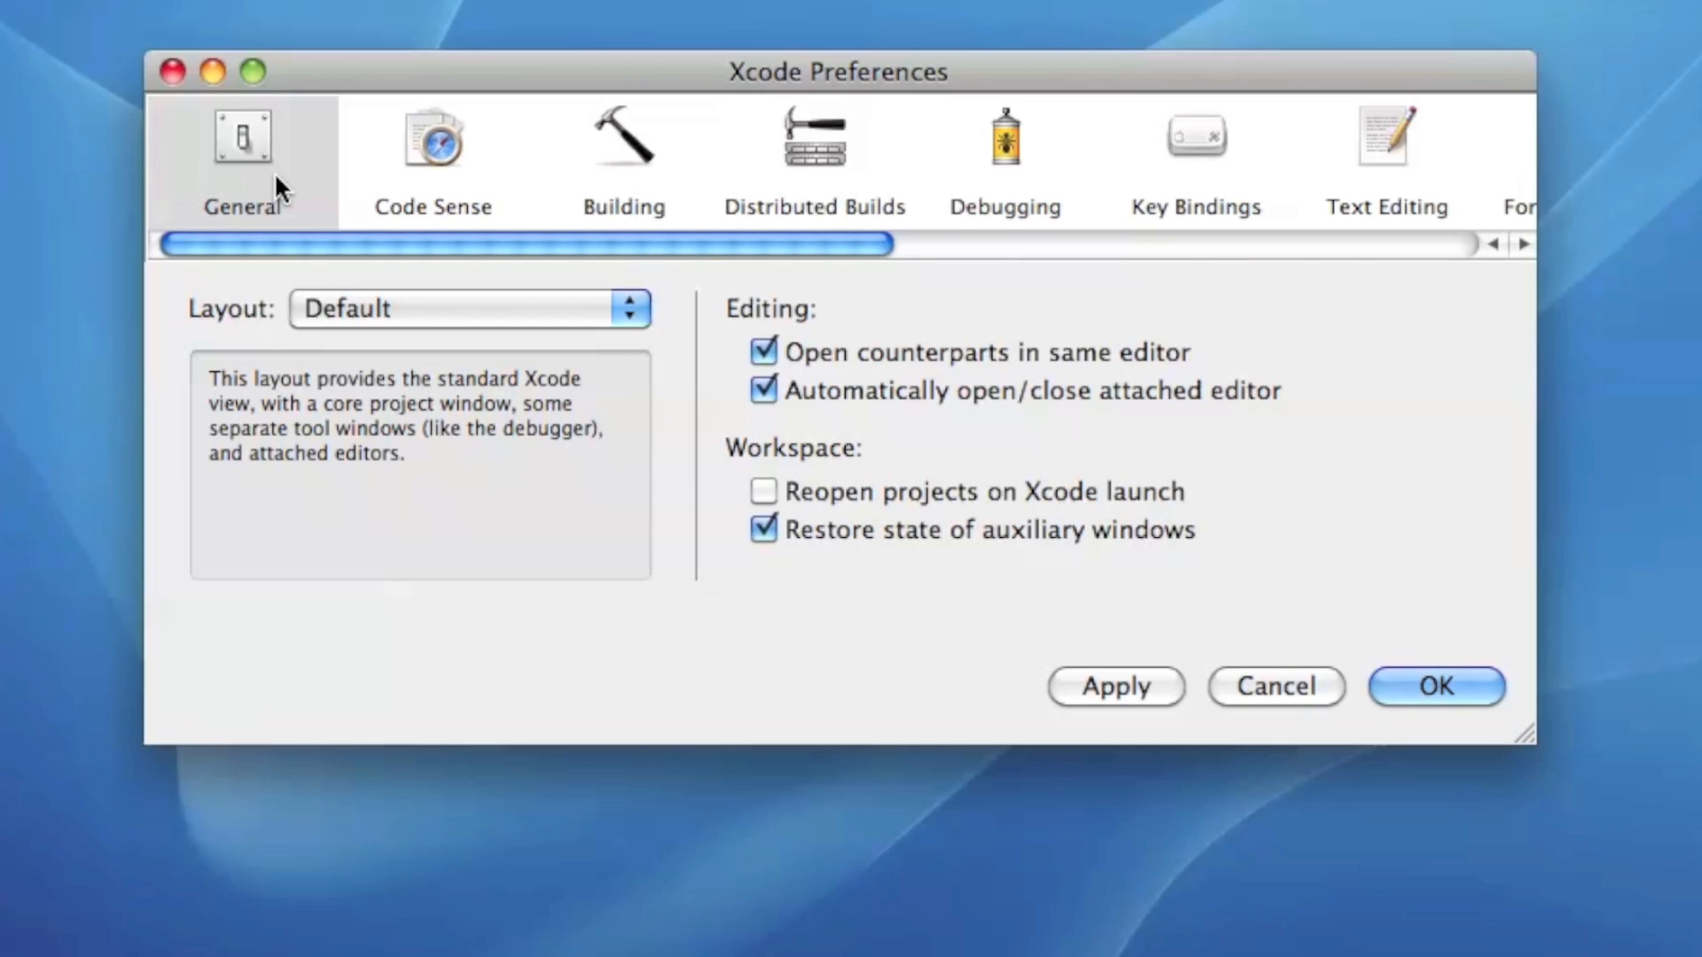
{"action": "mouse_move", "coordinate": [982, 161]}
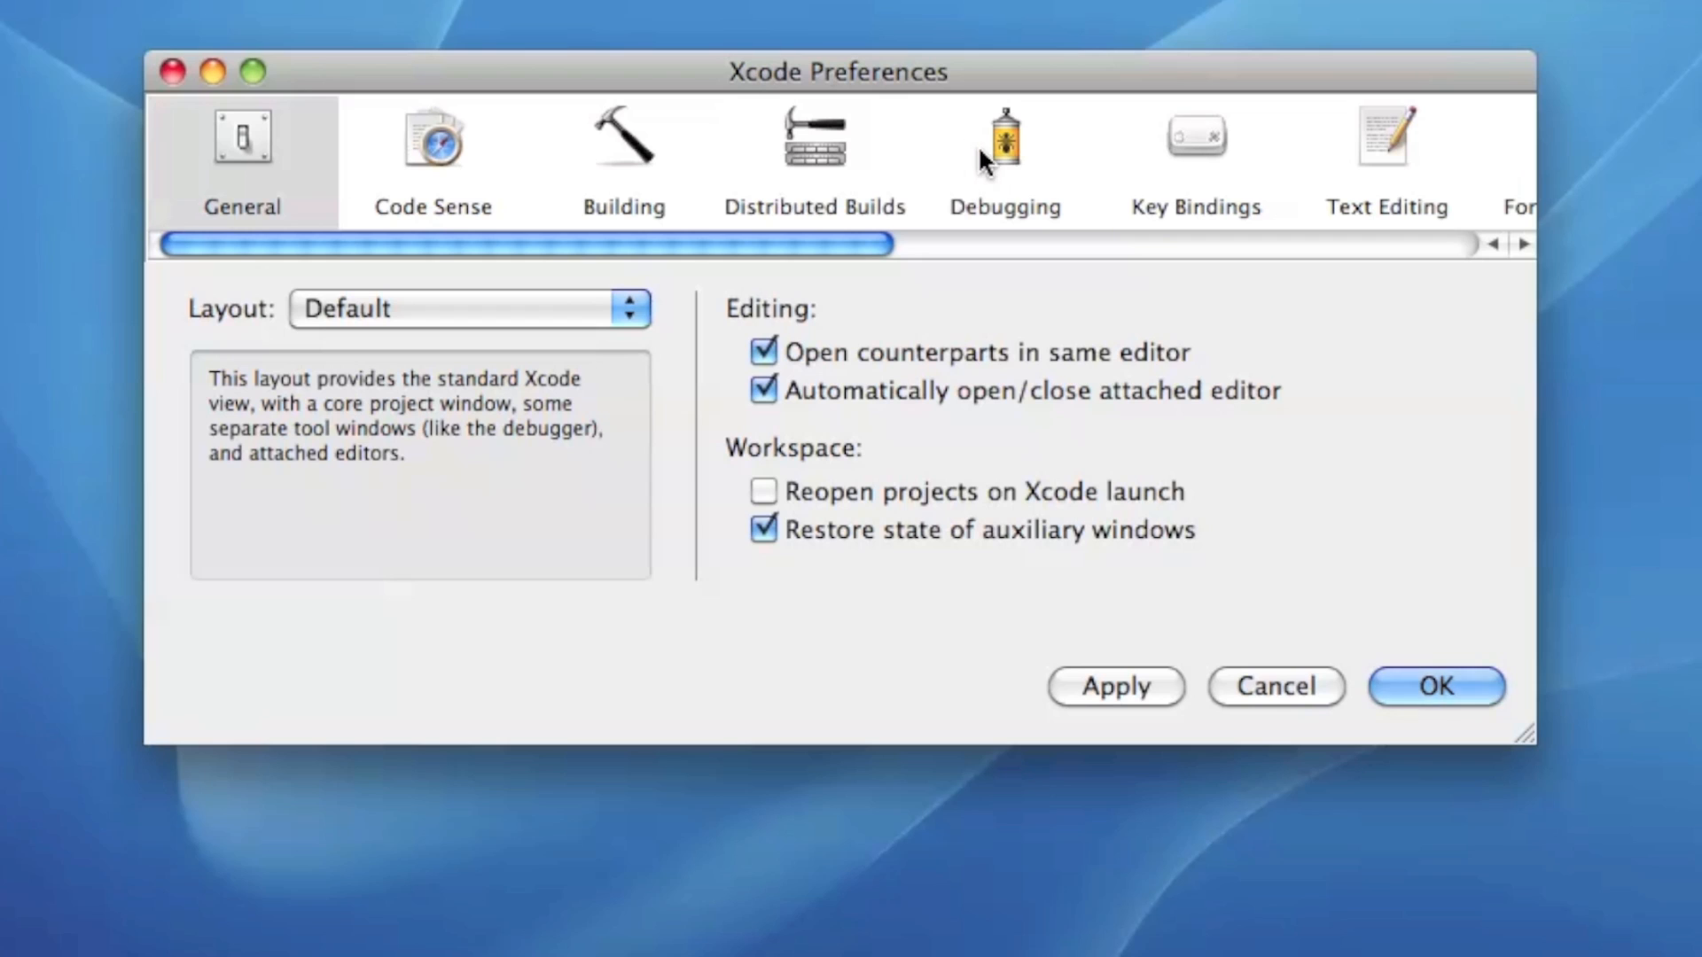
Show the Debugging pane and try the On Start pop-up, leaving Show Console & Debugger.
{"action": "left_click", "coordinate": [1001, 153]}
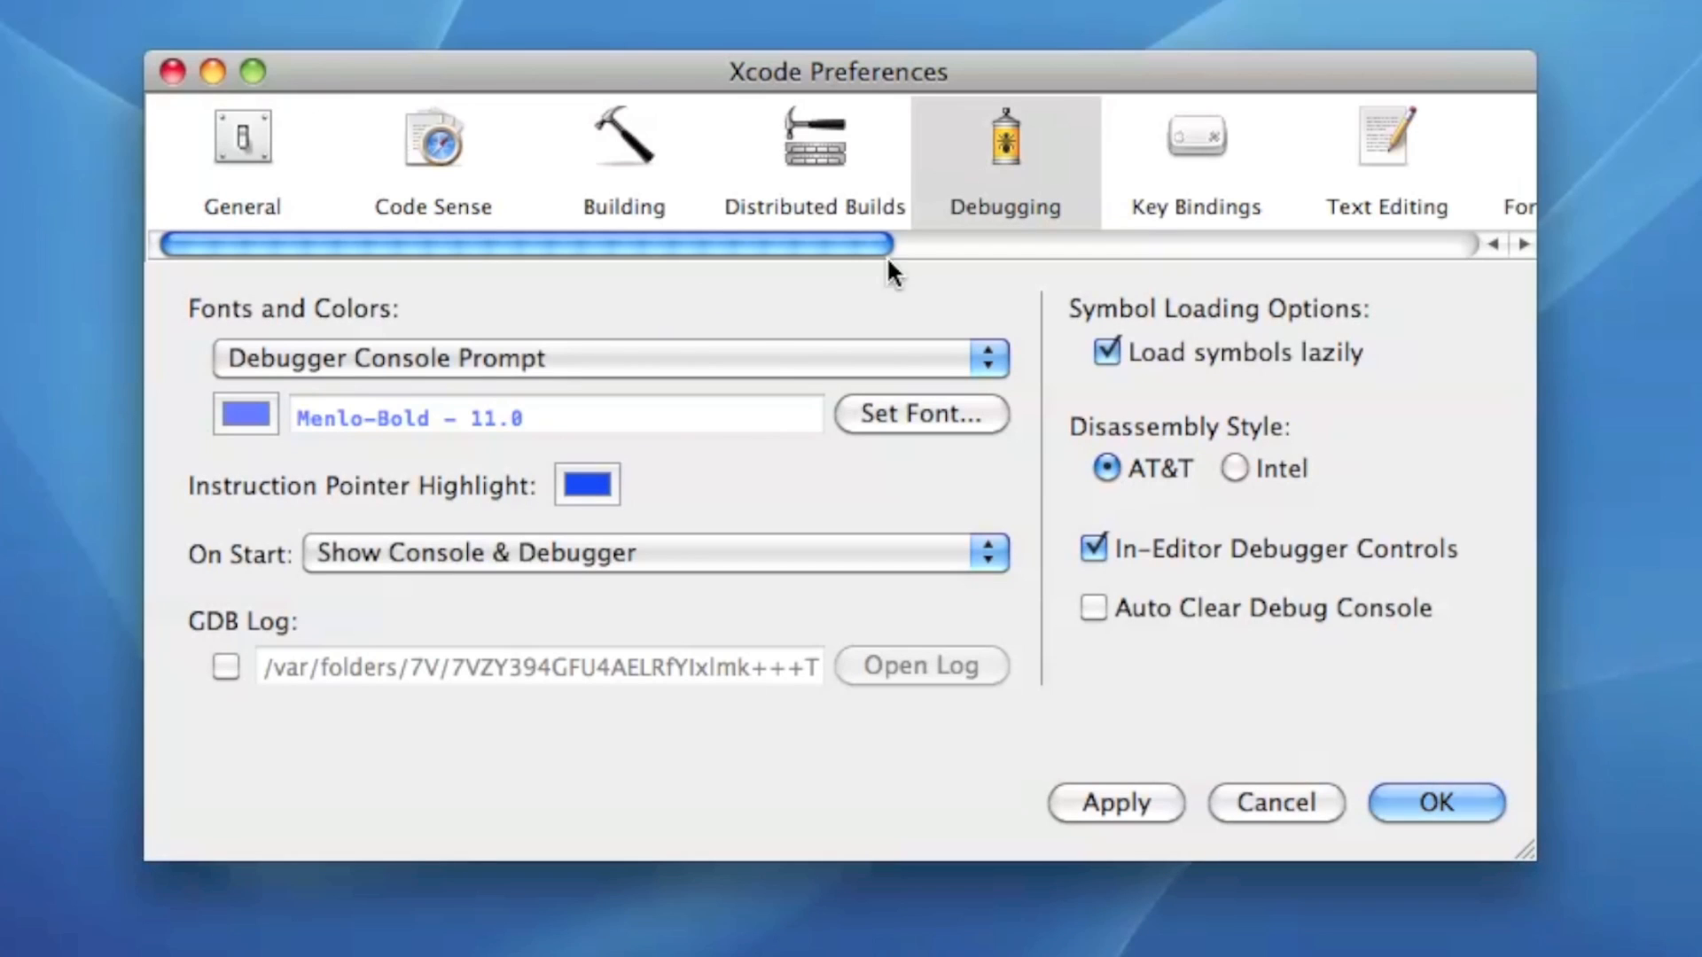
{"action": "mouse_move", "coordinate": [654, 507]}
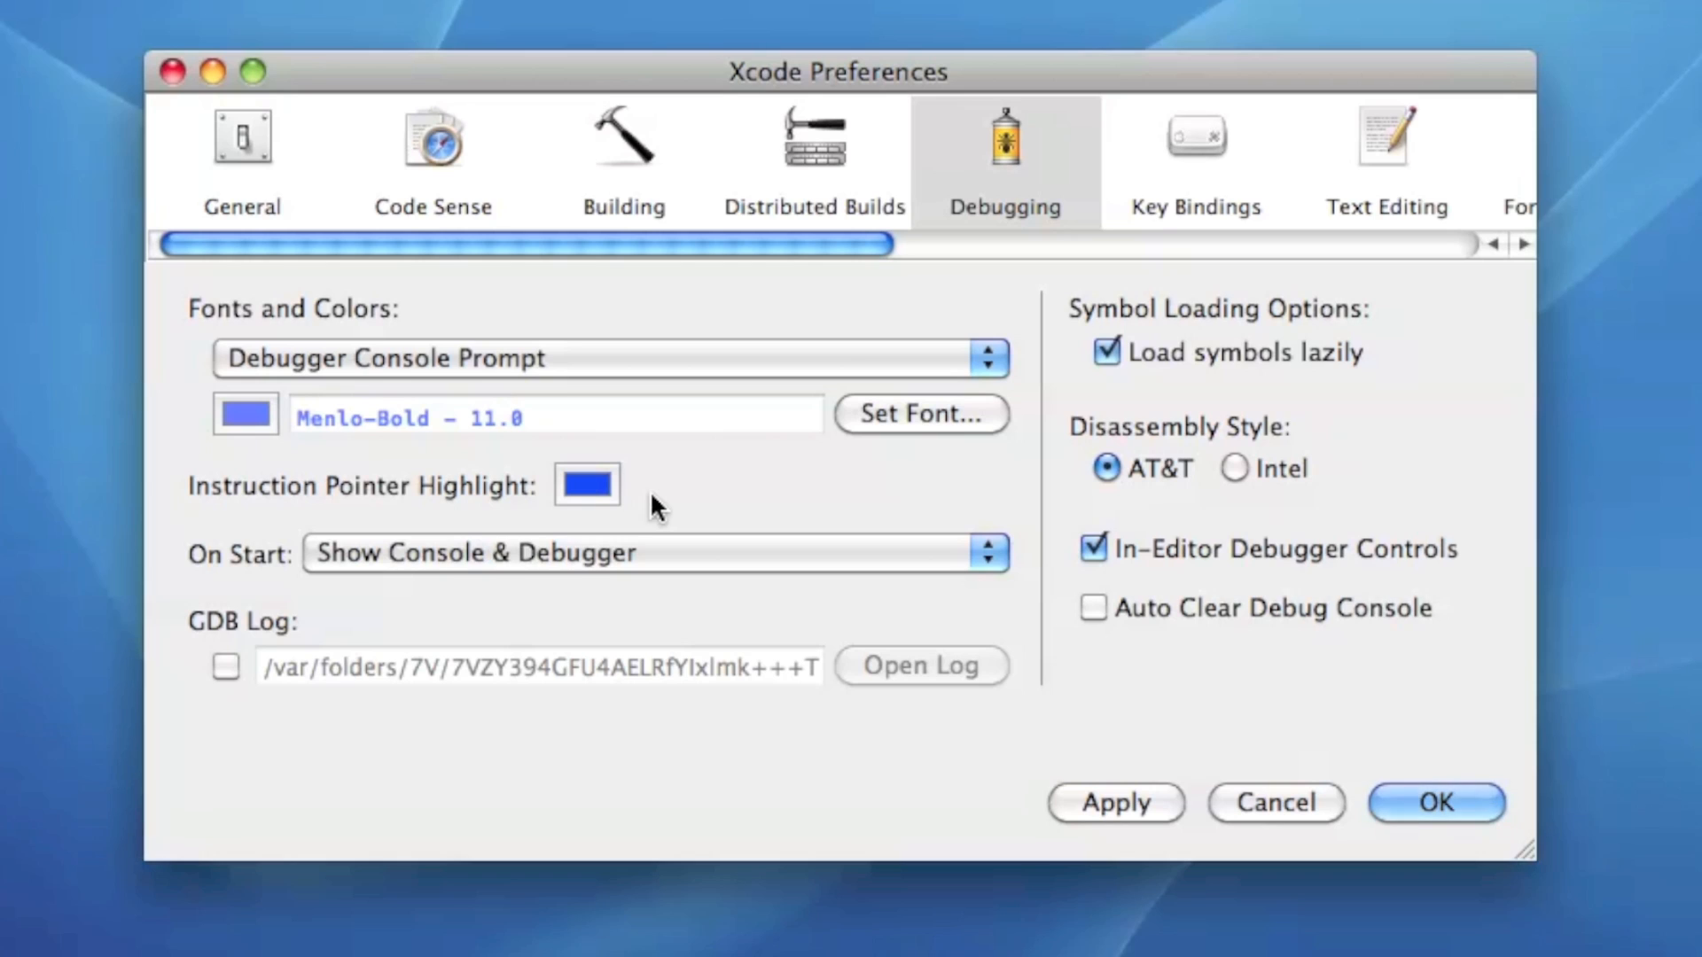
{"action": "mouse_move", "coordinate": [293, 562]}
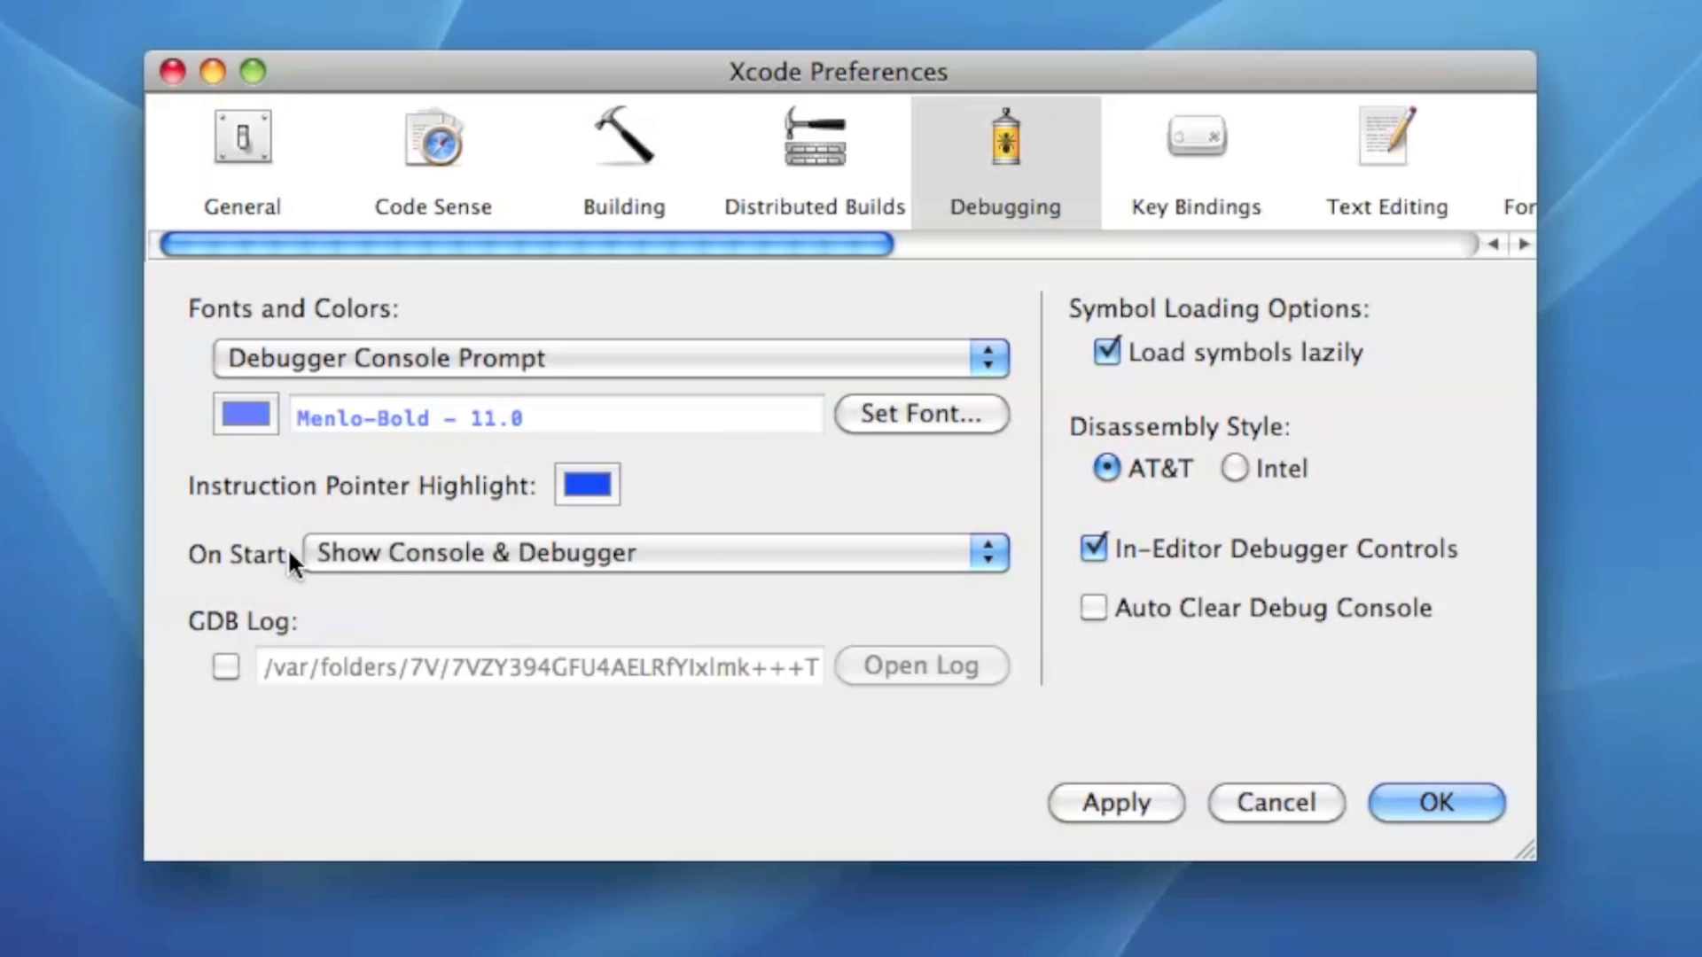
{"action": "left_click", "coordinate": [651, 553]}
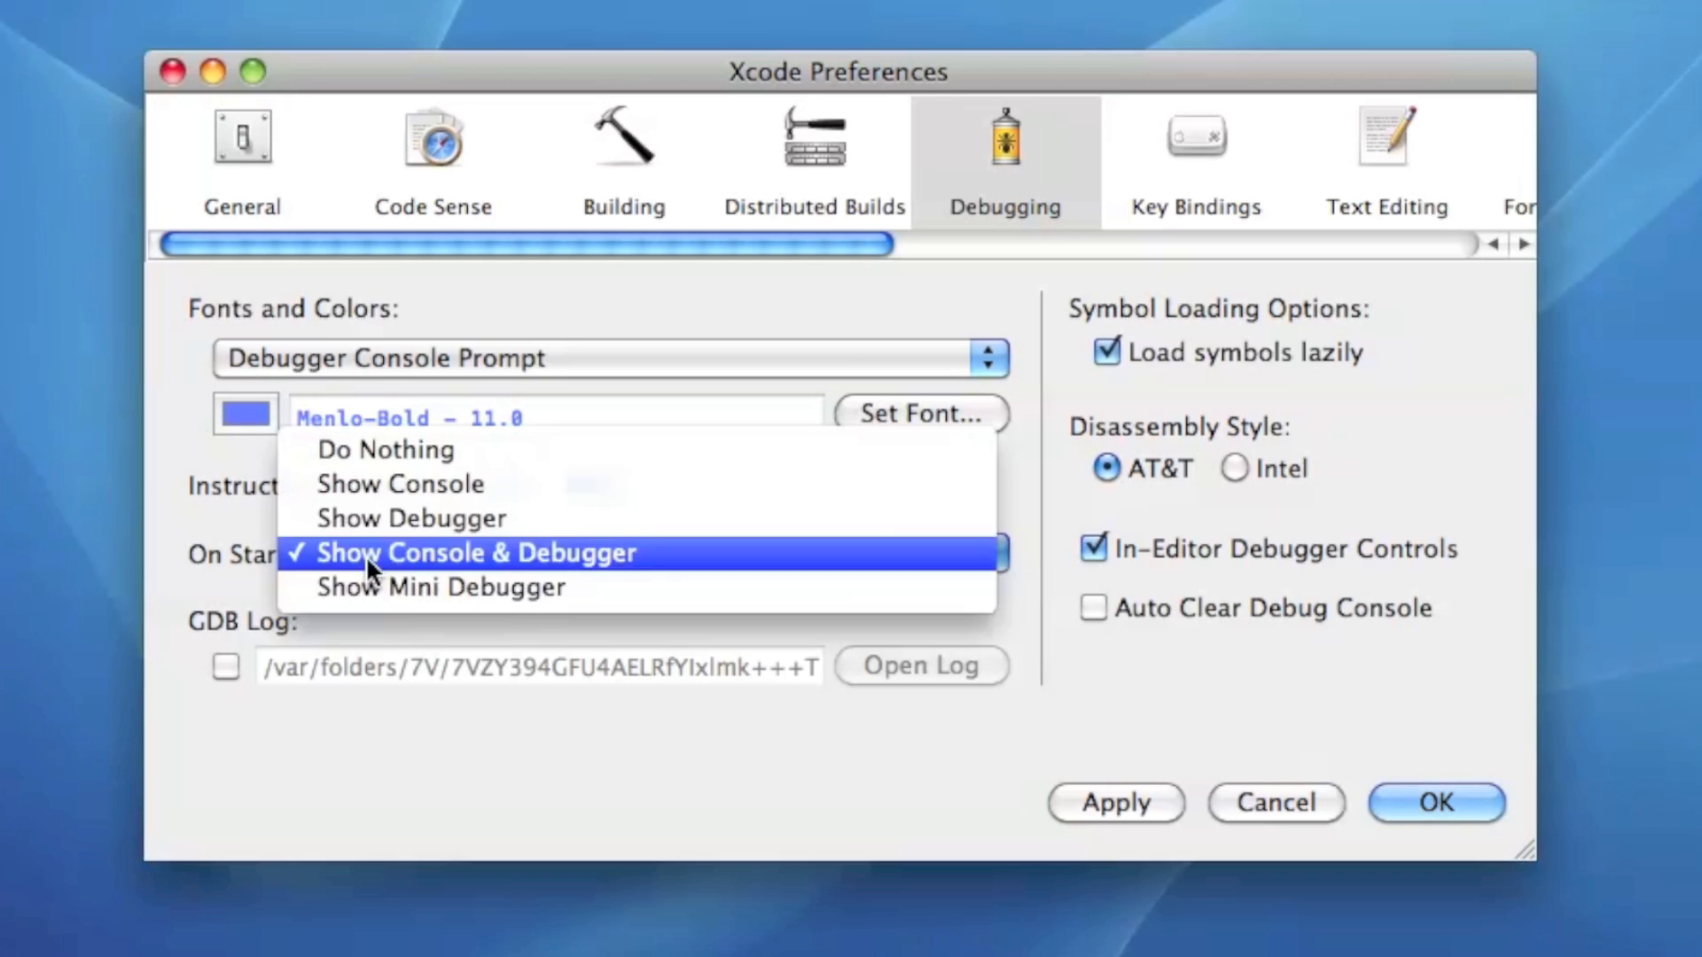
{"action": "mouse_move", "coordinate": [384, 573]}
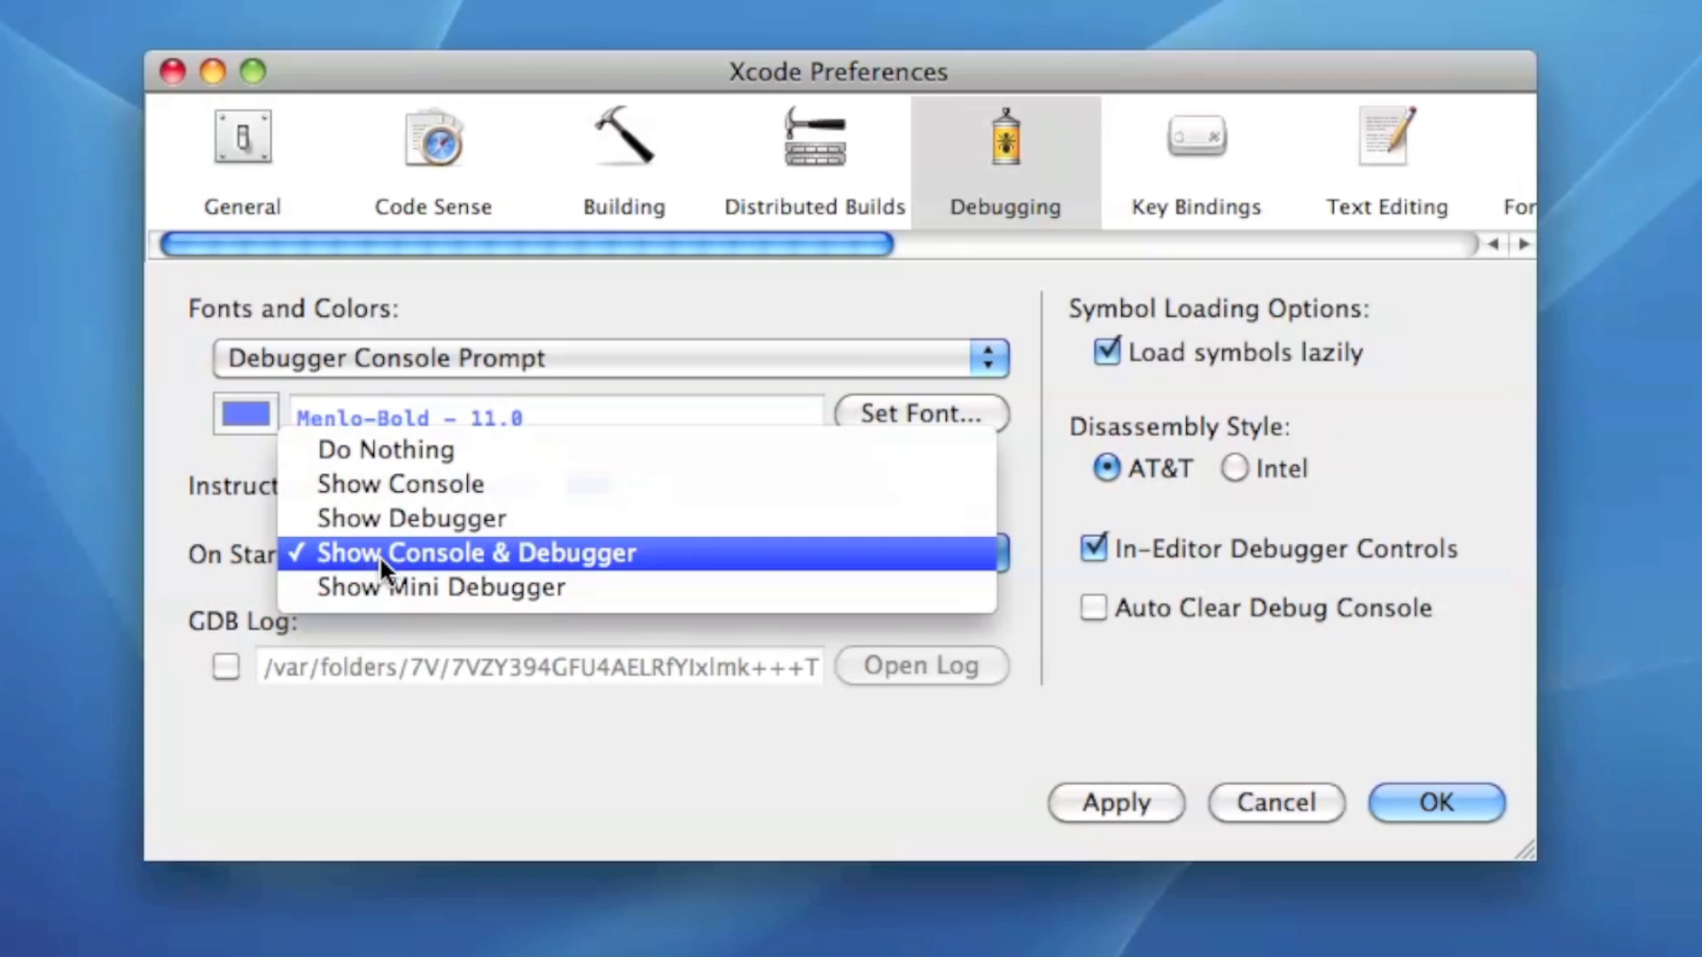
{"action": "left_click", "coordinate": [384, 448]}
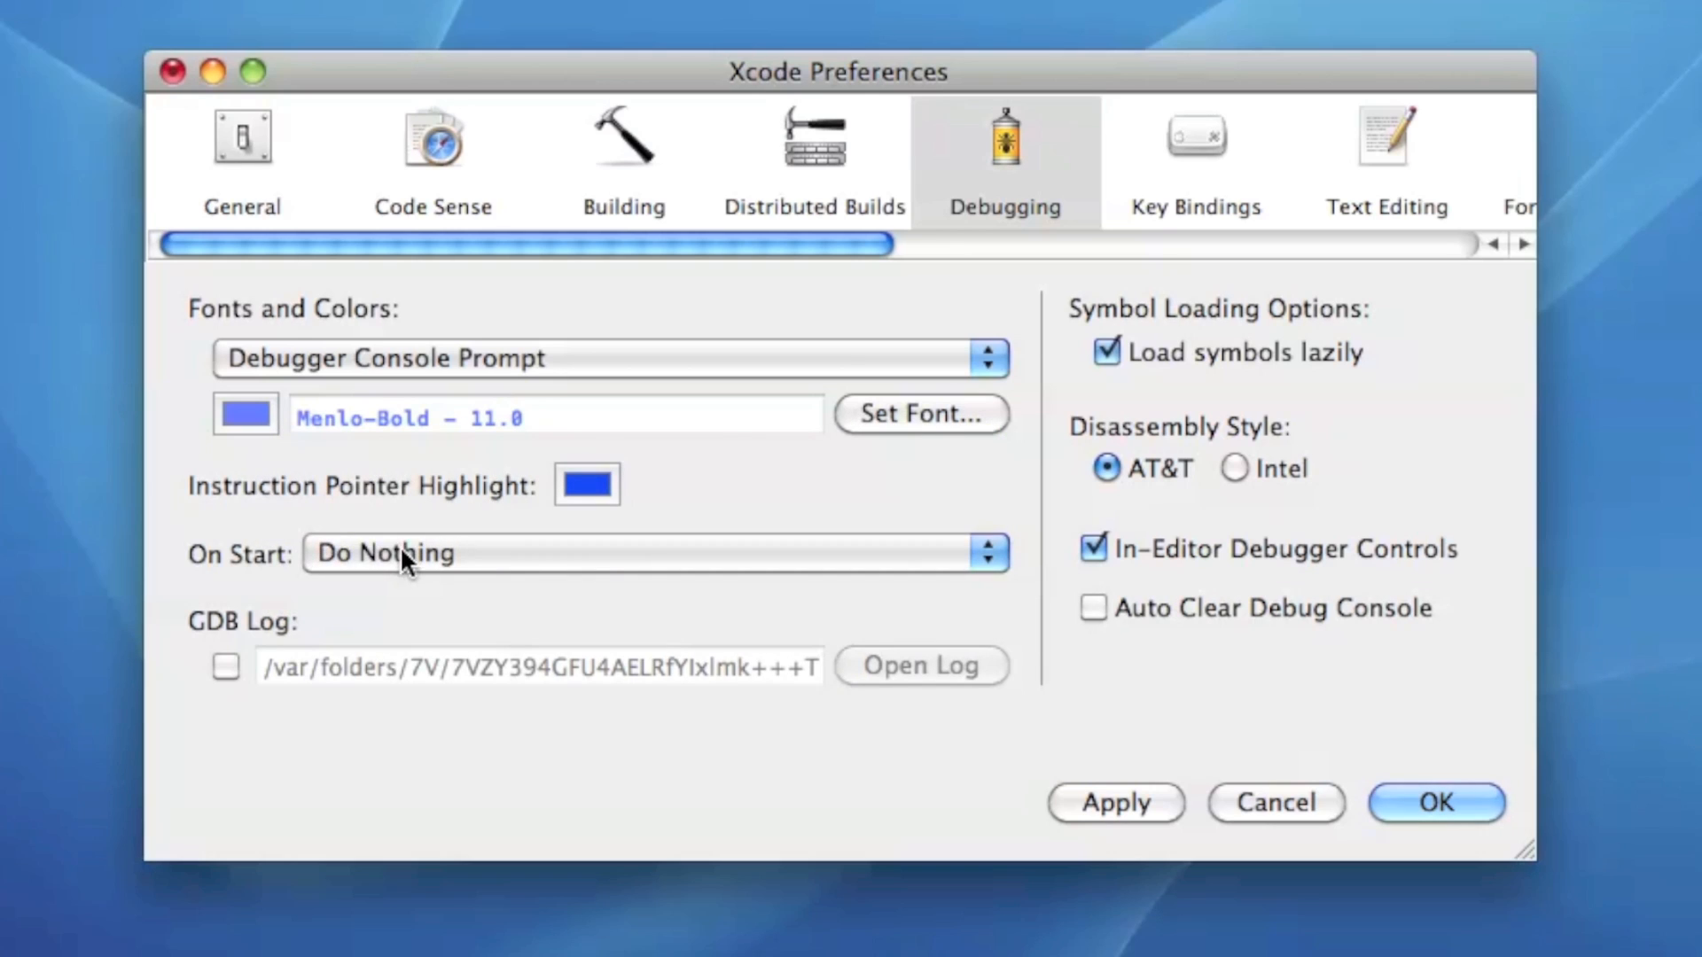
{"action": "left_click", "coordinate": [654, 553]}
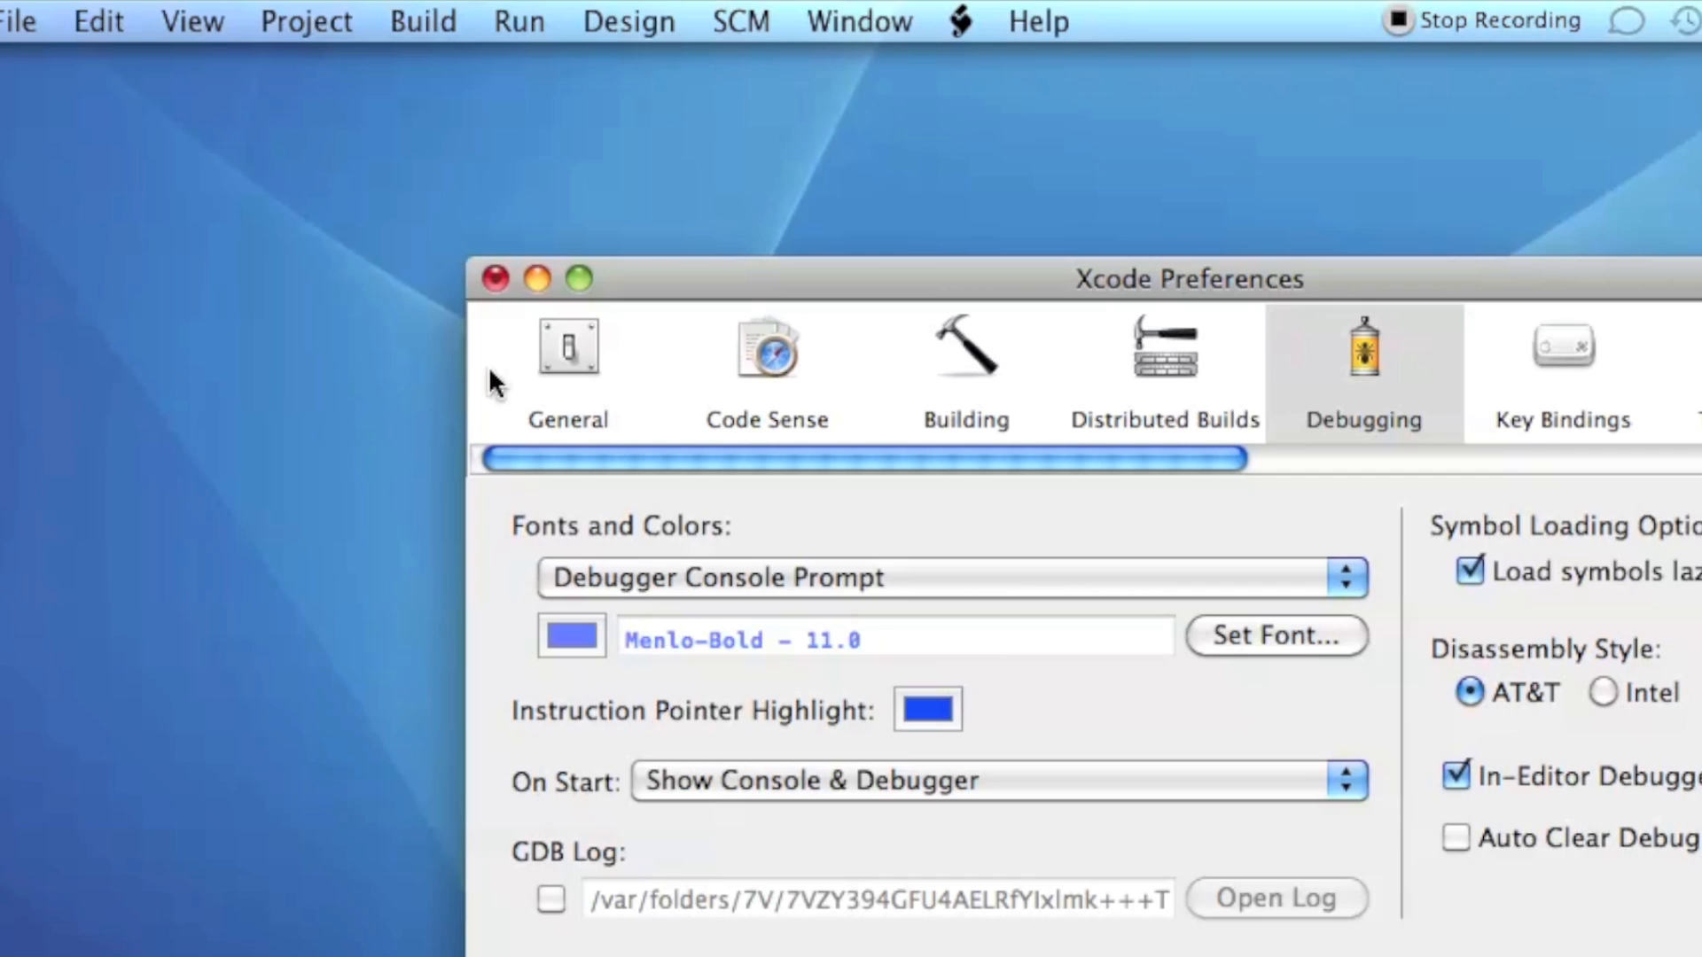
{"action": "left_click", "coordinate": [518, 21]}
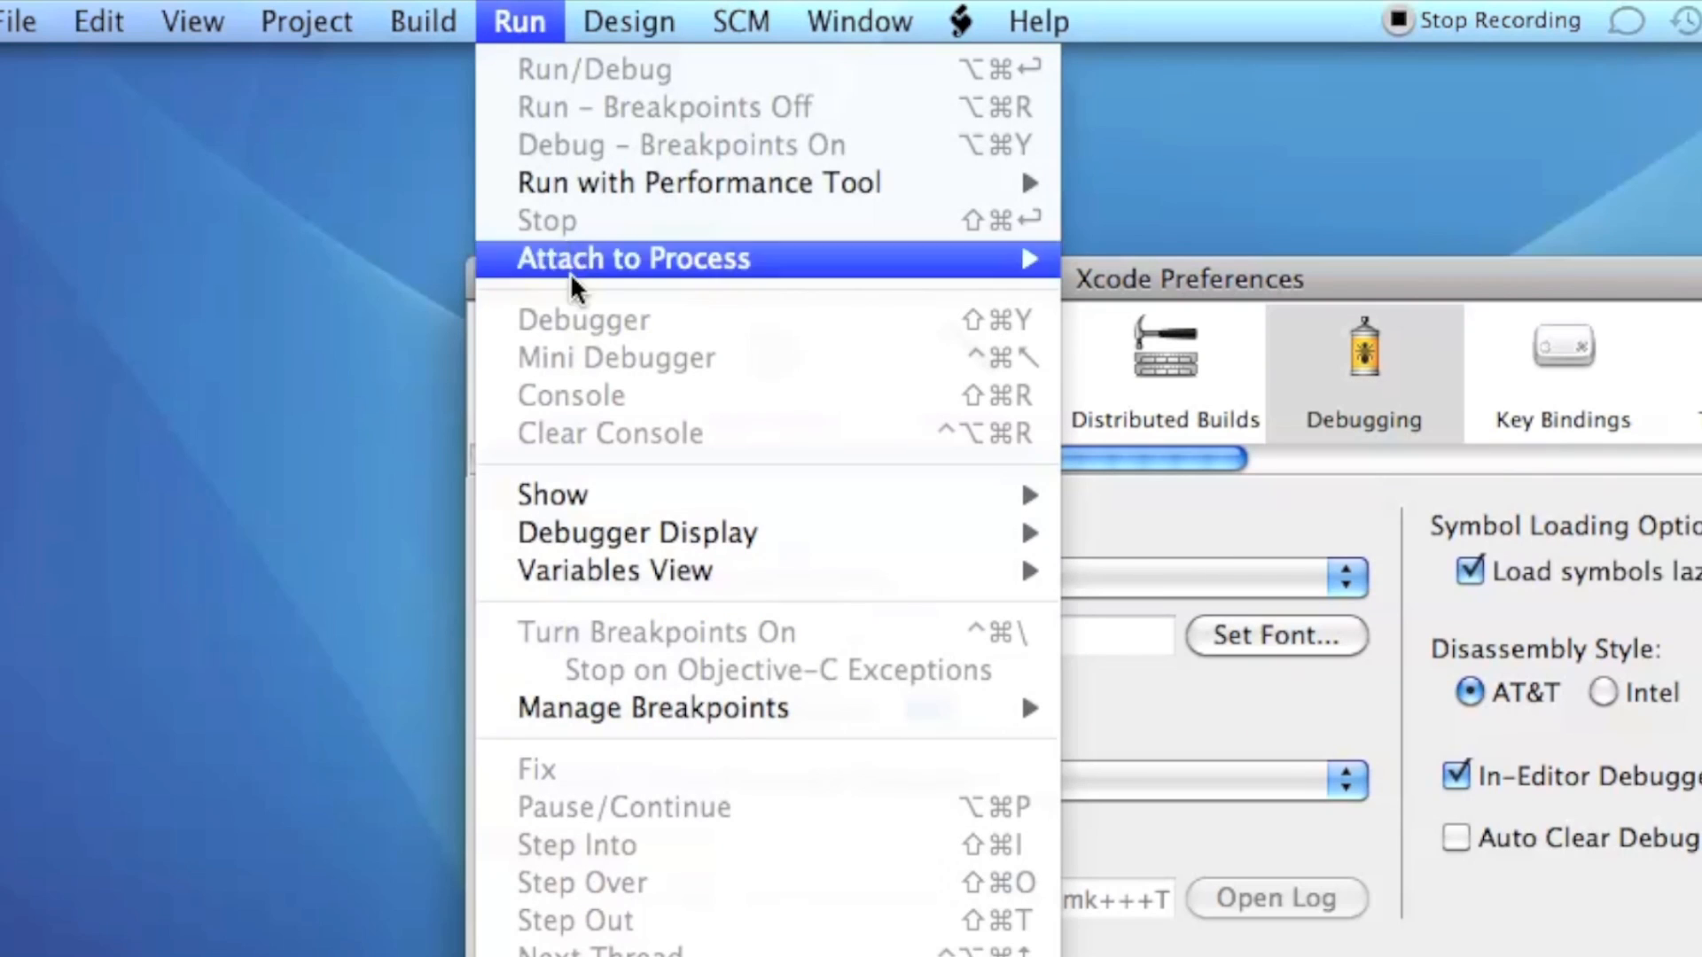
{"action": "mouse_move", "coordinate": [743, 423]}
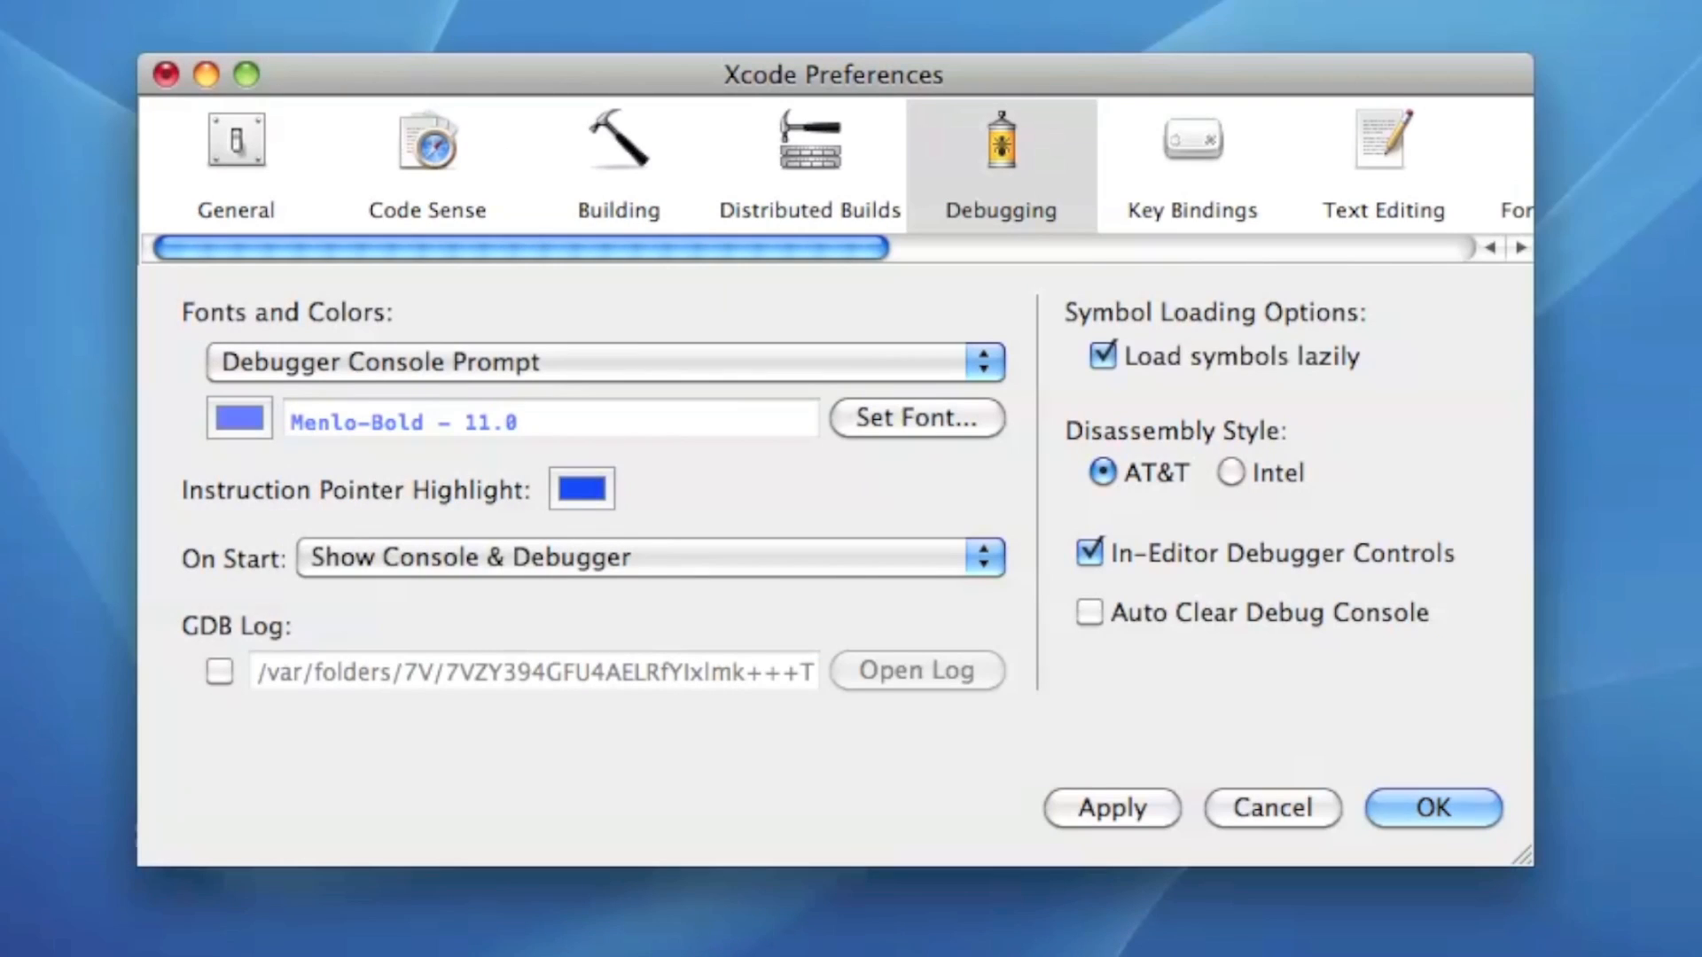
{"action": "mouse_move", "coordinate": [533, 303]}
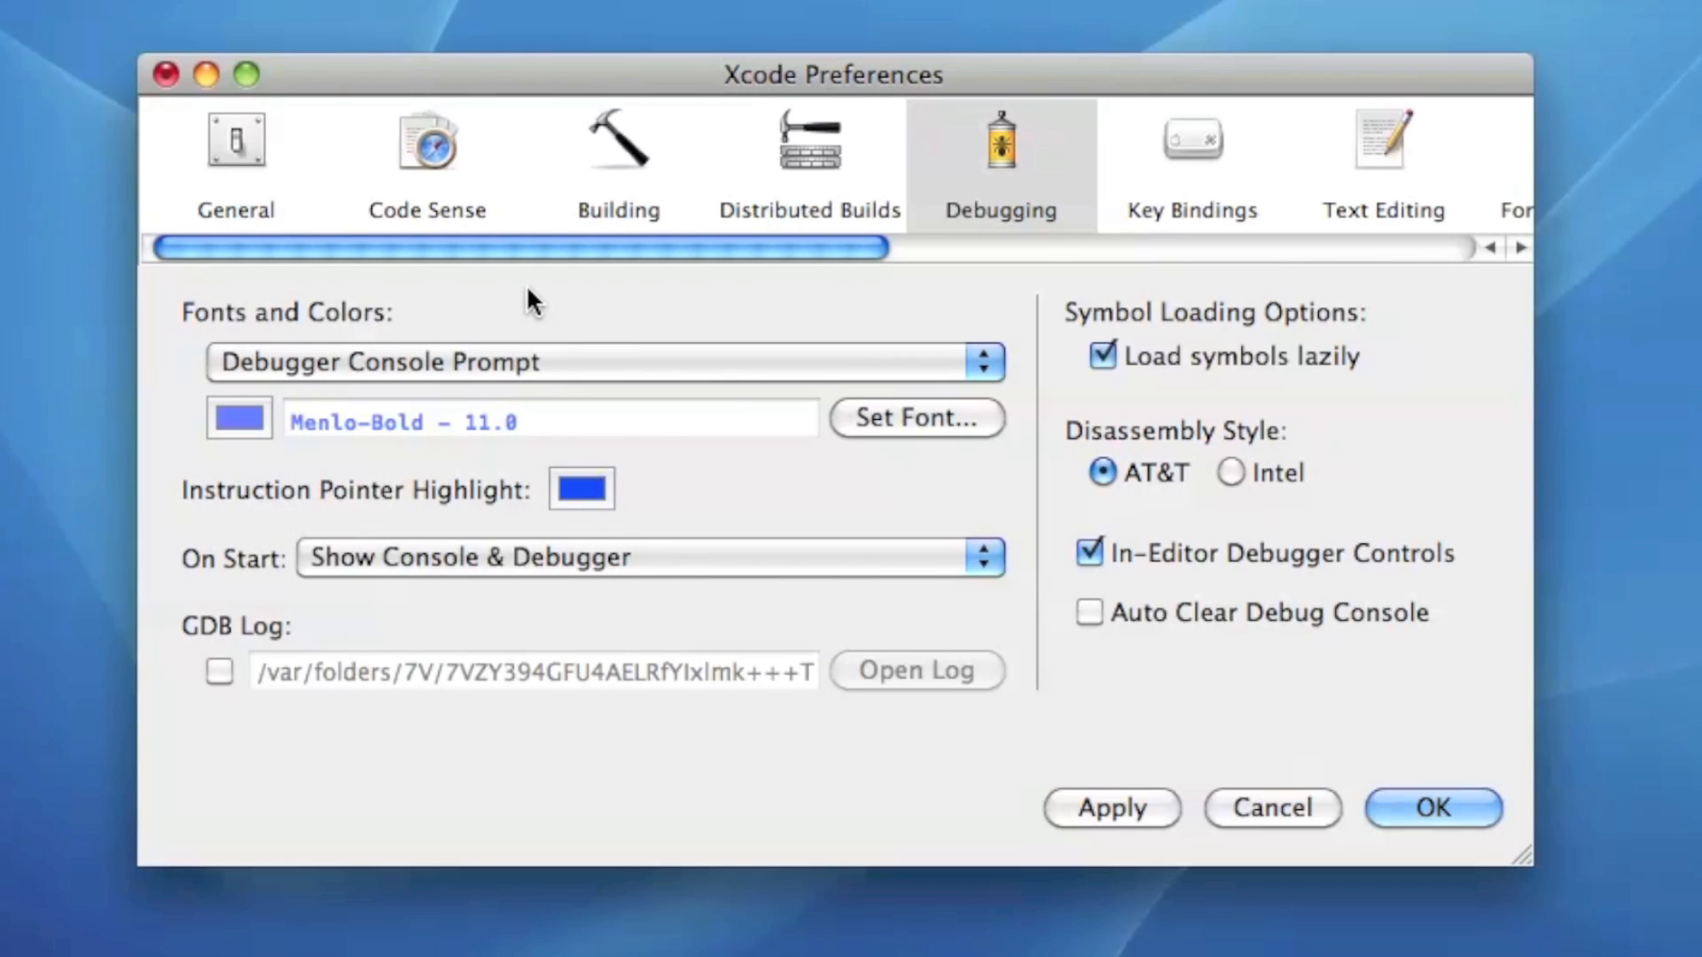
{"action": "left_click", "coordinate": [649, 557]}
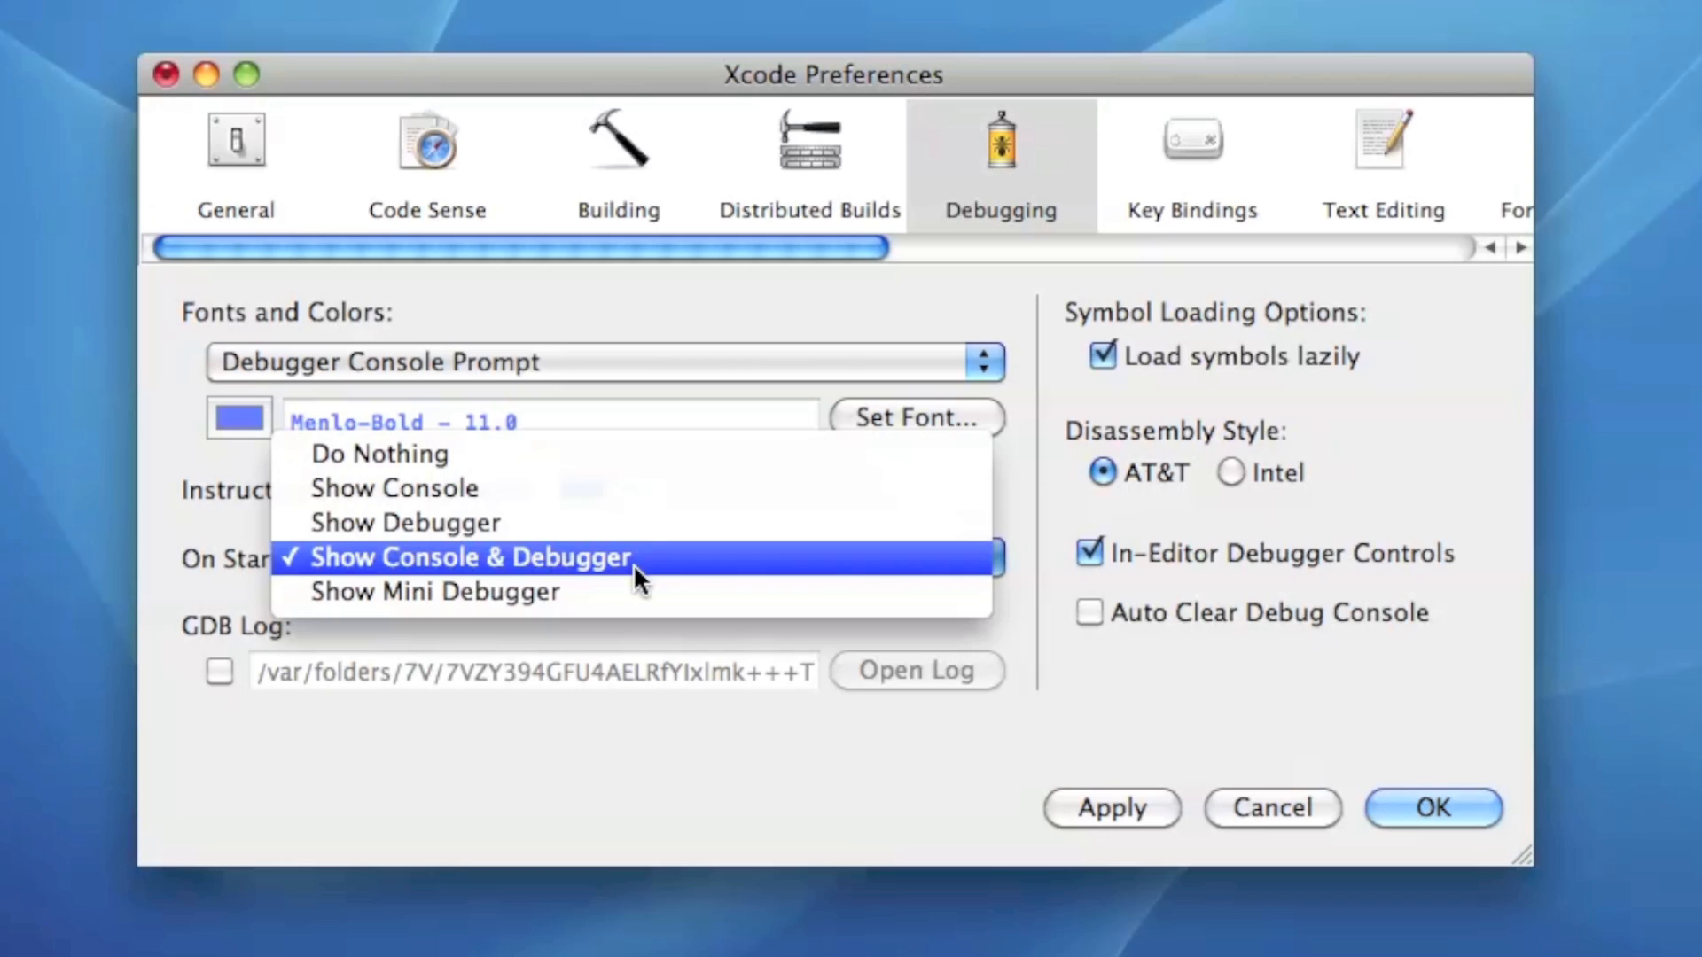
{"action": "mouse_move", "coordinate": [624, 522]}
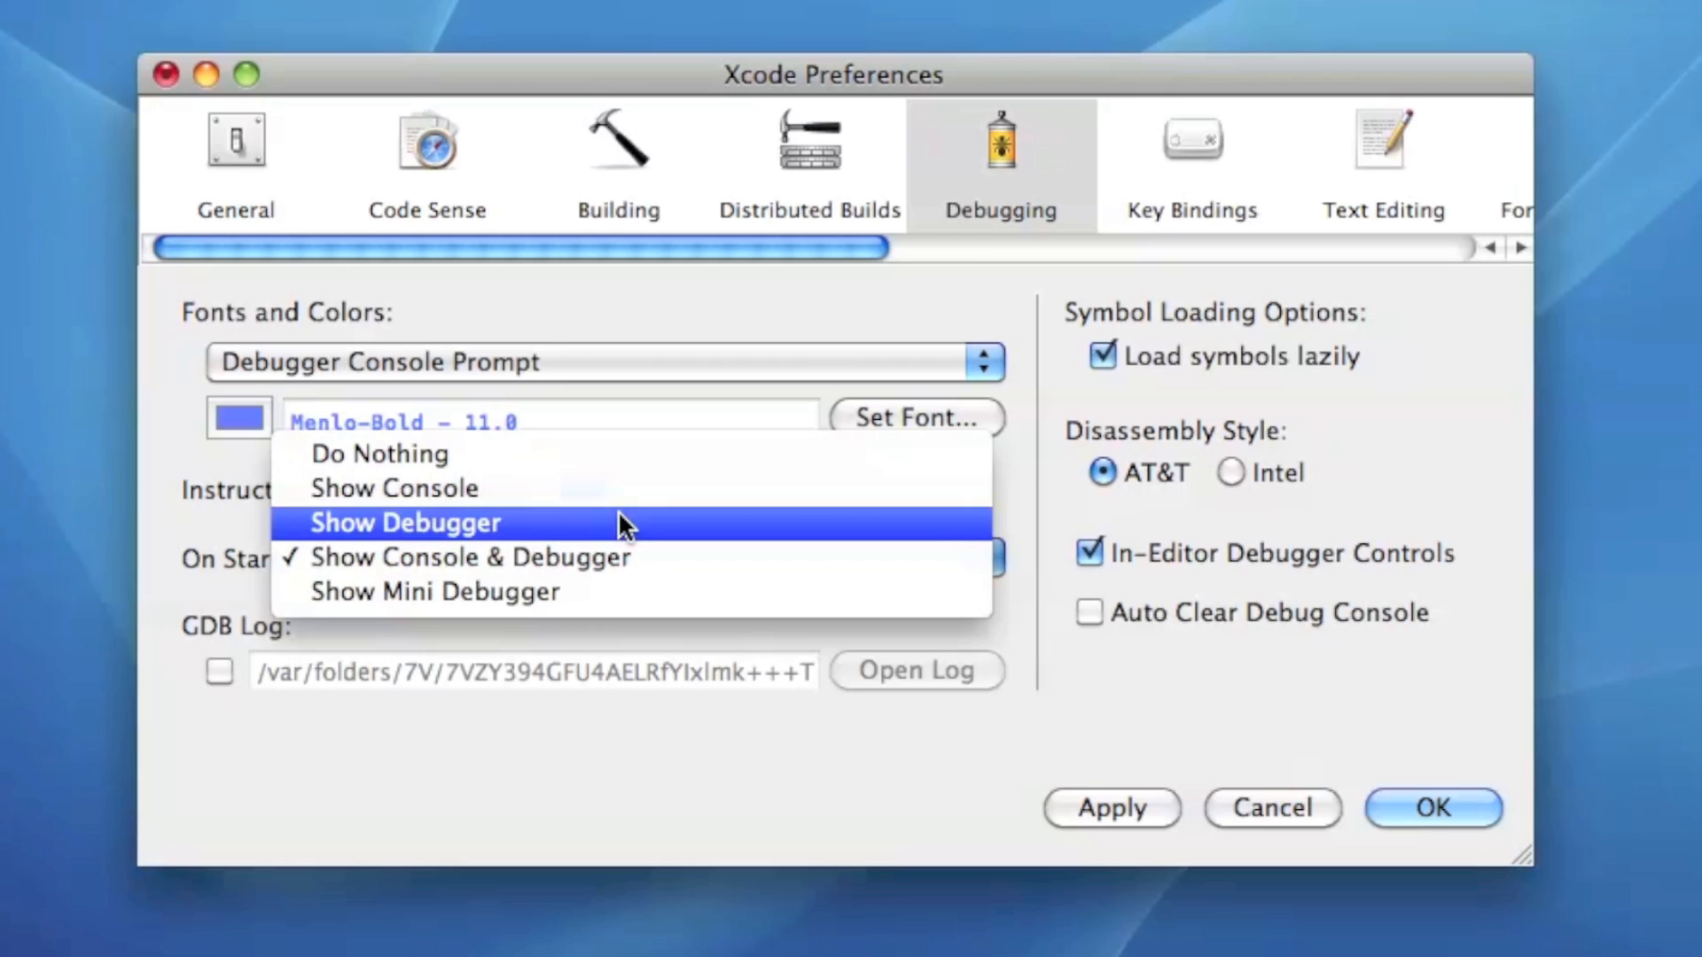
{"action": "mouse_move", "coordinate": [610, 524]}
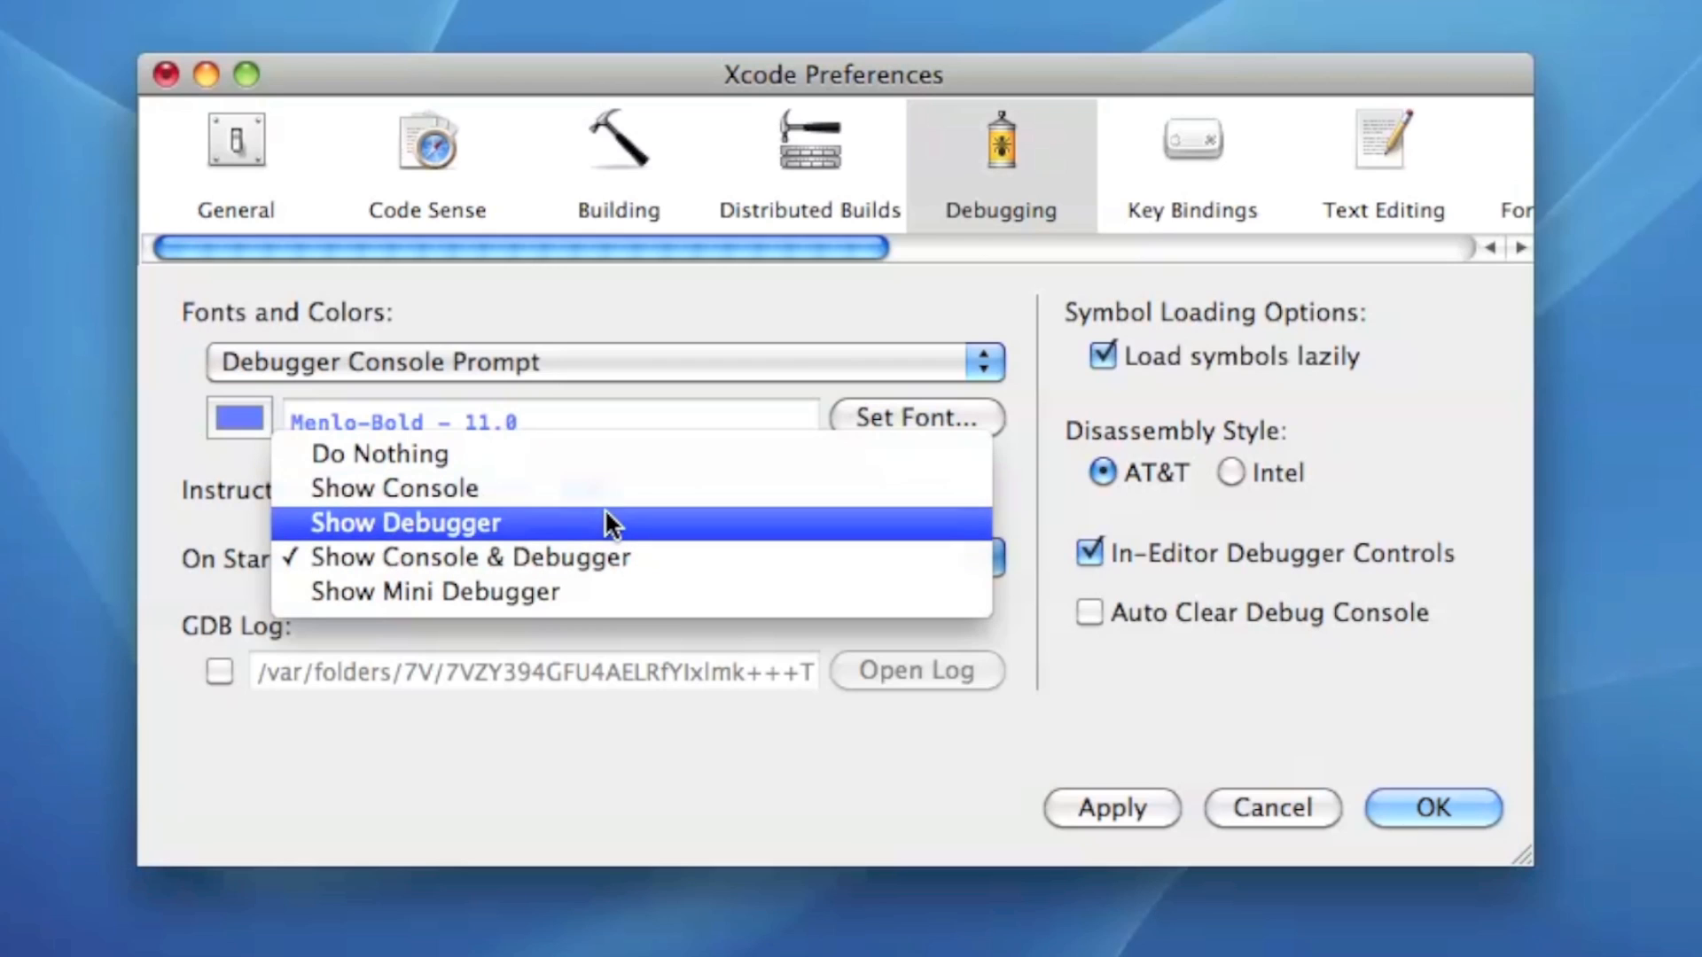
{"action": "left_click", "coordinate": [404, 521]}
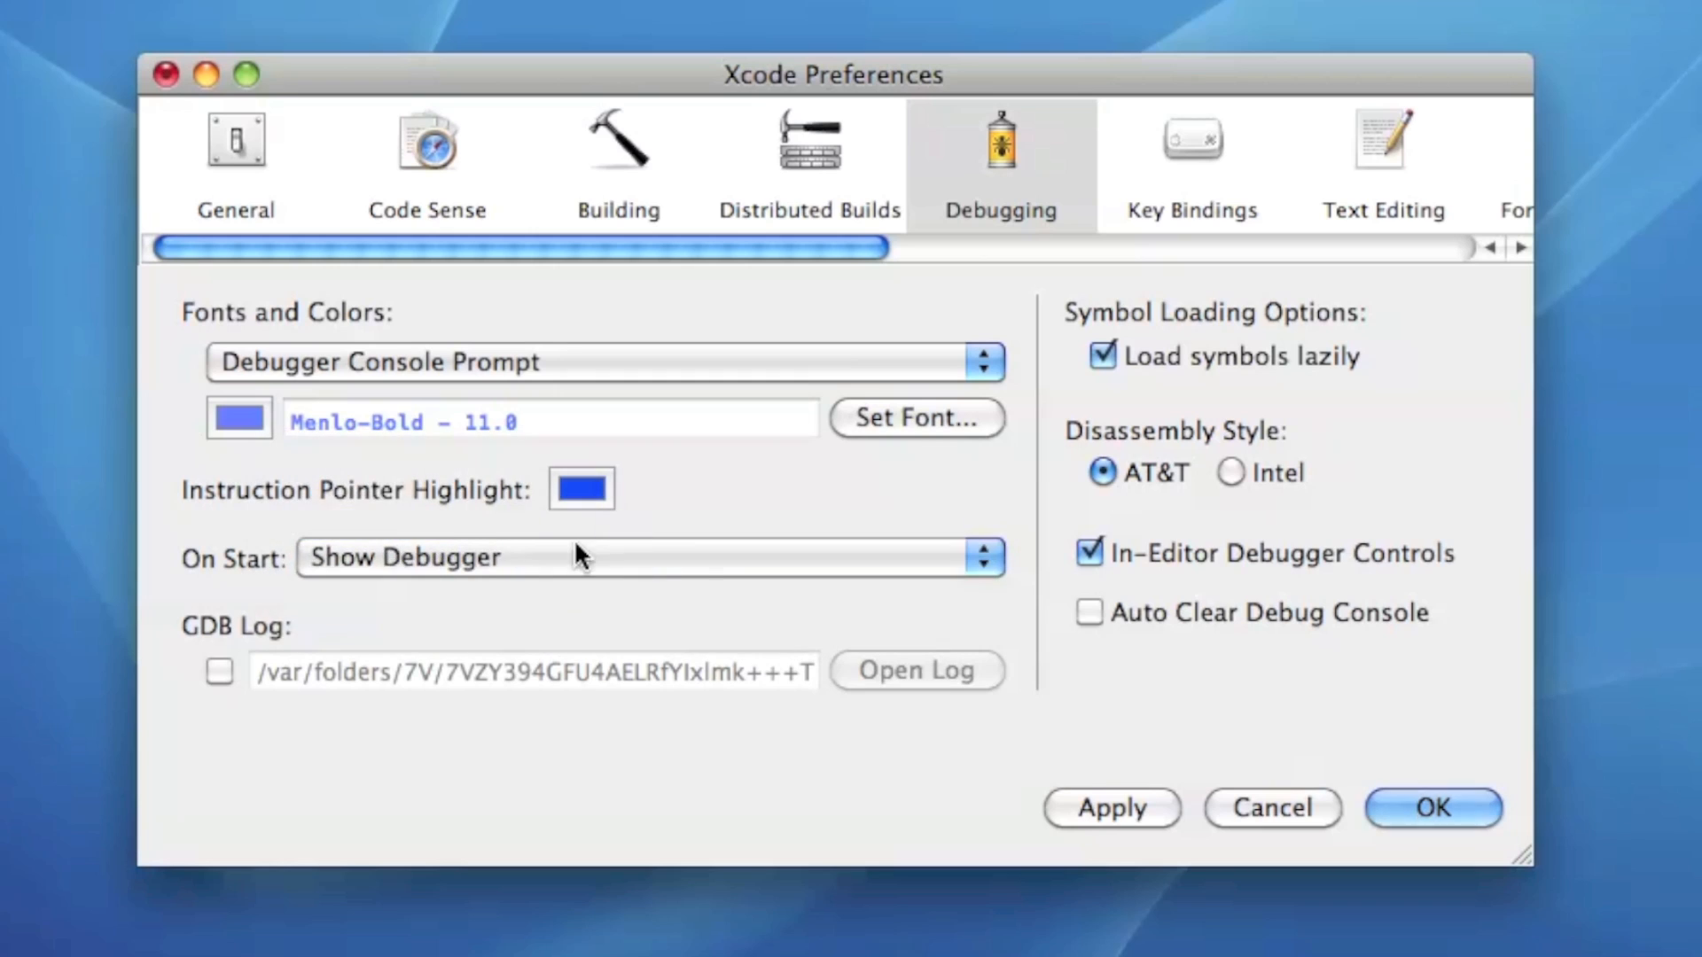
{"action": "left_click", "coordinate": [649, 557]}
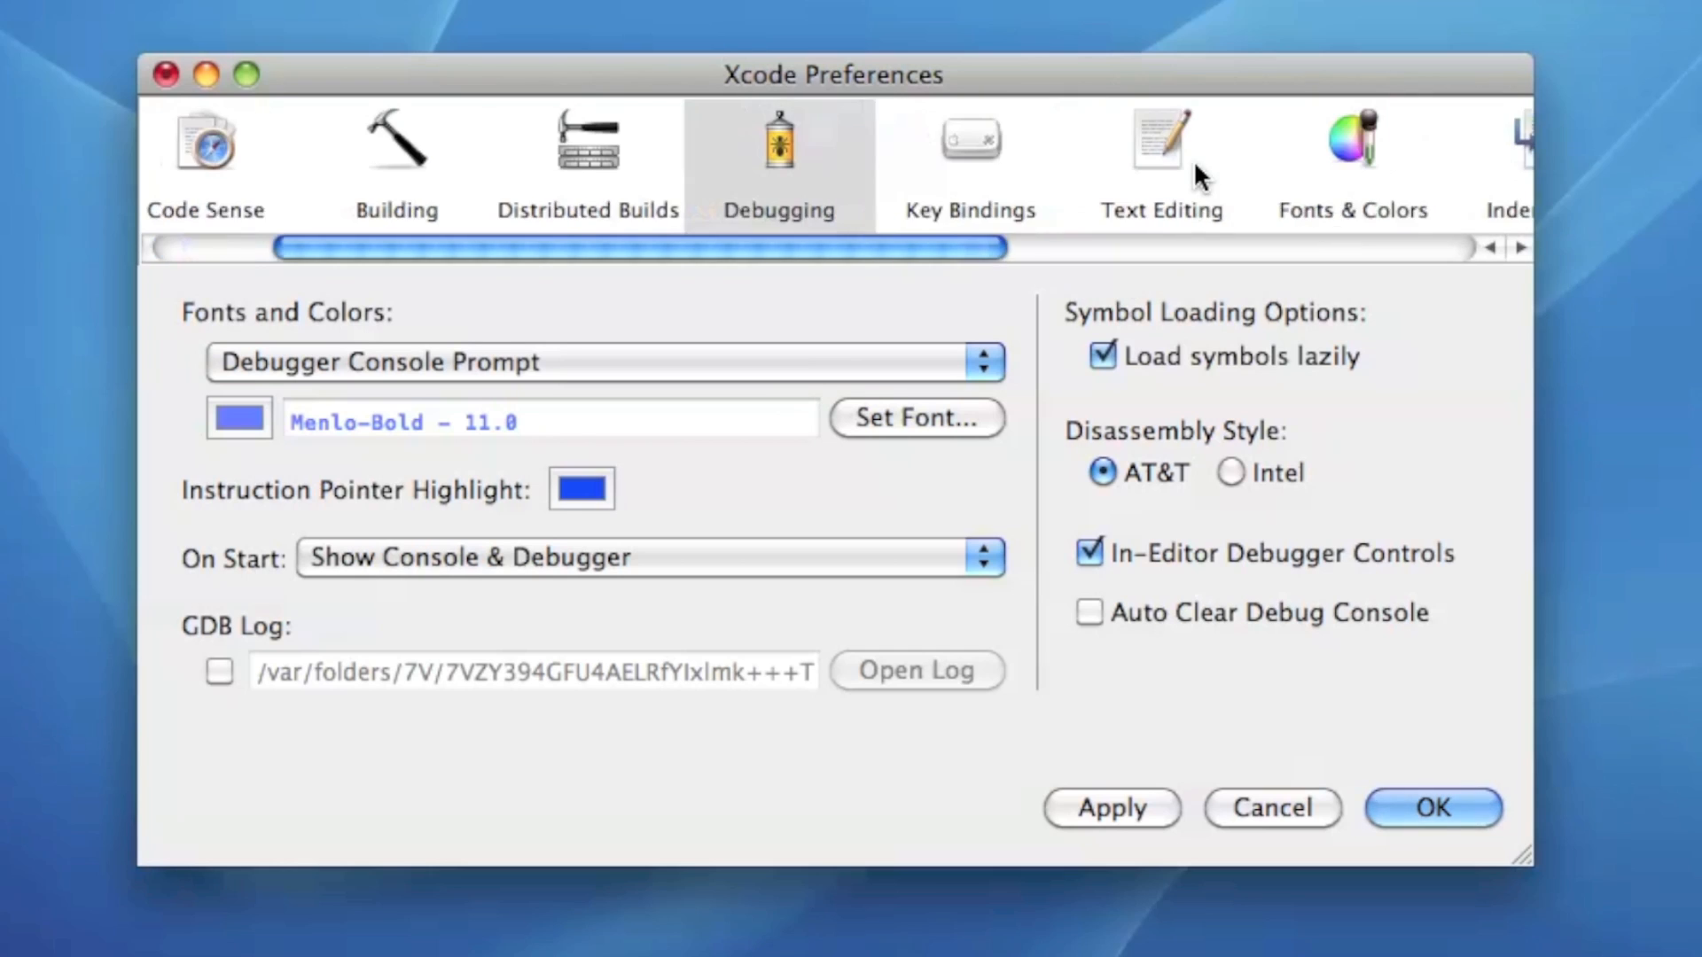
Show Fonts & Colors and switch the Color Theme from Objective-C Lessons to Xcode Default.
{"action": "left_click", "coordinate": [1351, 164]}
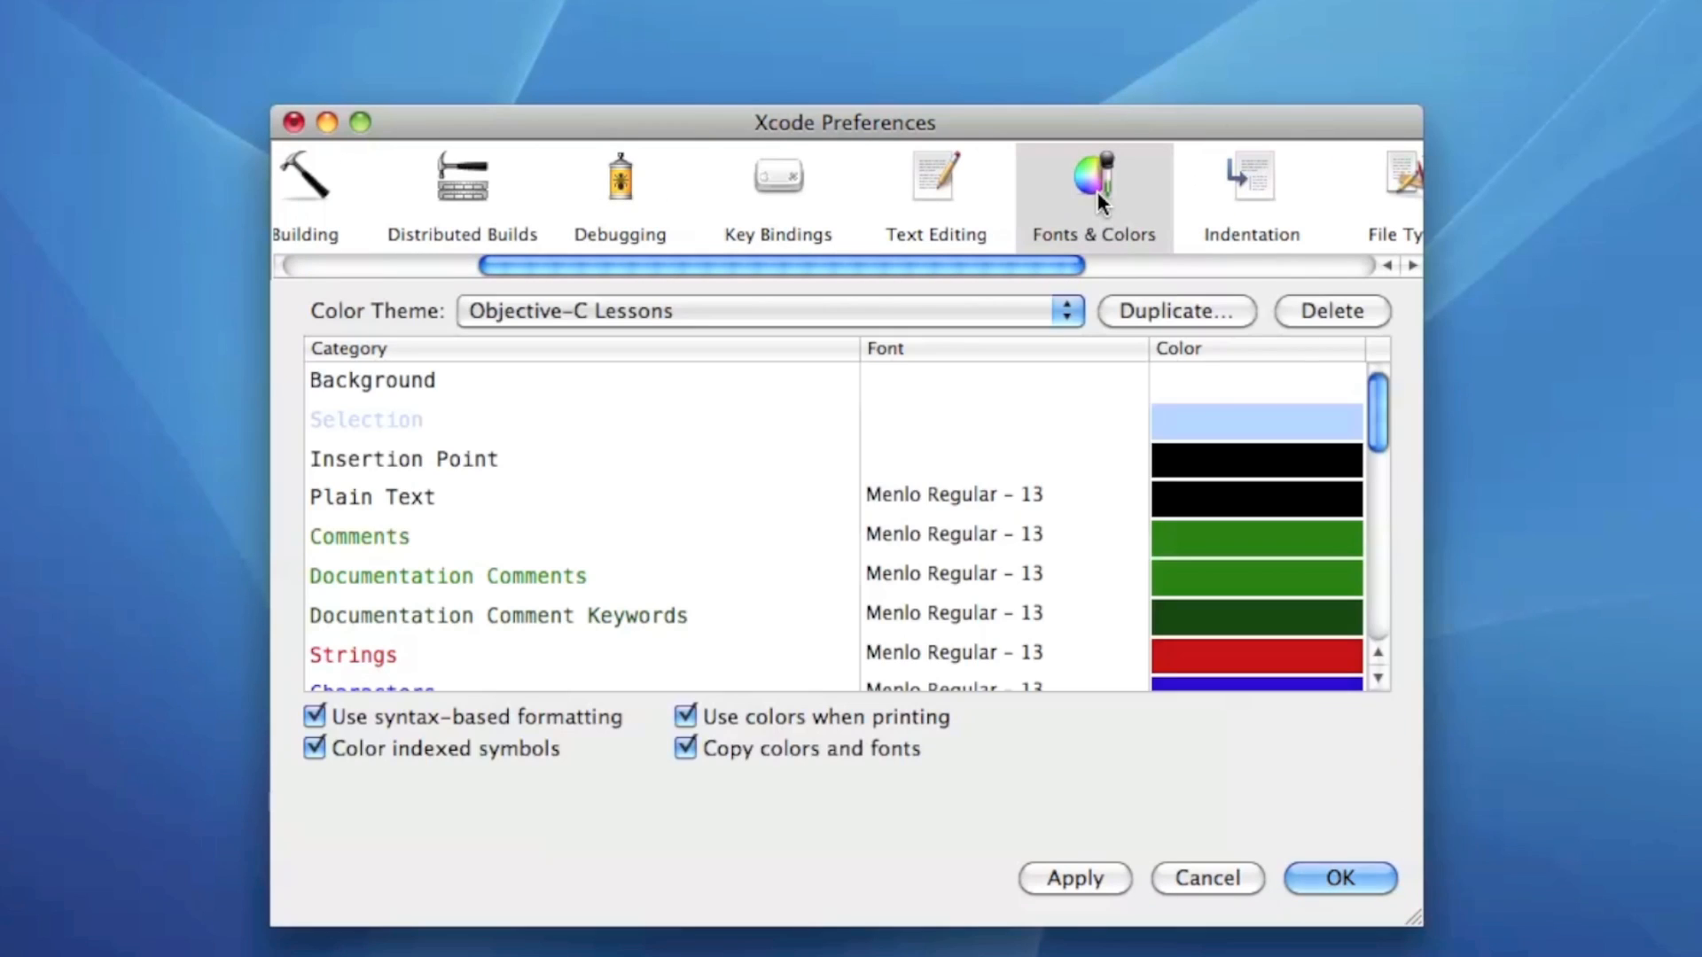
{"action": "mouse_move", "coordinate": [1007, 481]}
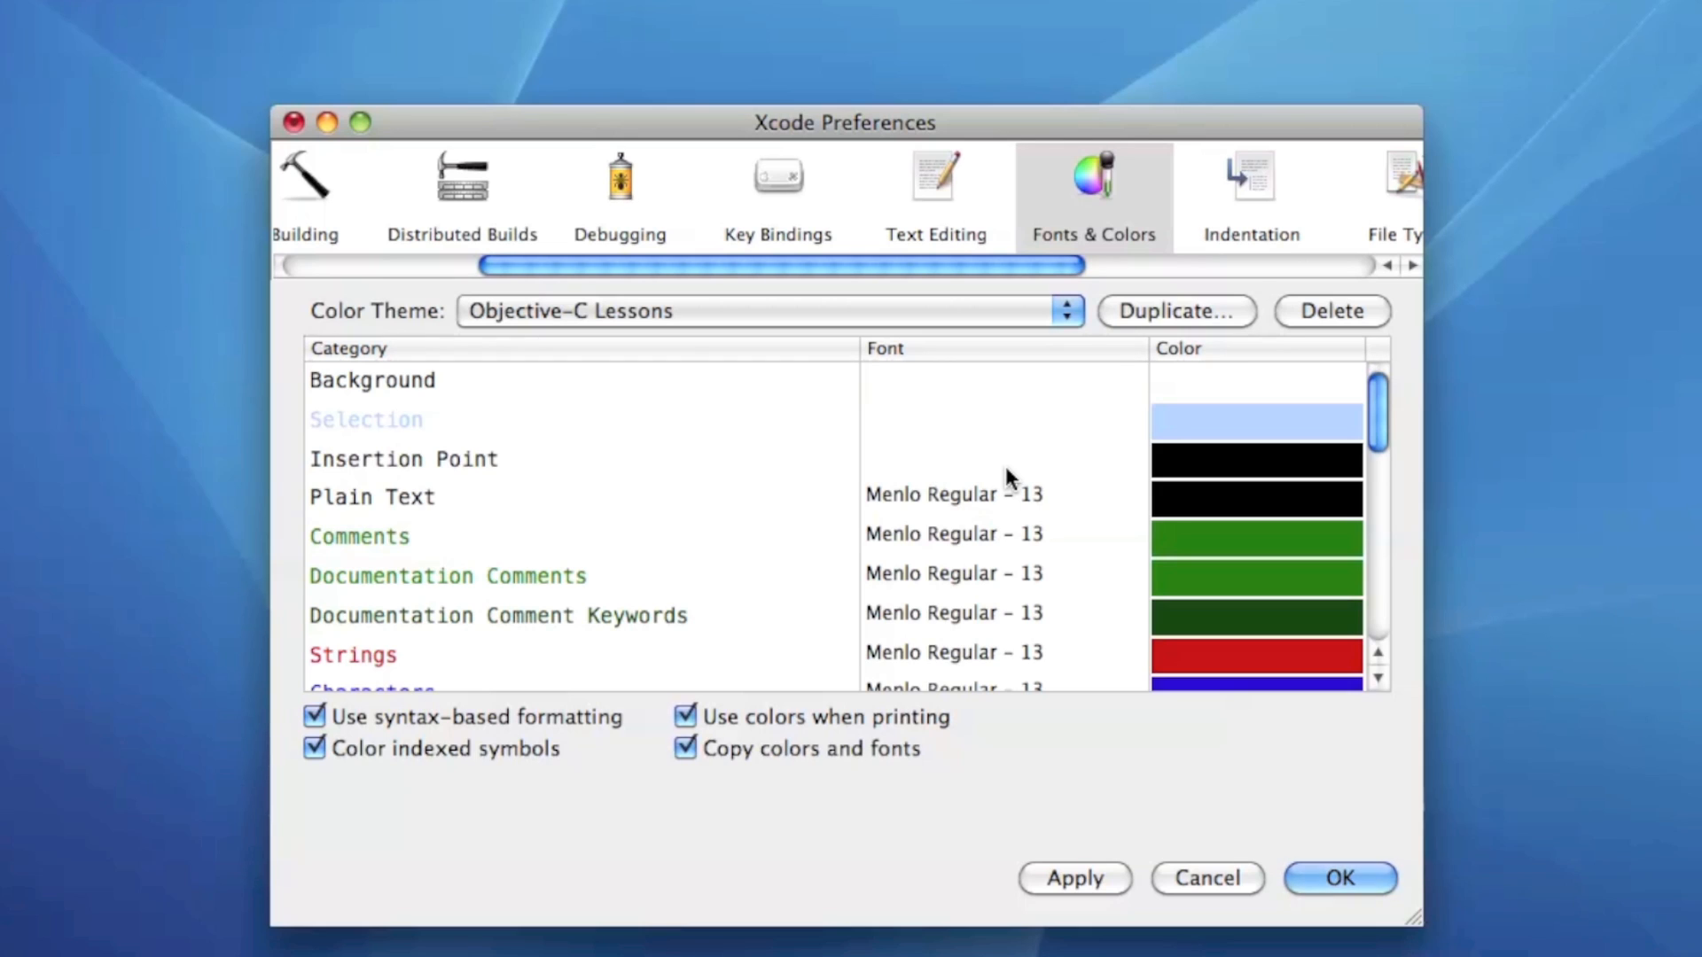
{"action": "mouse_move", "coordinate": [705, 527]}
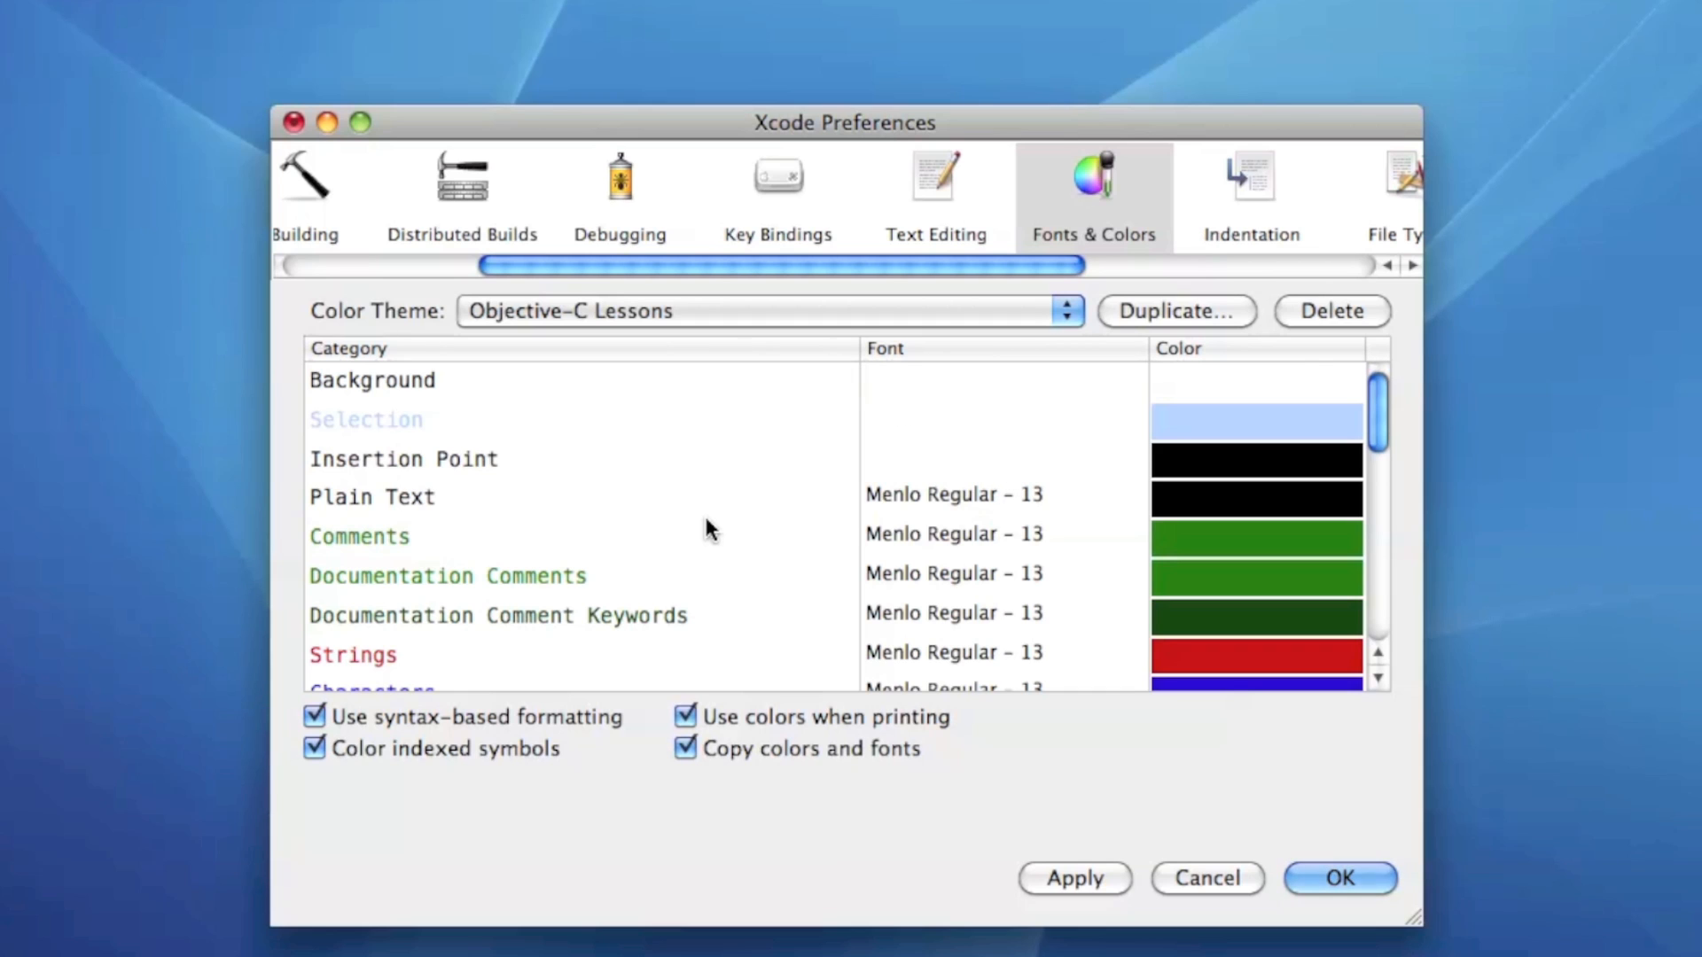
{"action": "scroll", "scroll_direction": "down", "scroll_amount": 3}
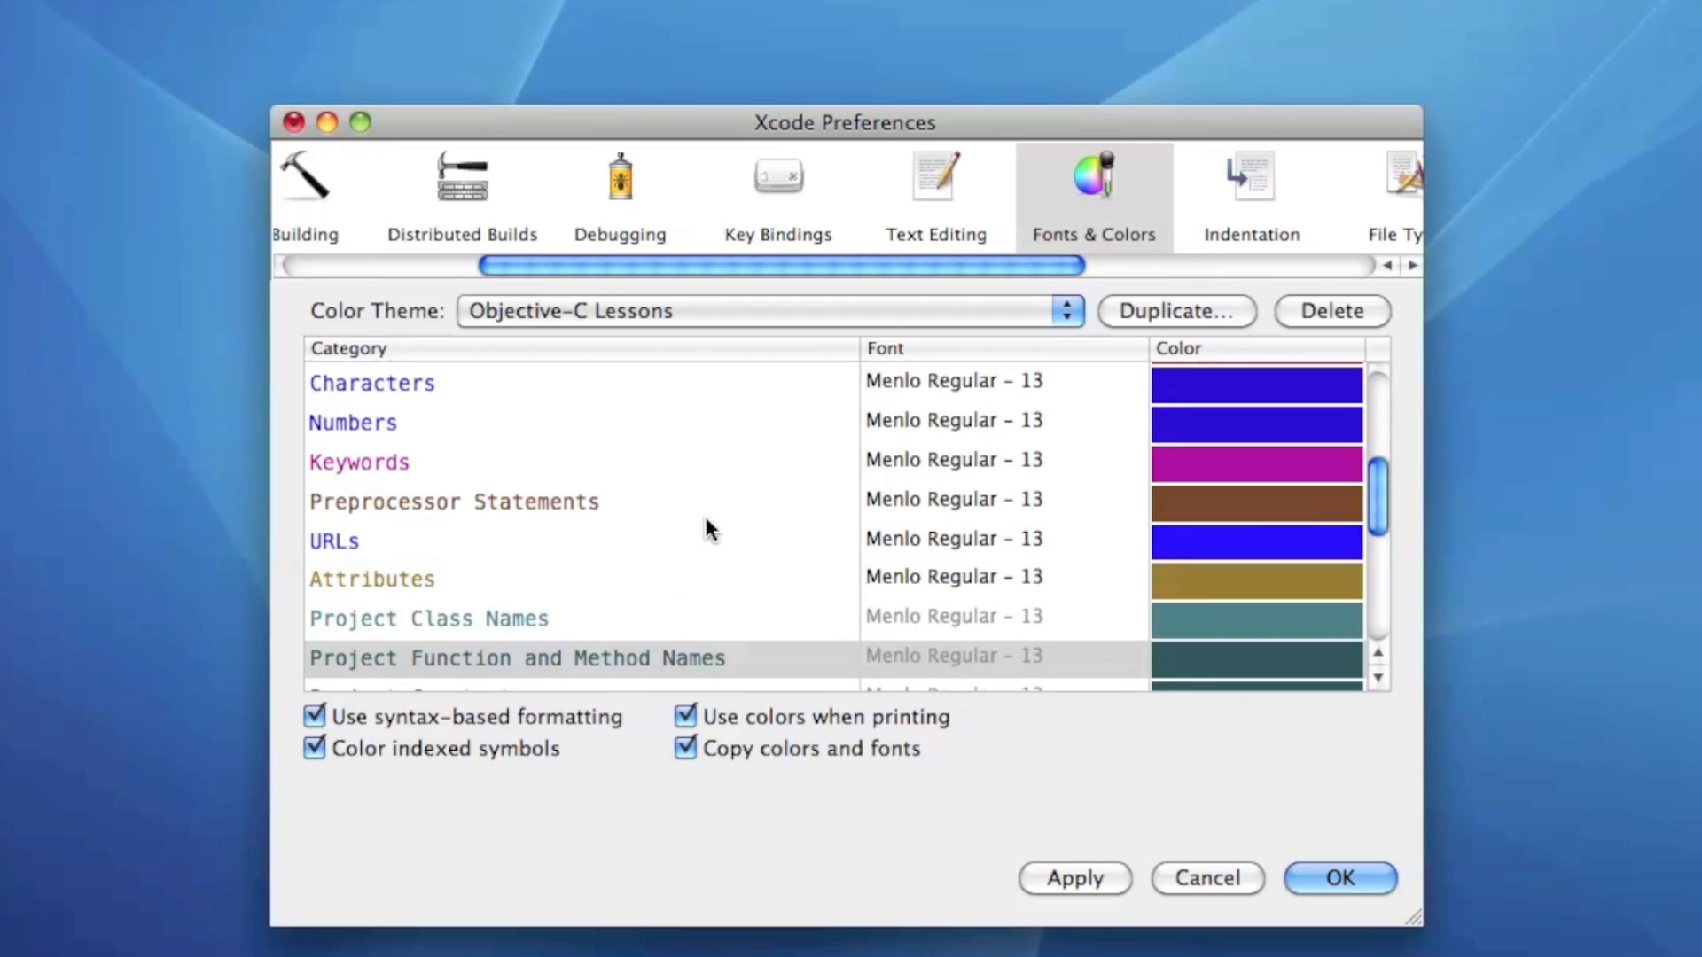
{"action": "scroll", "scroll_direction": "up", "scroll_amount": 3}
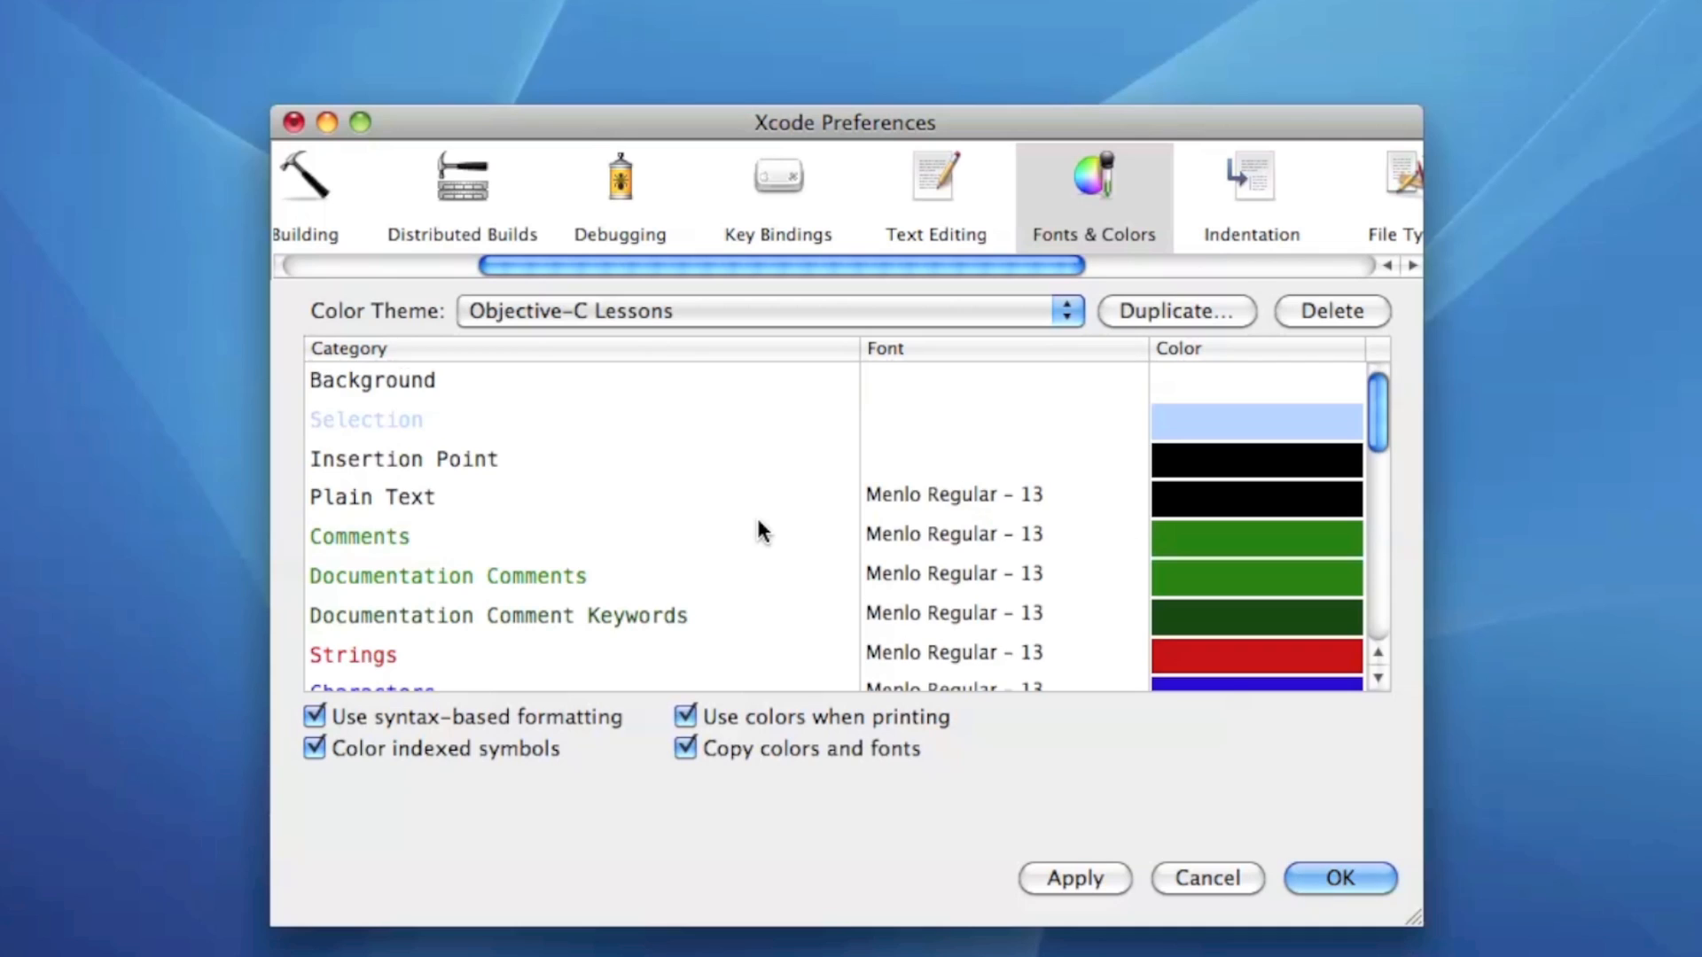
{"action": "scroll", "scroll_direction": "down", "scroll_amount": 3}
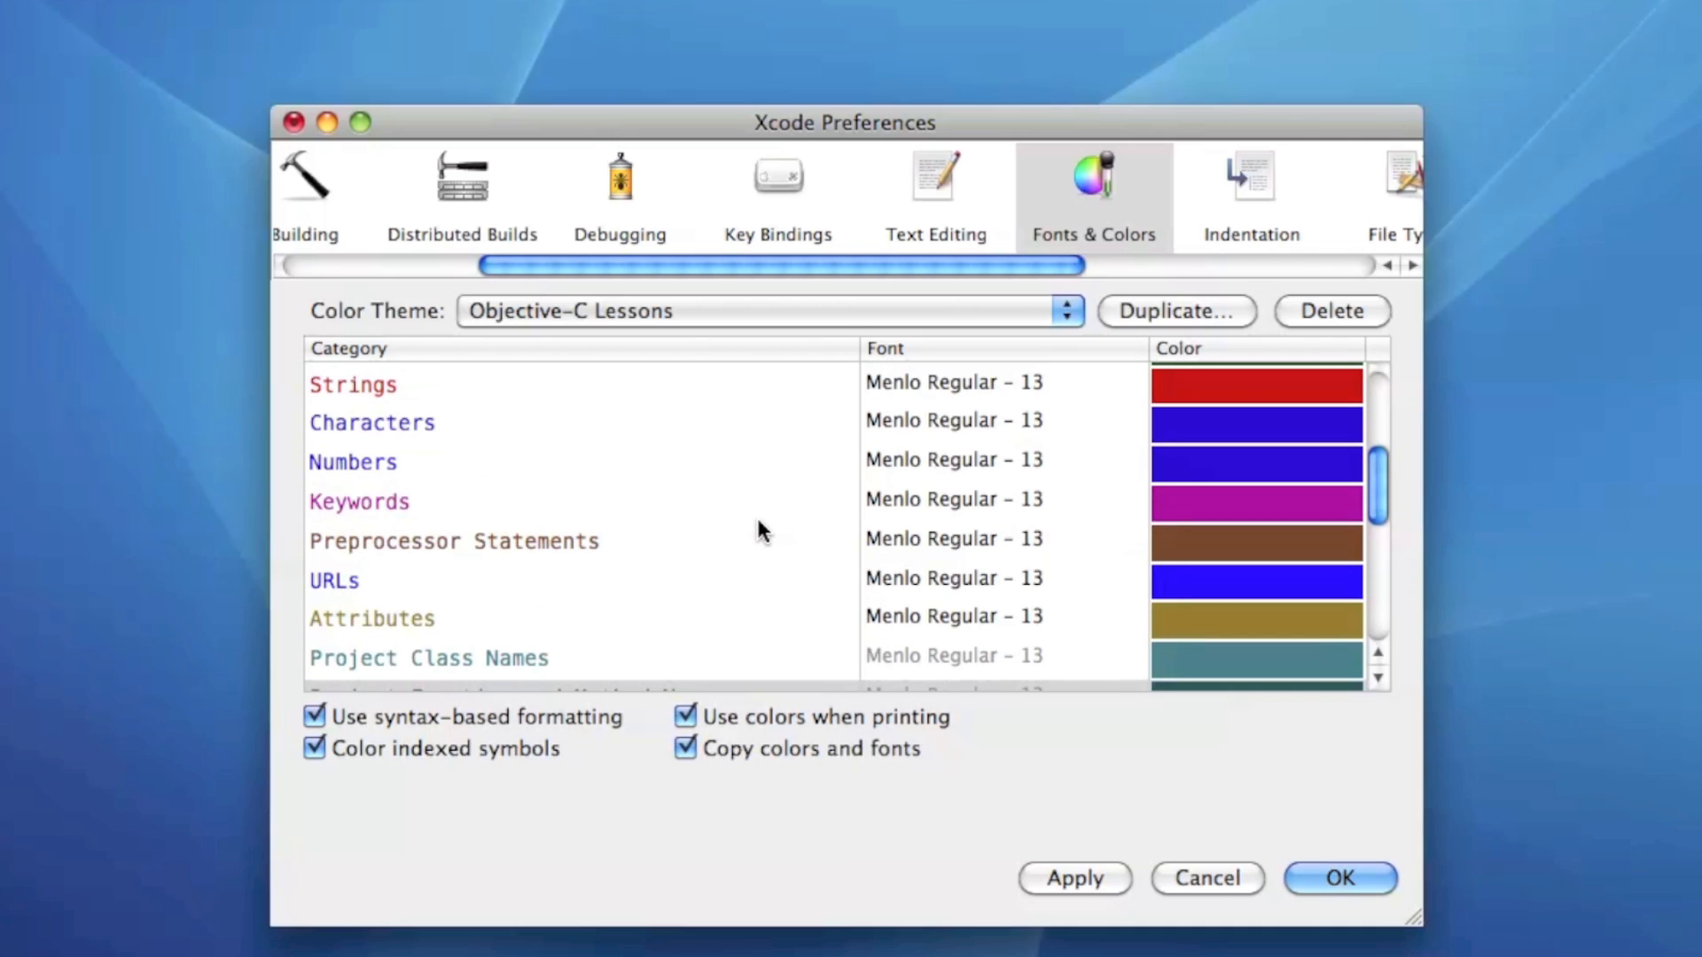
{"action": "left_click", "coordinate": [768, 310]}
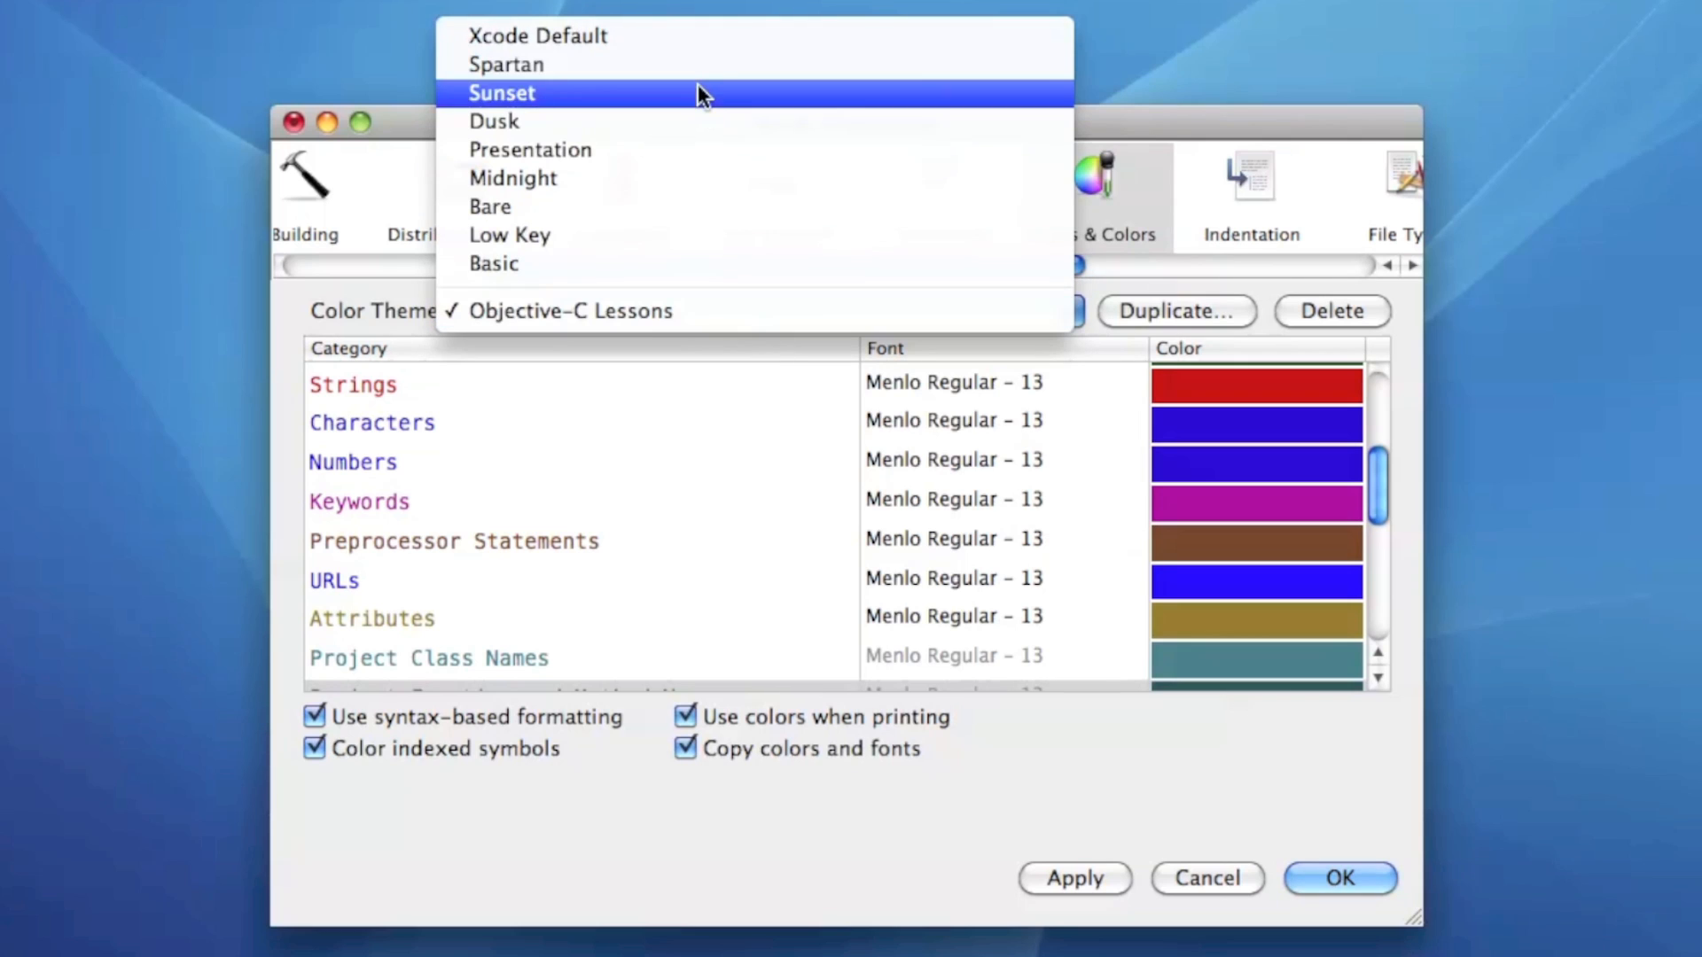
{"action": "left_click", "coordinate": [536, 35]}
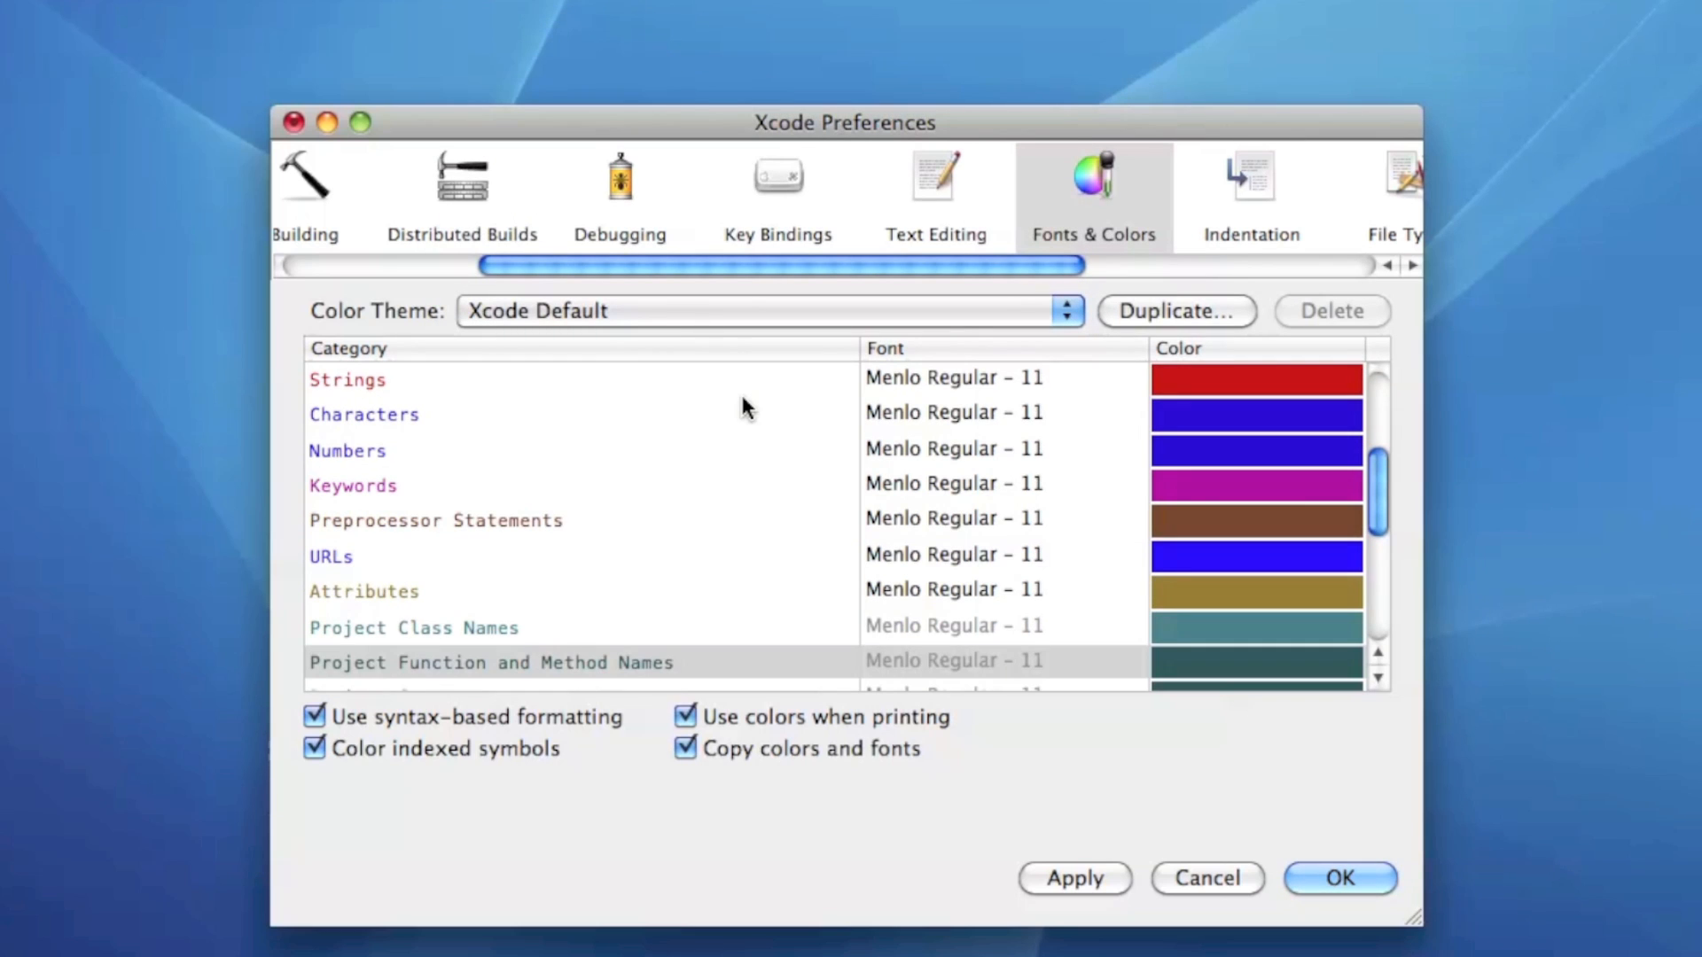
{"action": "scroll", "scroll_direction": "up", "scroll_amount": 3}
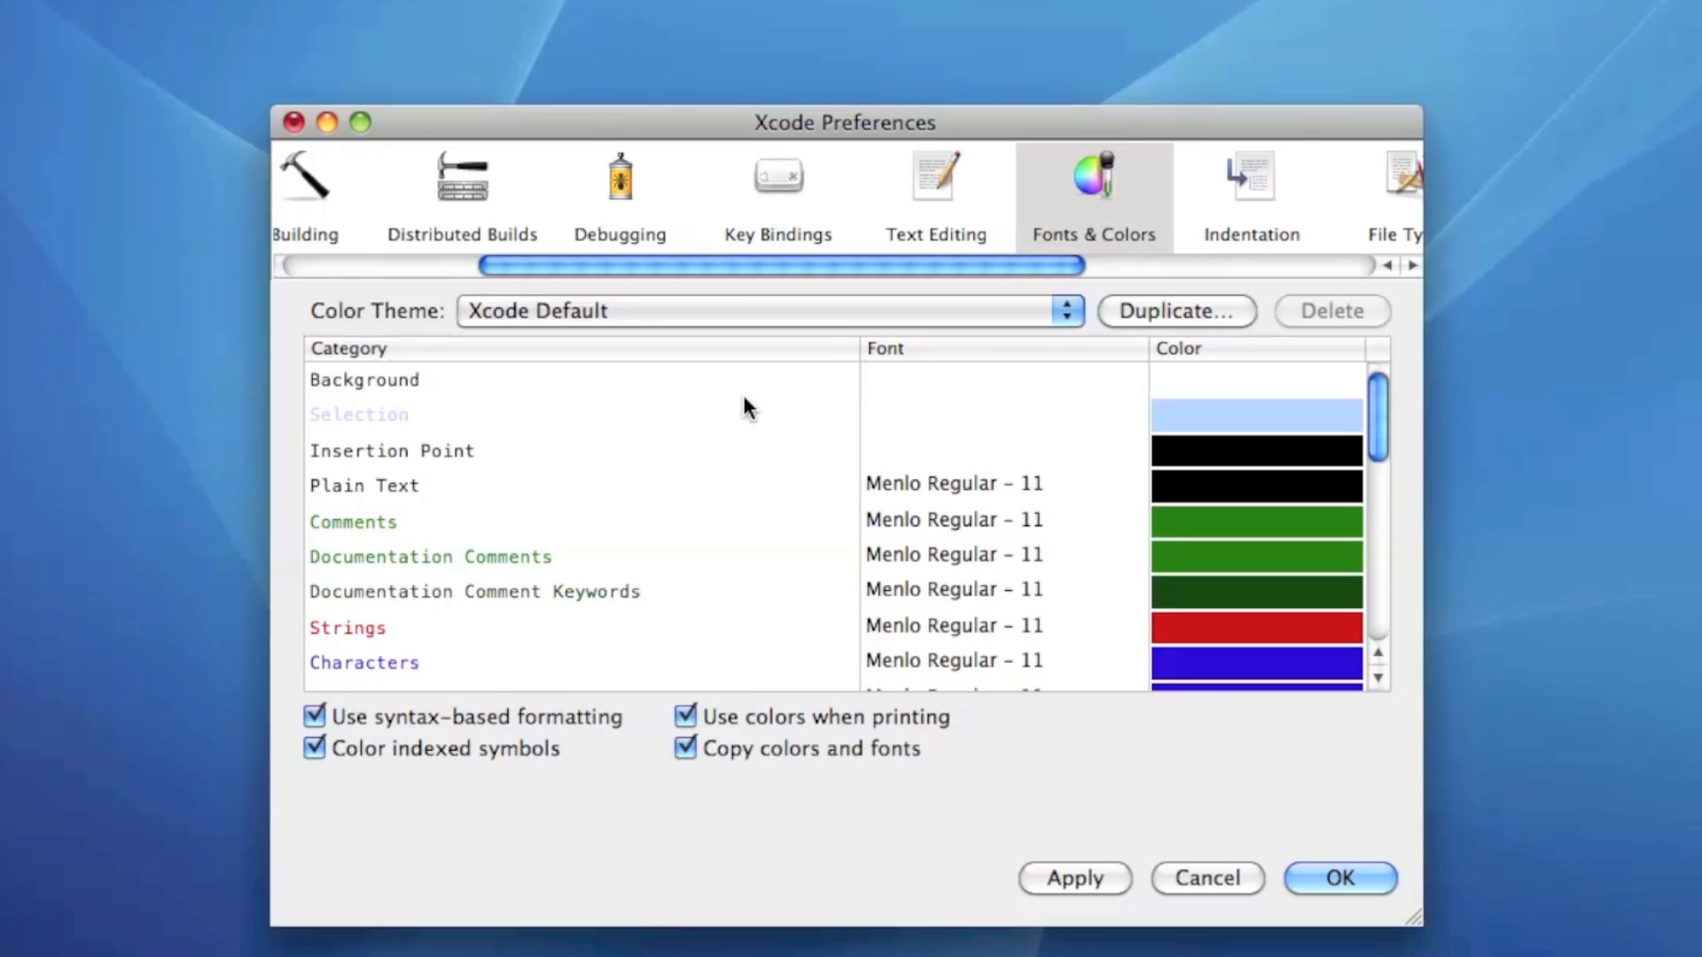
{"action": "mouse_move", "coordinate": [815, 587]}
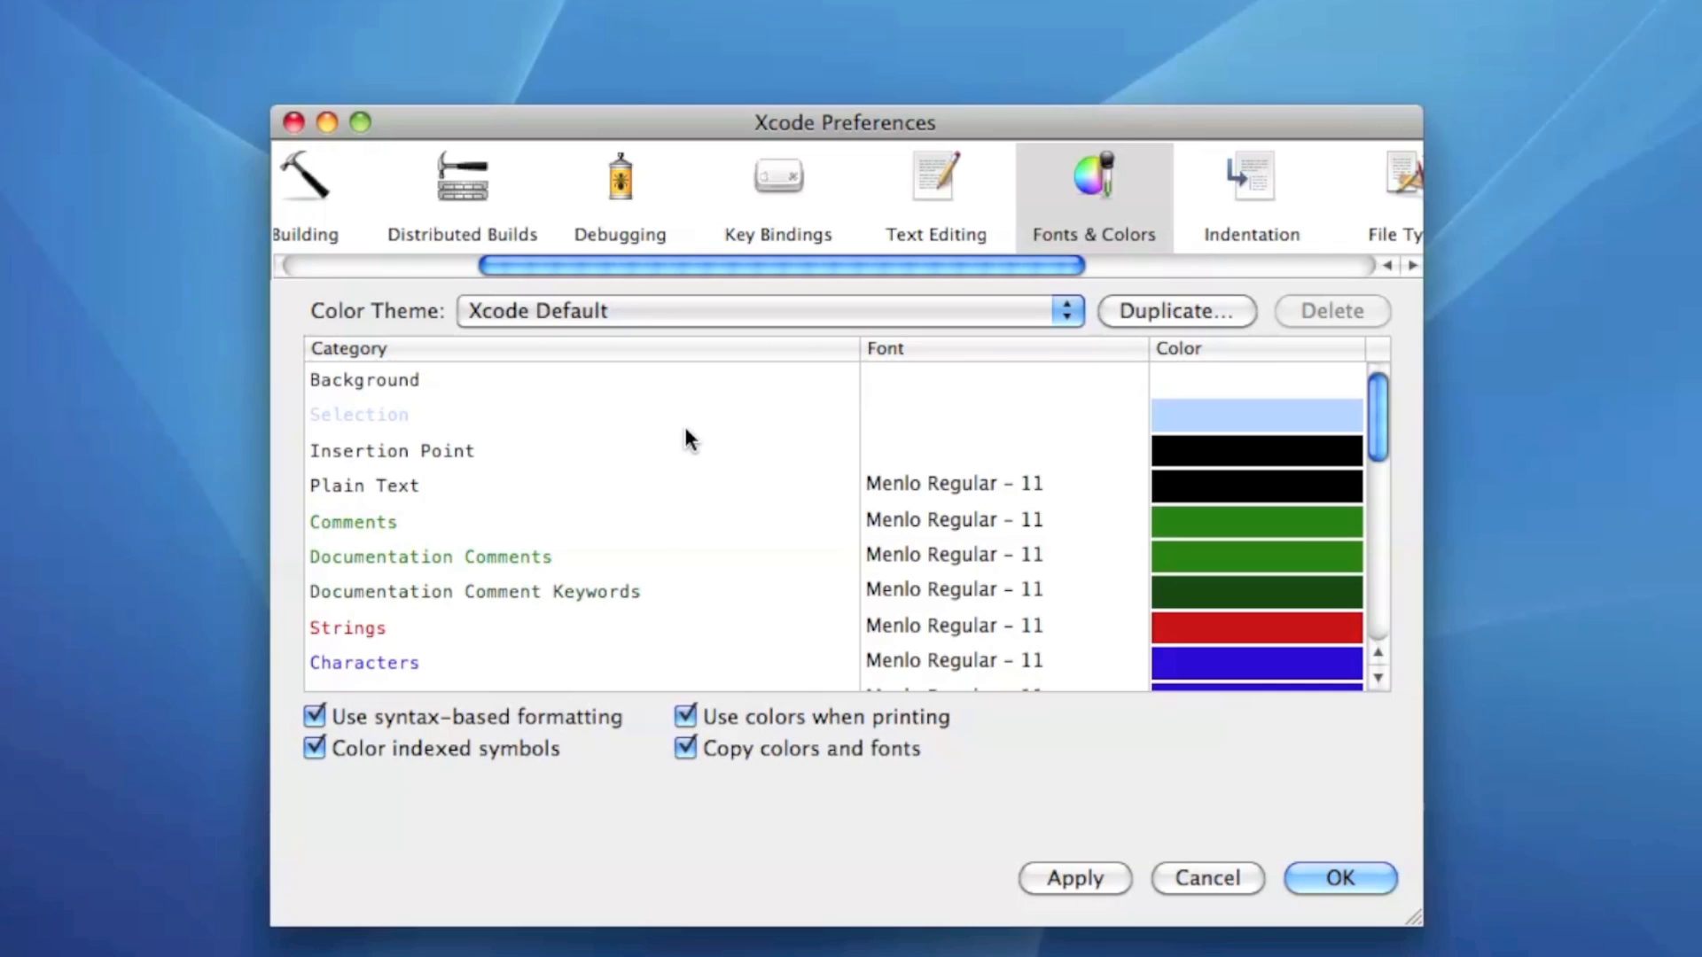
{"action": "mouse_move", "coordinate": [679, 318]}
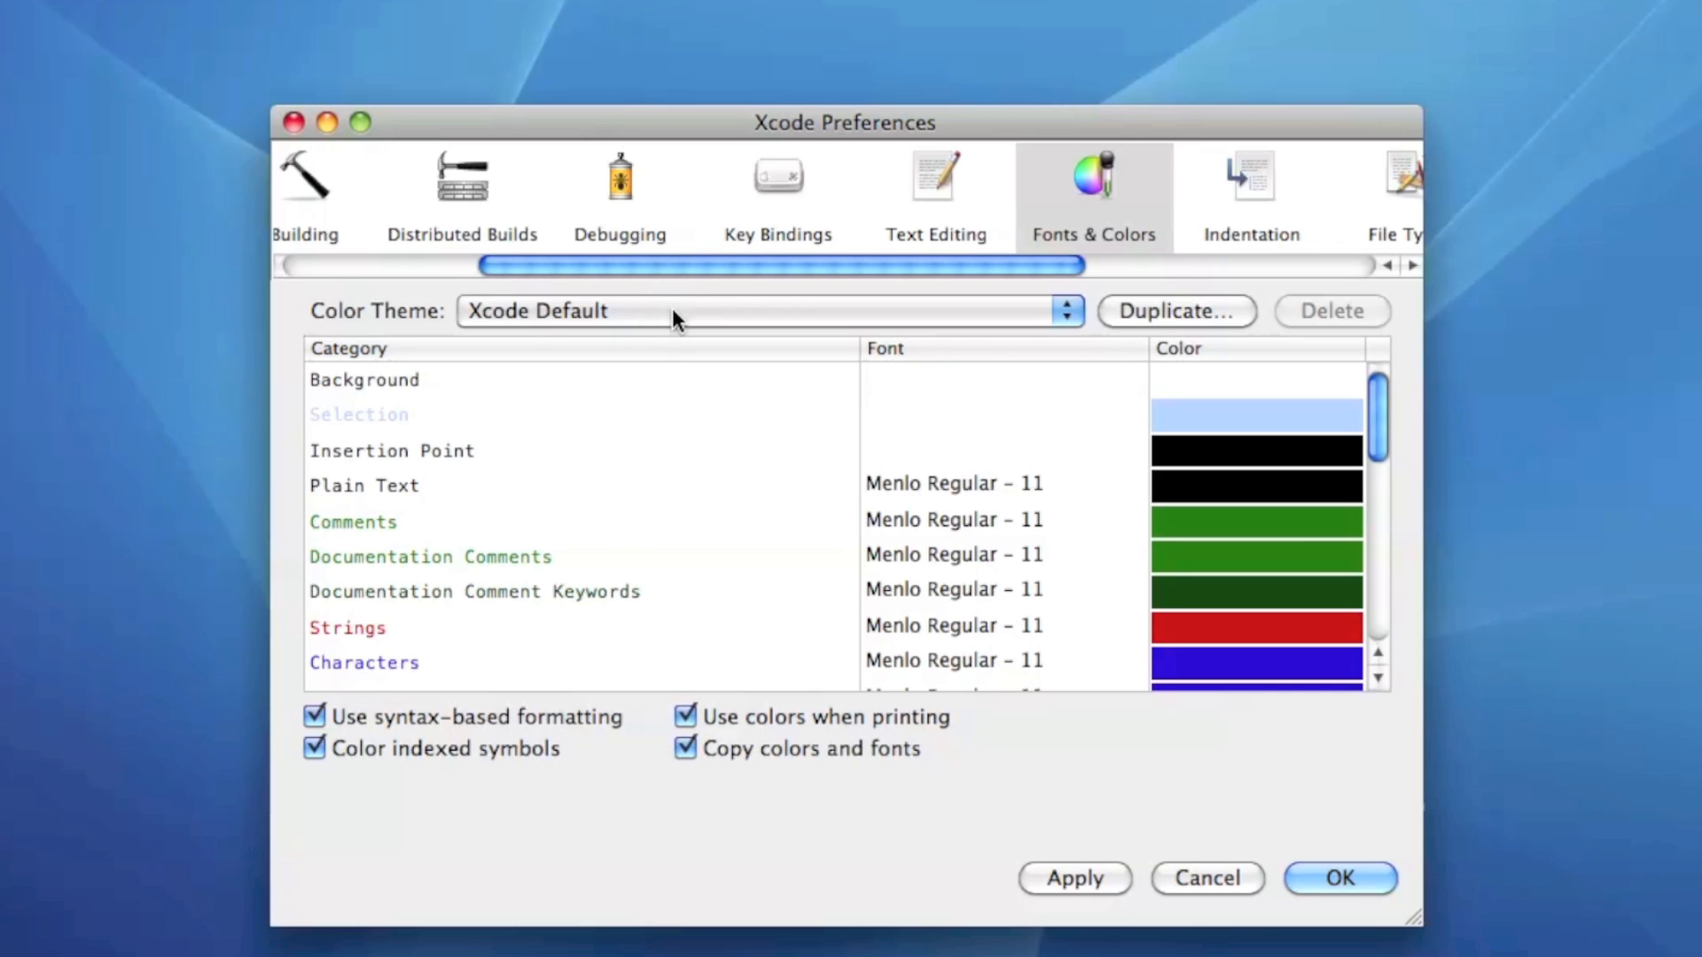
{"action": "left_click", "coordinate": [766, 310]}
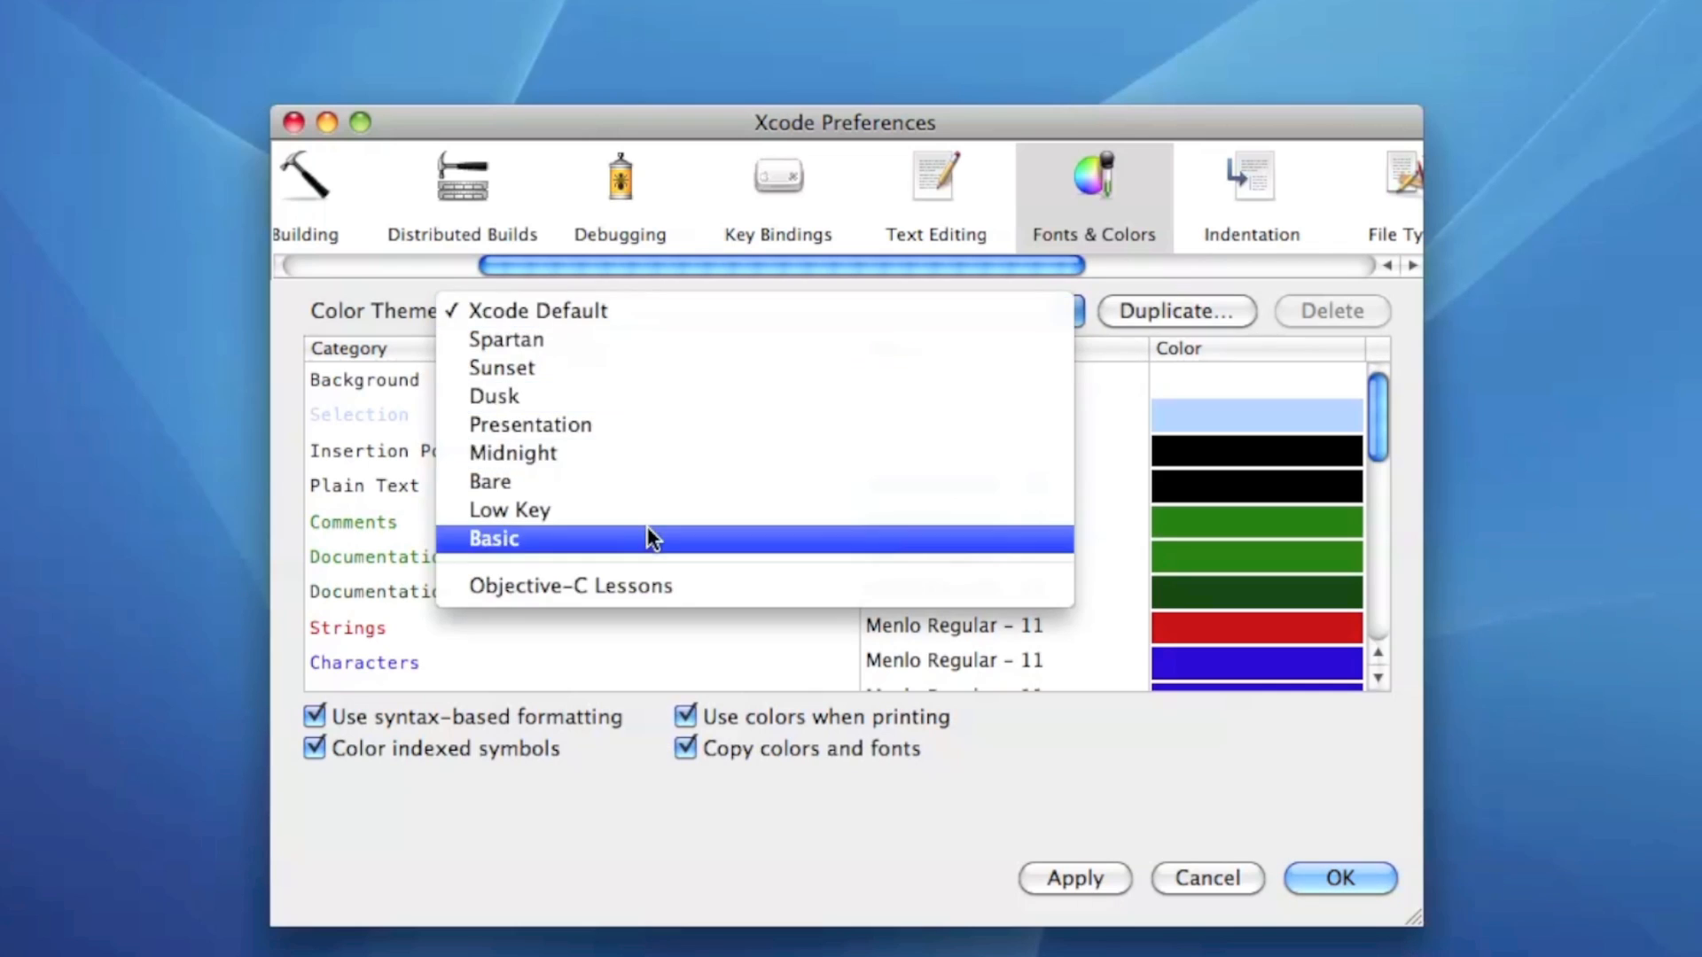
Duplicate the Bare theme as a new theme named My Font and make it current.
{"action": "left_click", "coordinate": [489, 481]}
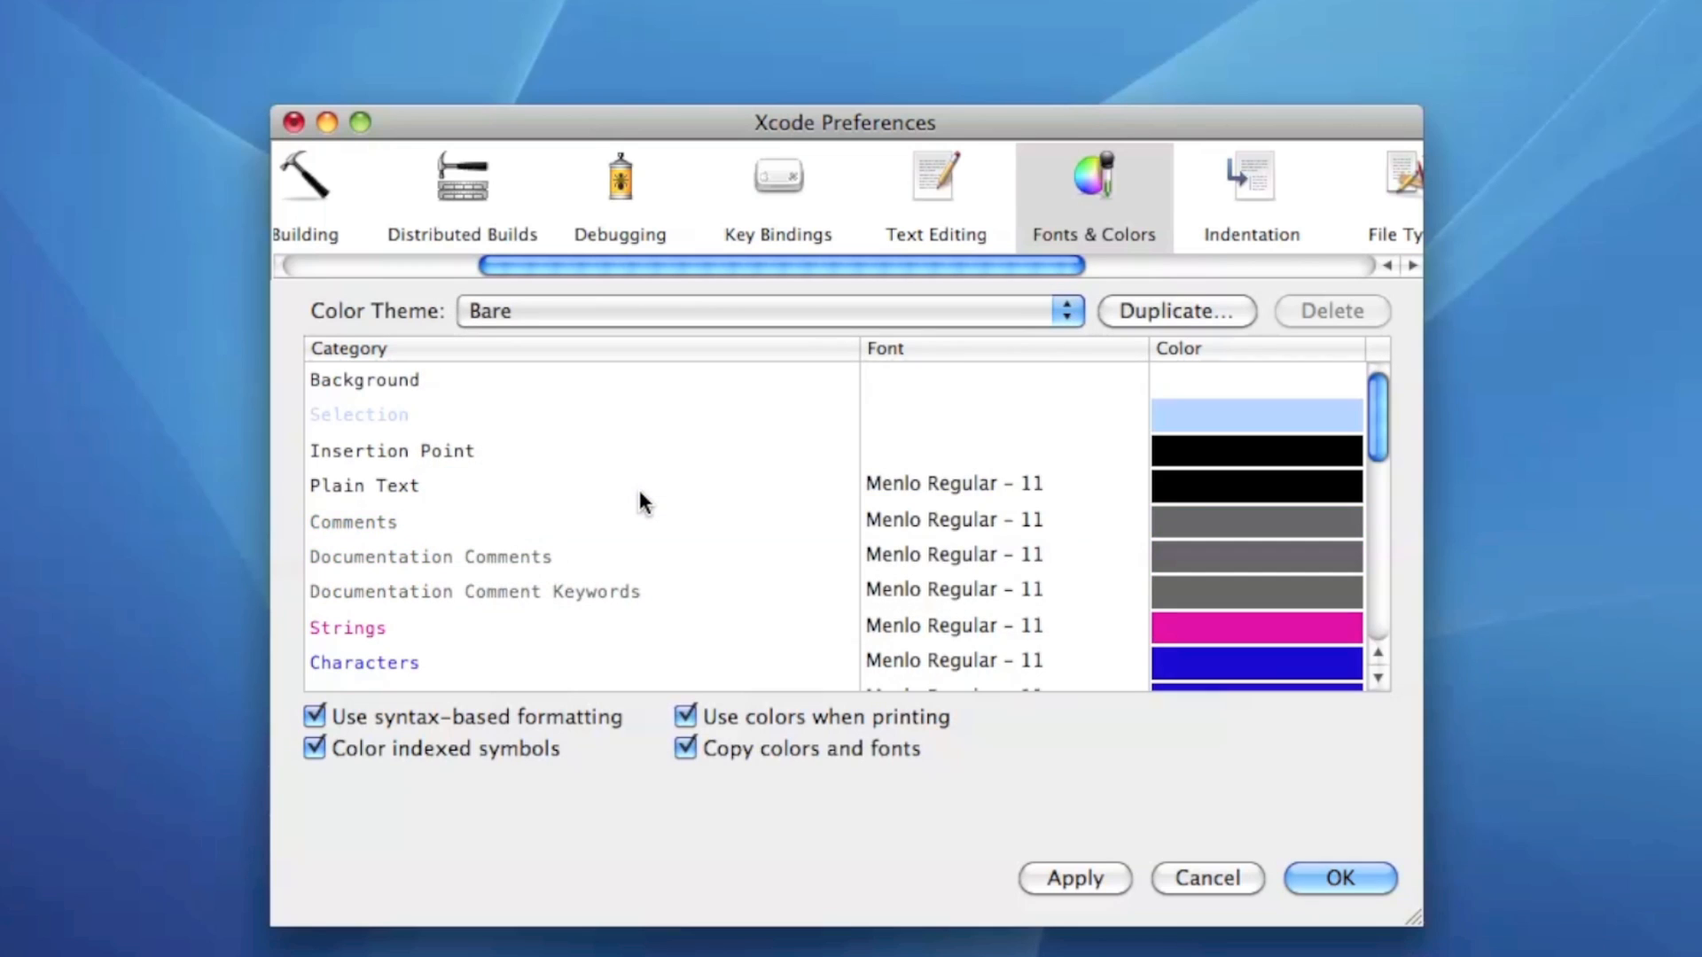
{"action": "mouse_move", "coordinate": [649, 497]}
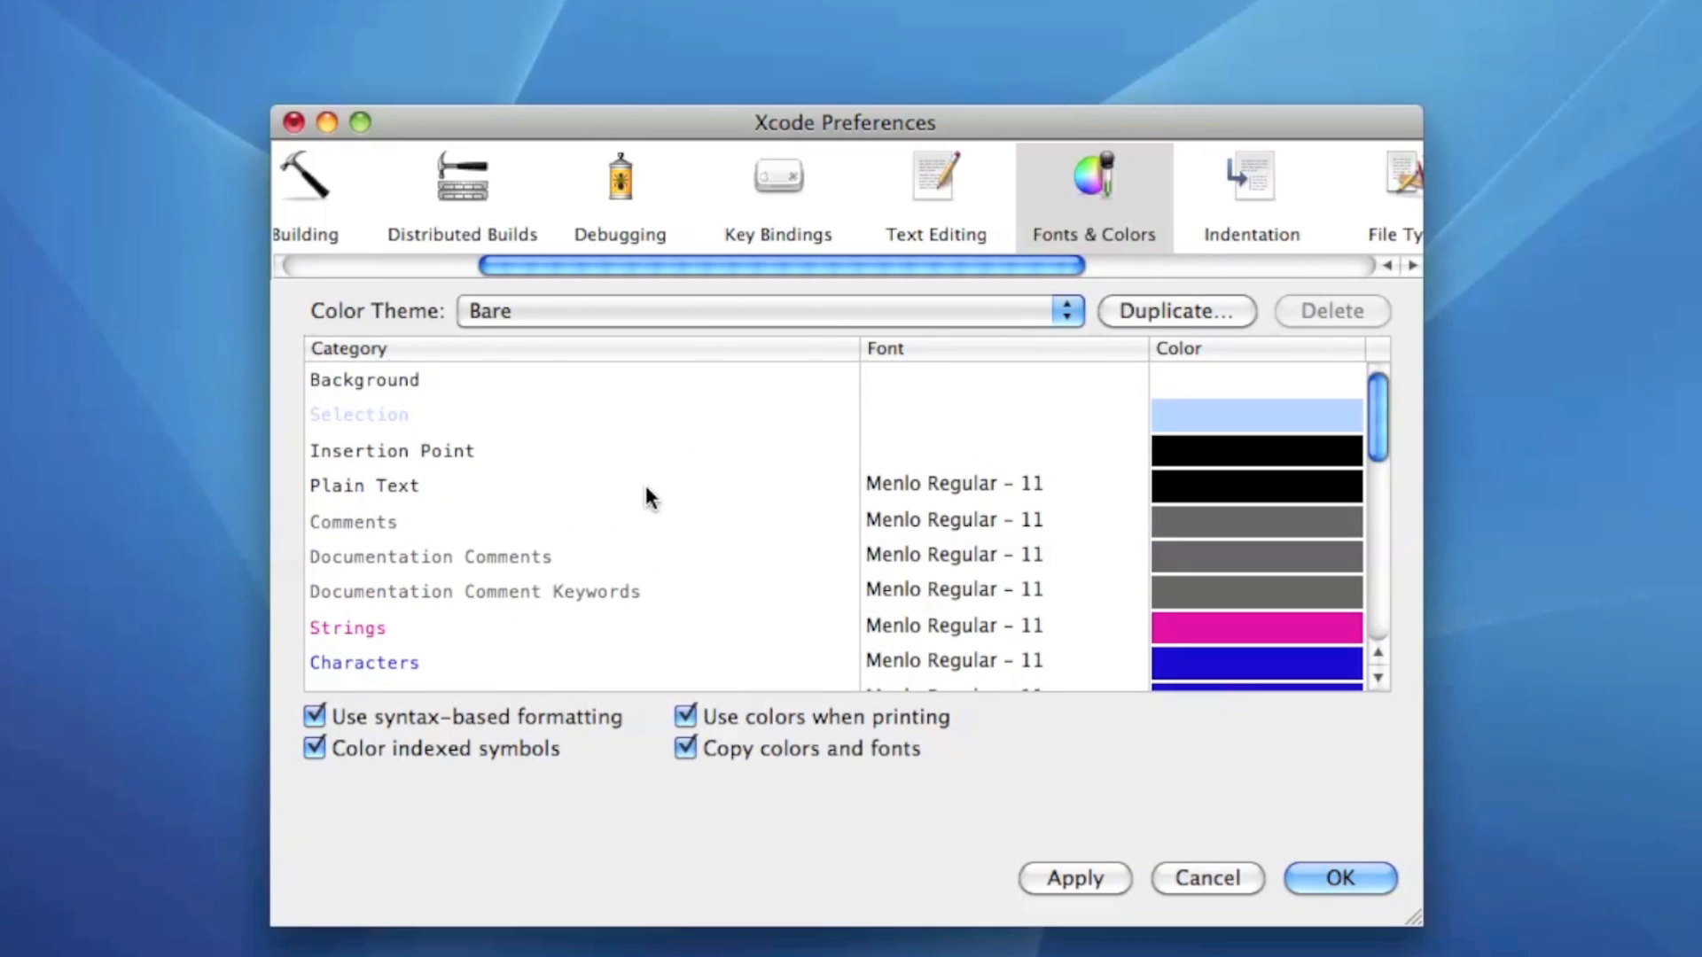
{"action": "mouse_move", "coordinate": [699, 490]}
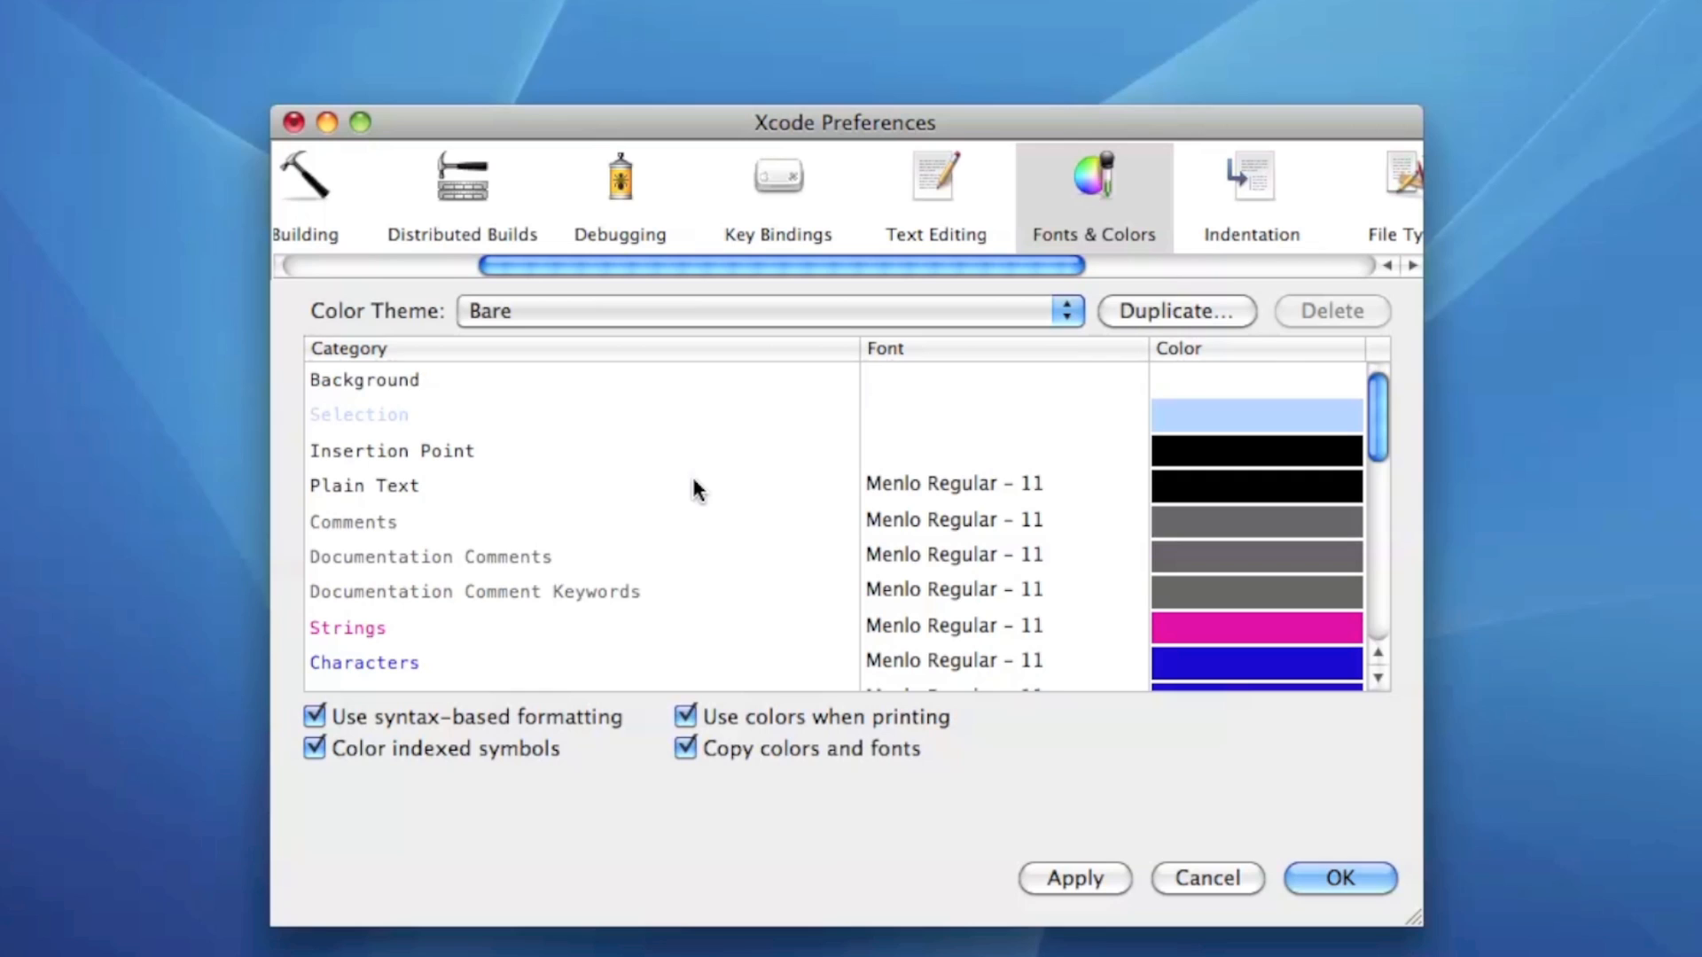
{"action": "mouse_move", "coordinate": [1170, 321]}
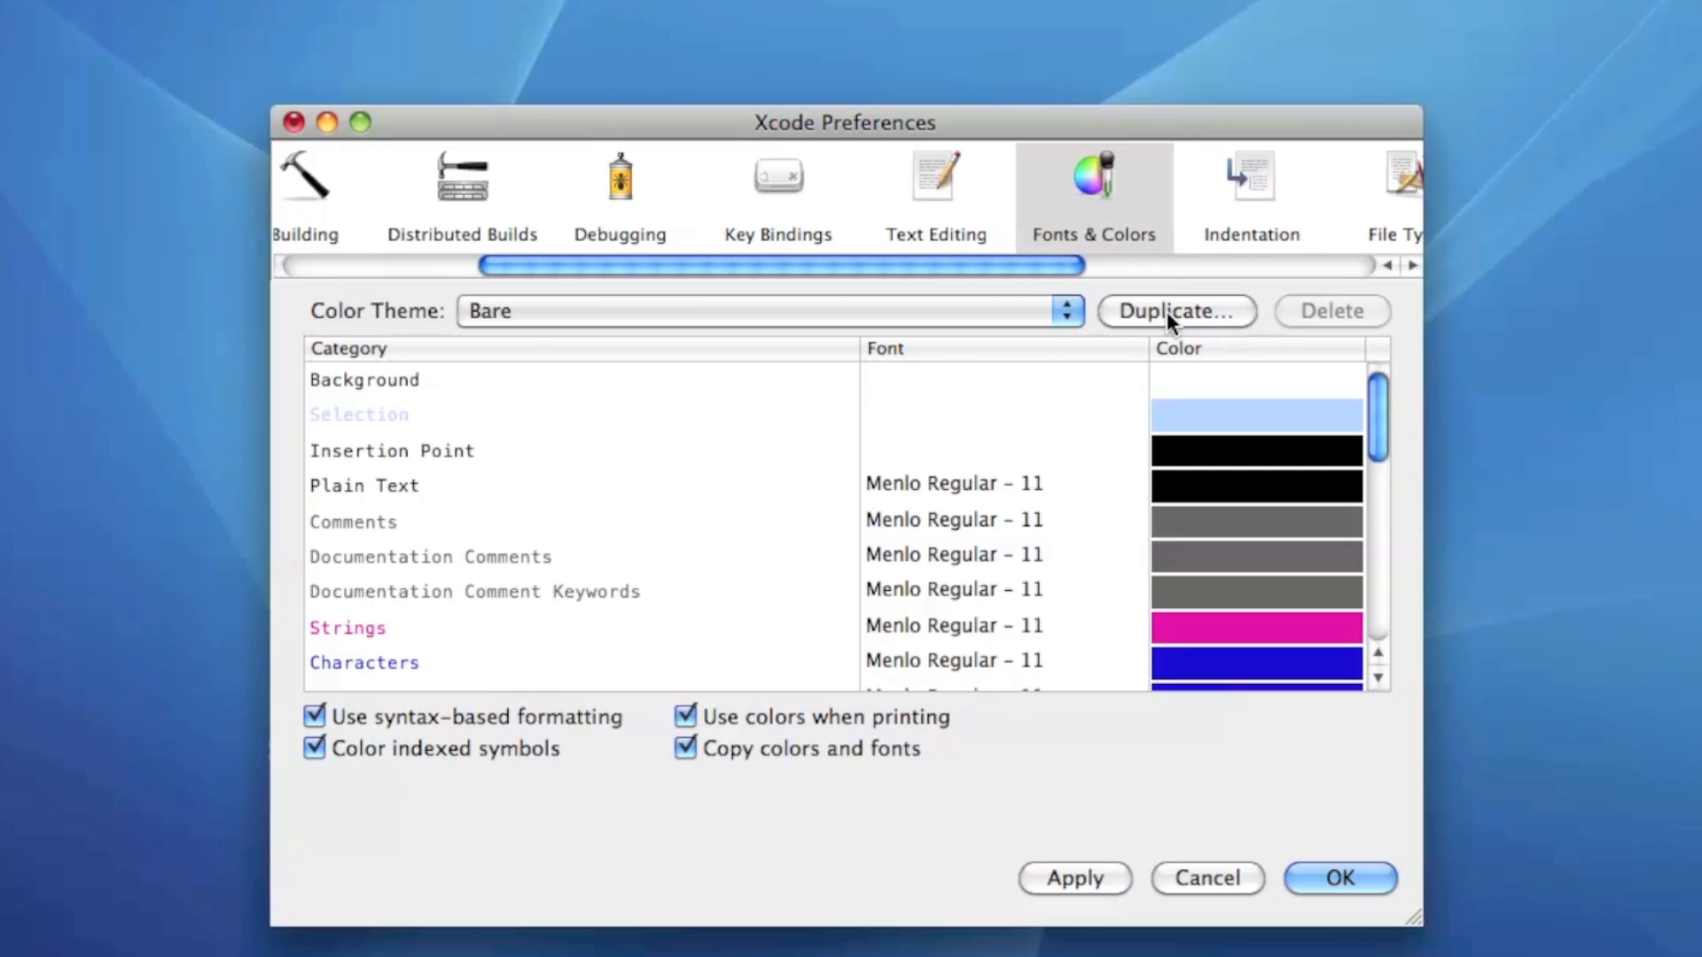
{"action": "left_click", "coordinate": [1176, 312]}
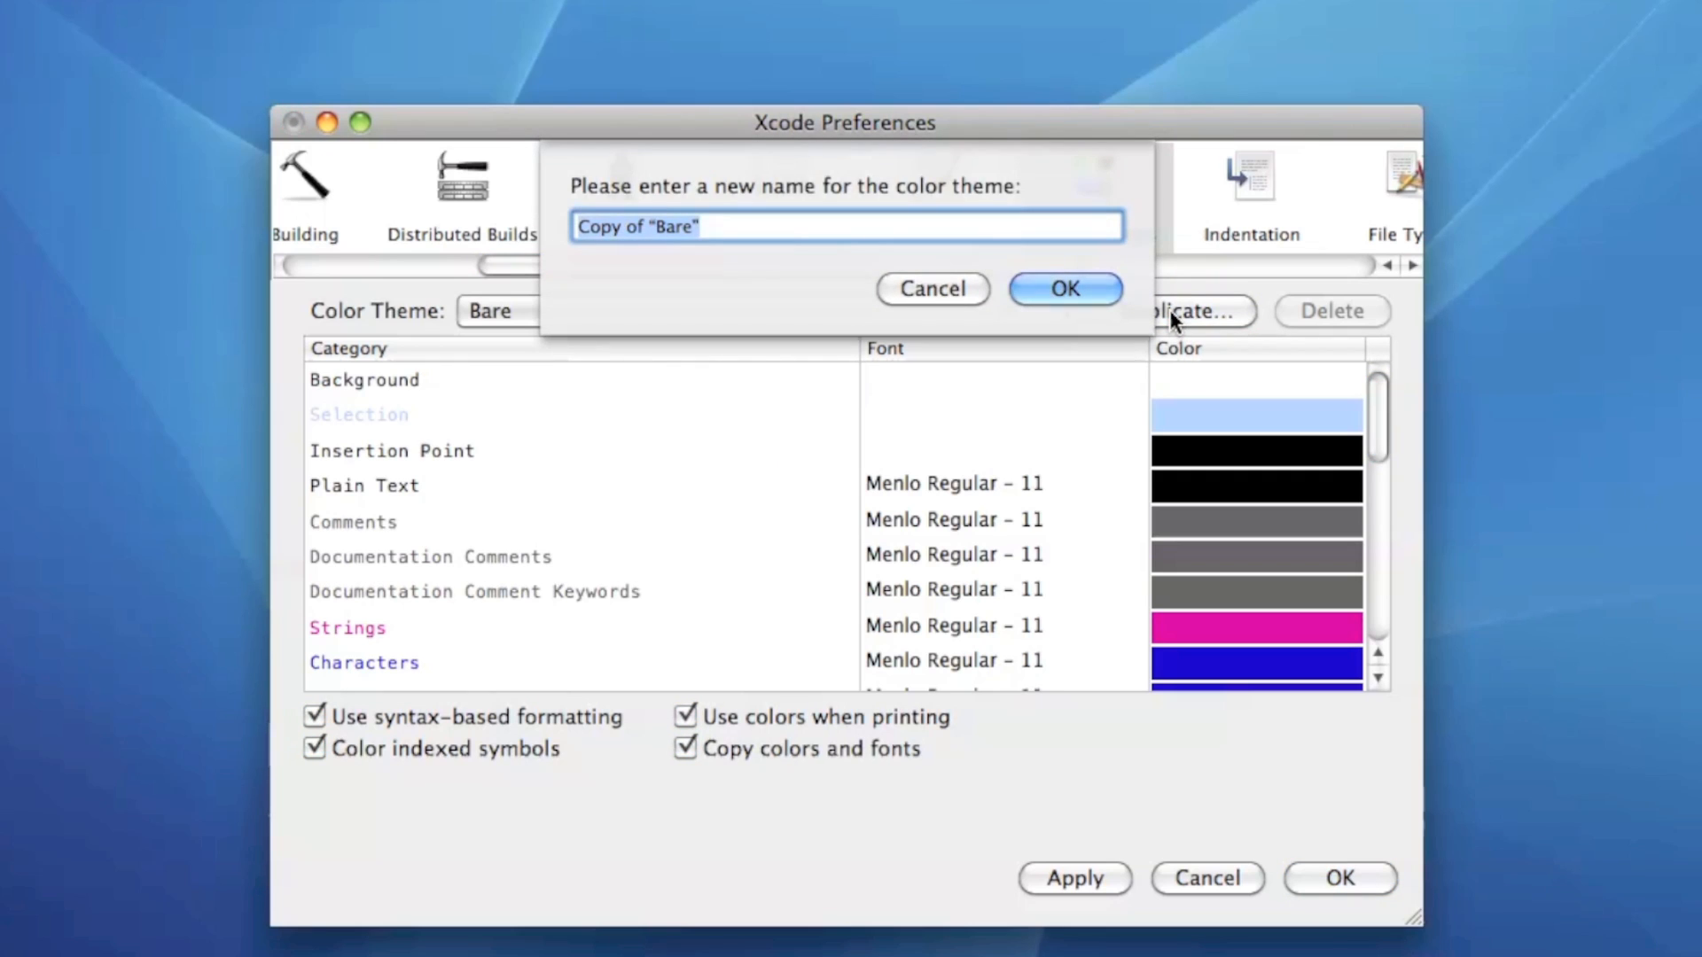
{"action": "type", "text": "My FOn"}
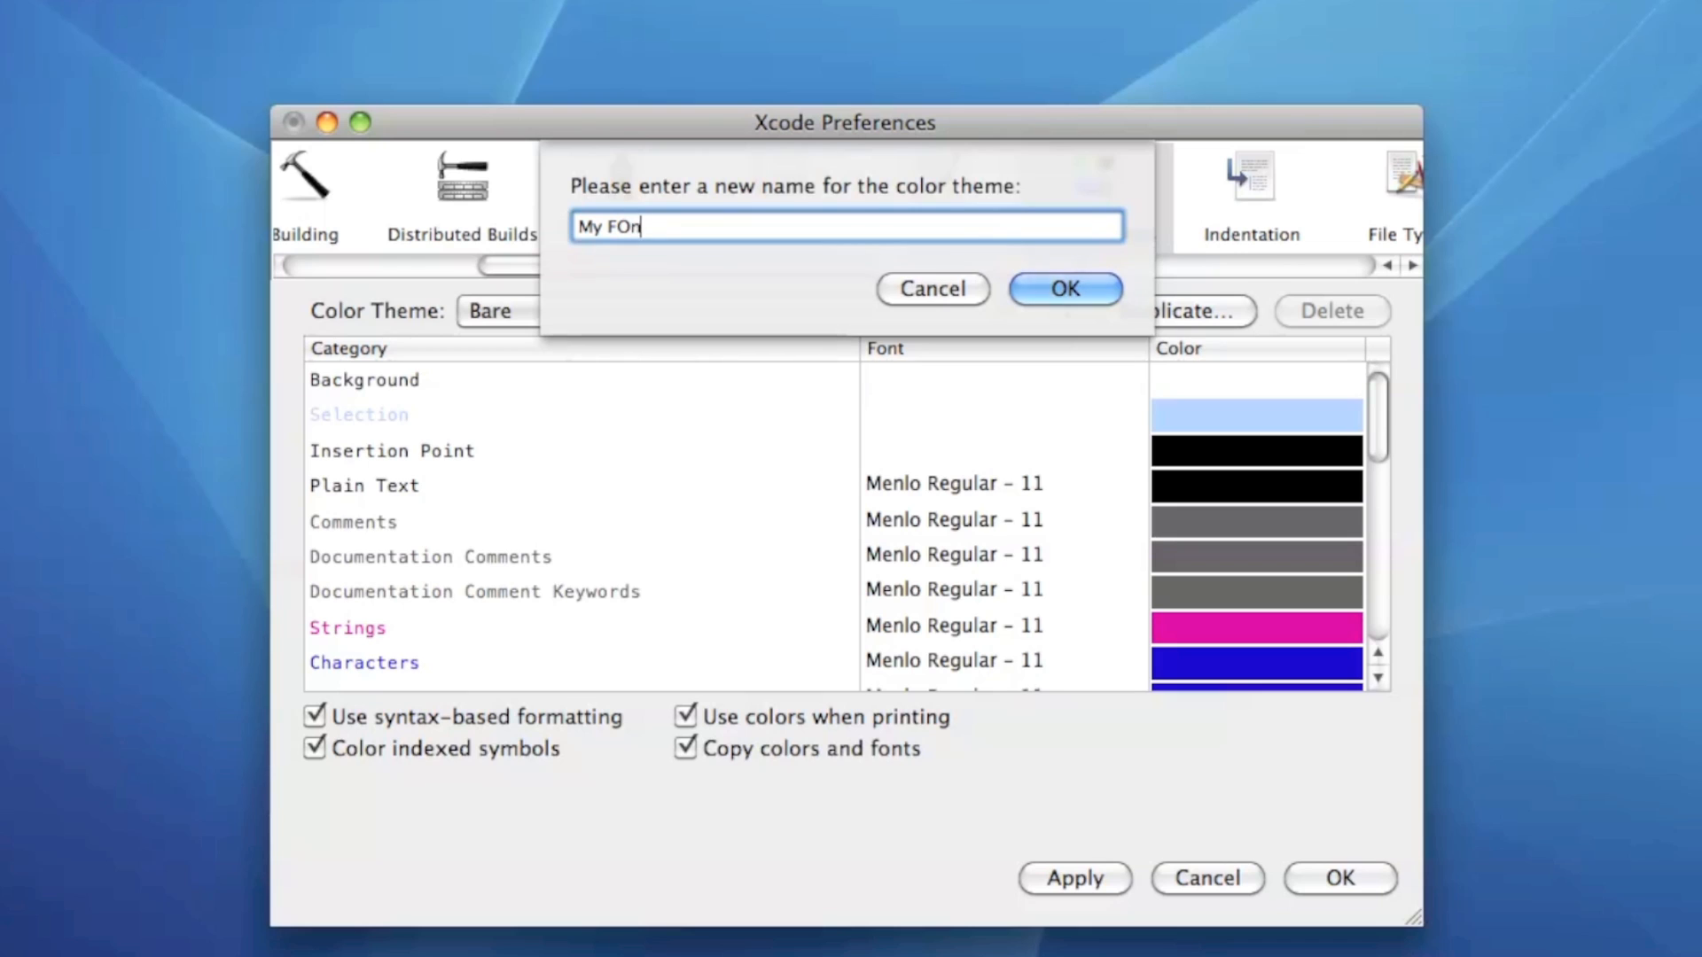
{"action": "left_click", "coordinate": [1063, 289]}
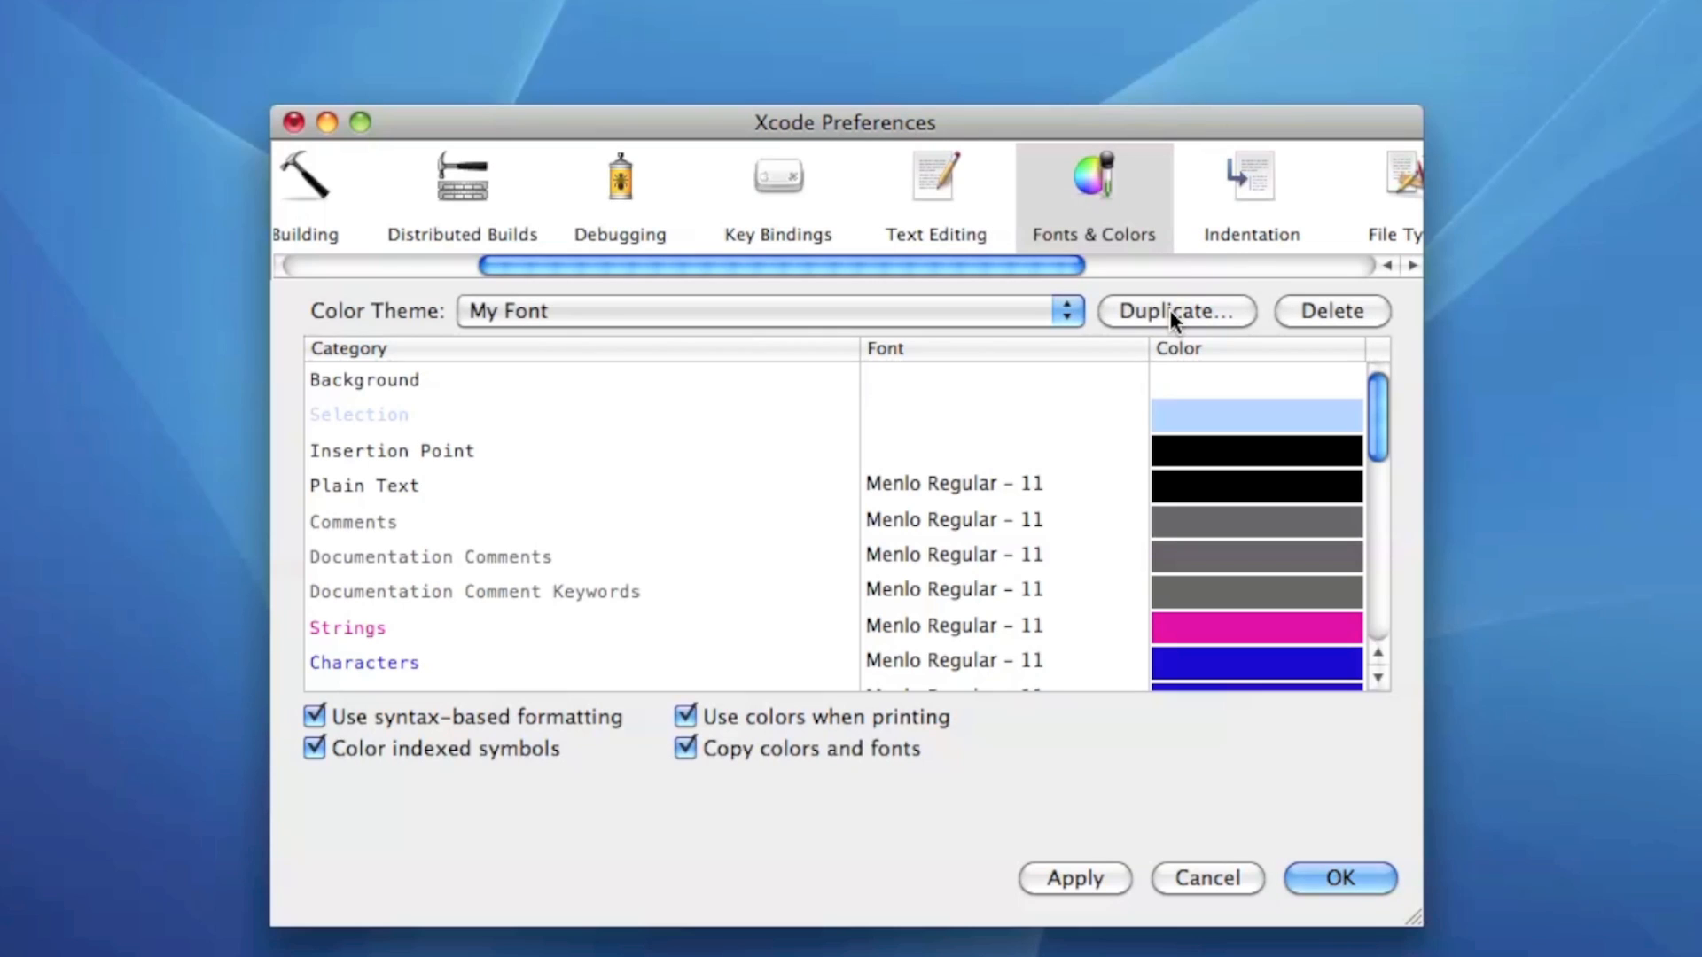
{"action": "mouse_move", "coordinate": [768, 332]}
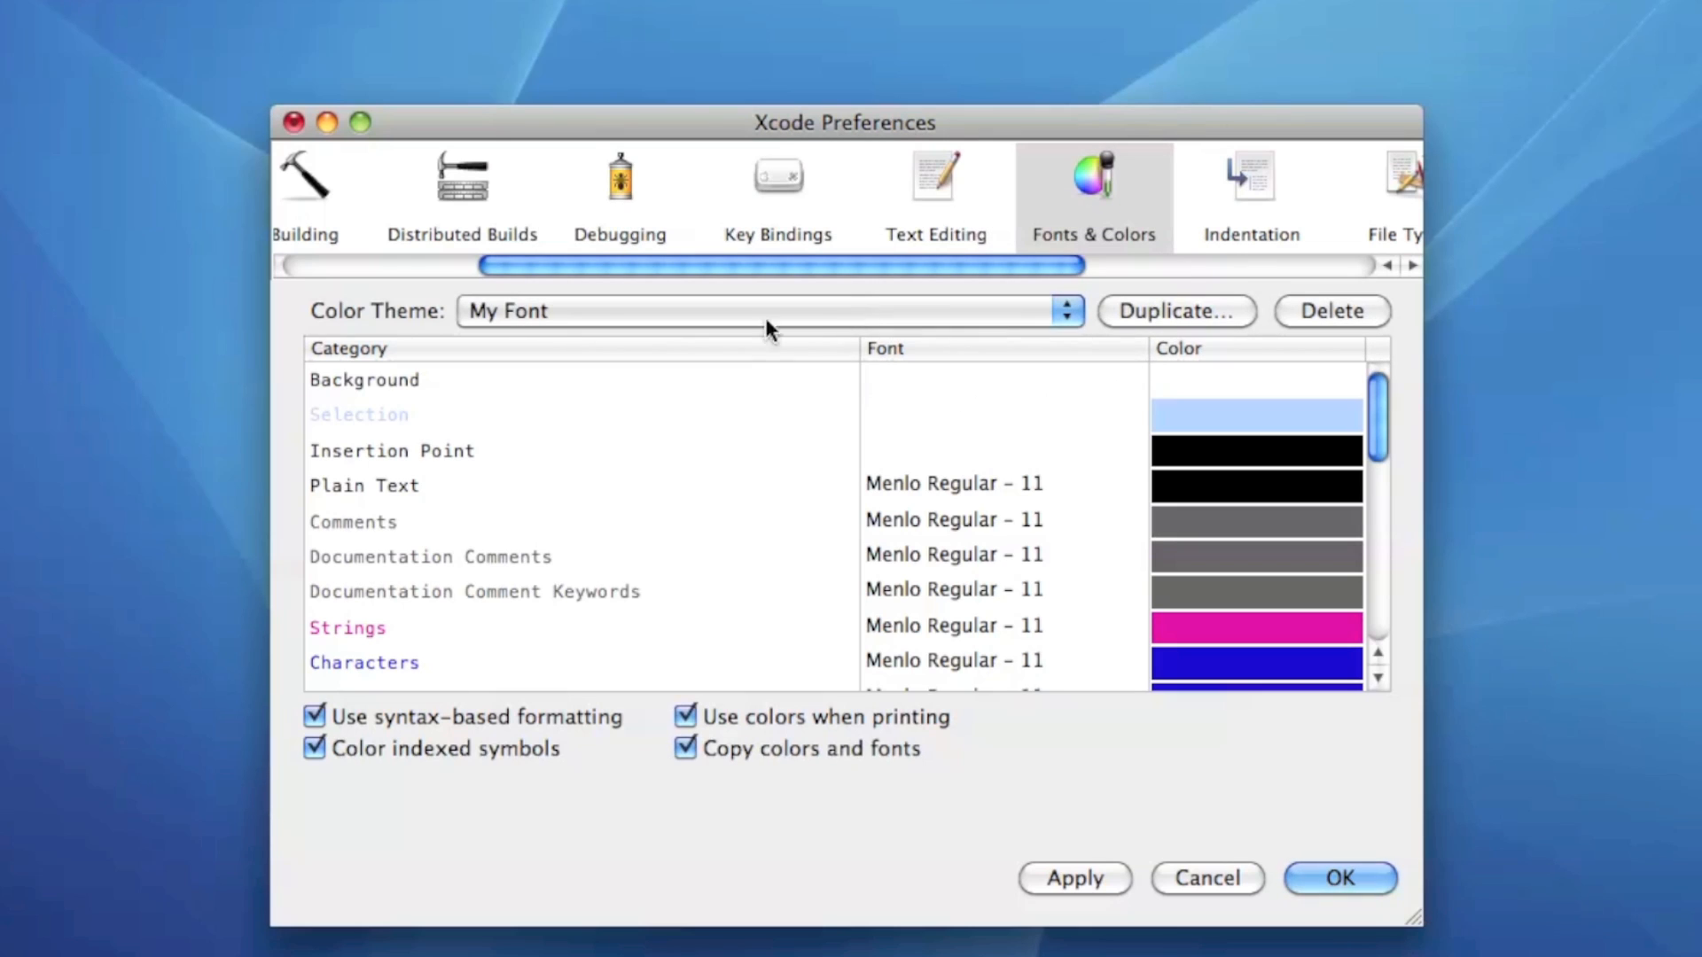
{"action": "mouse_move", "coordinate": [457, 499]}
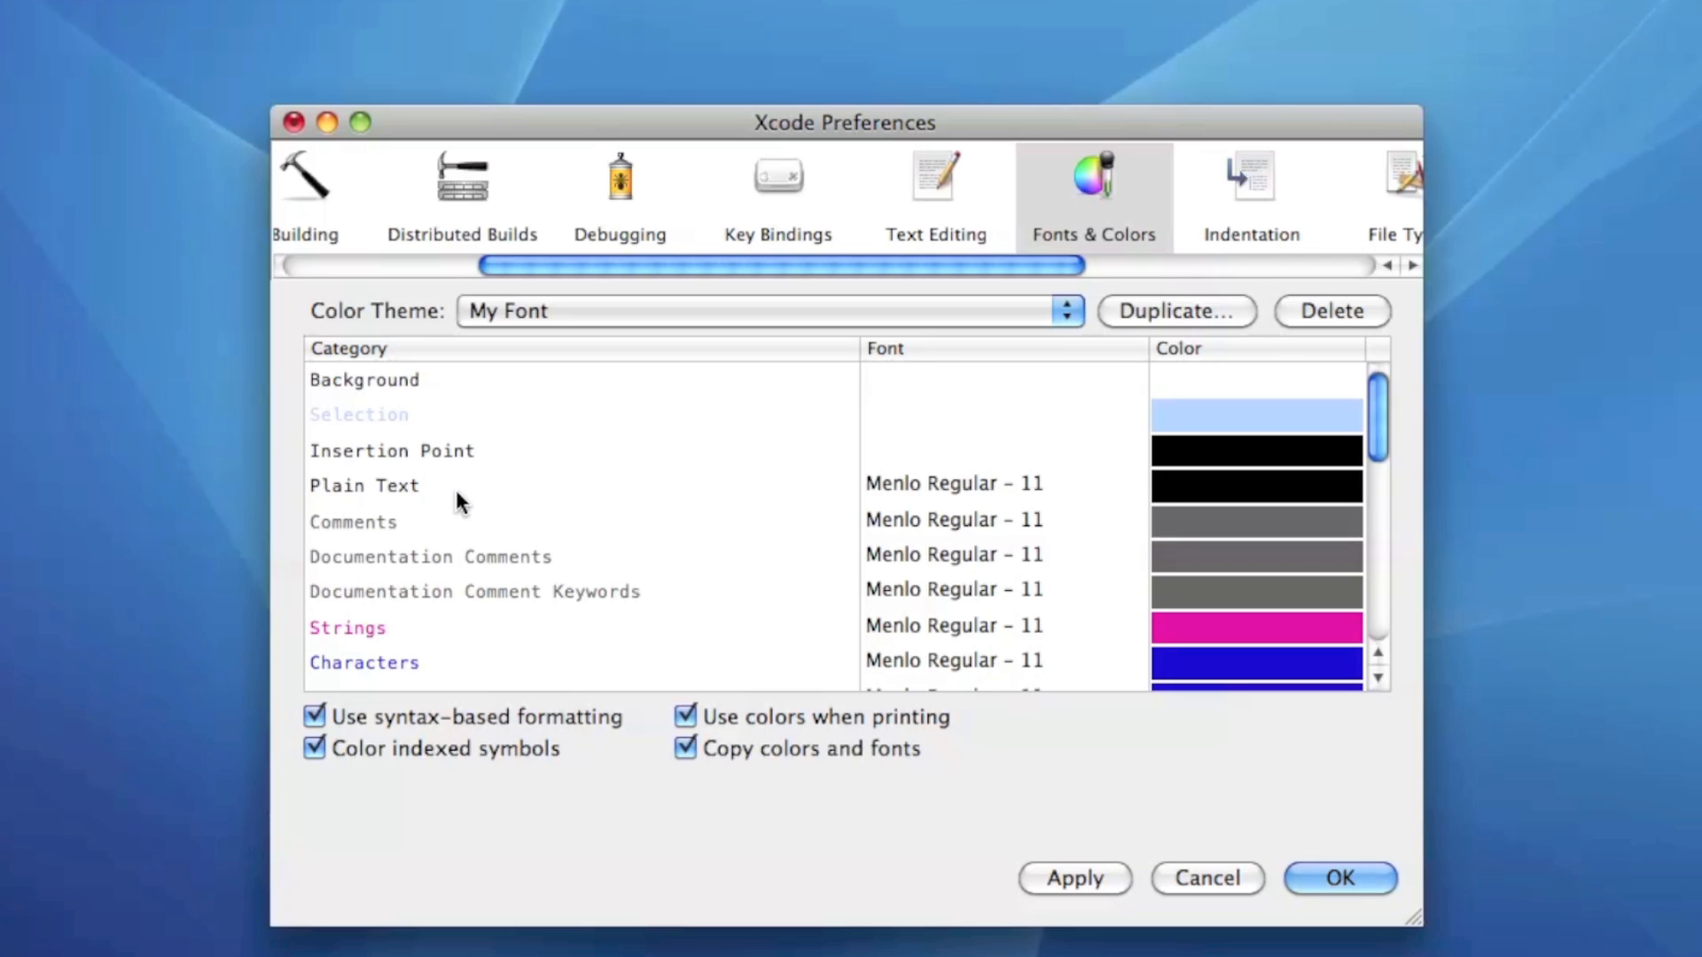
{"action": "mouse_move", "coordinate": [445, 526]}
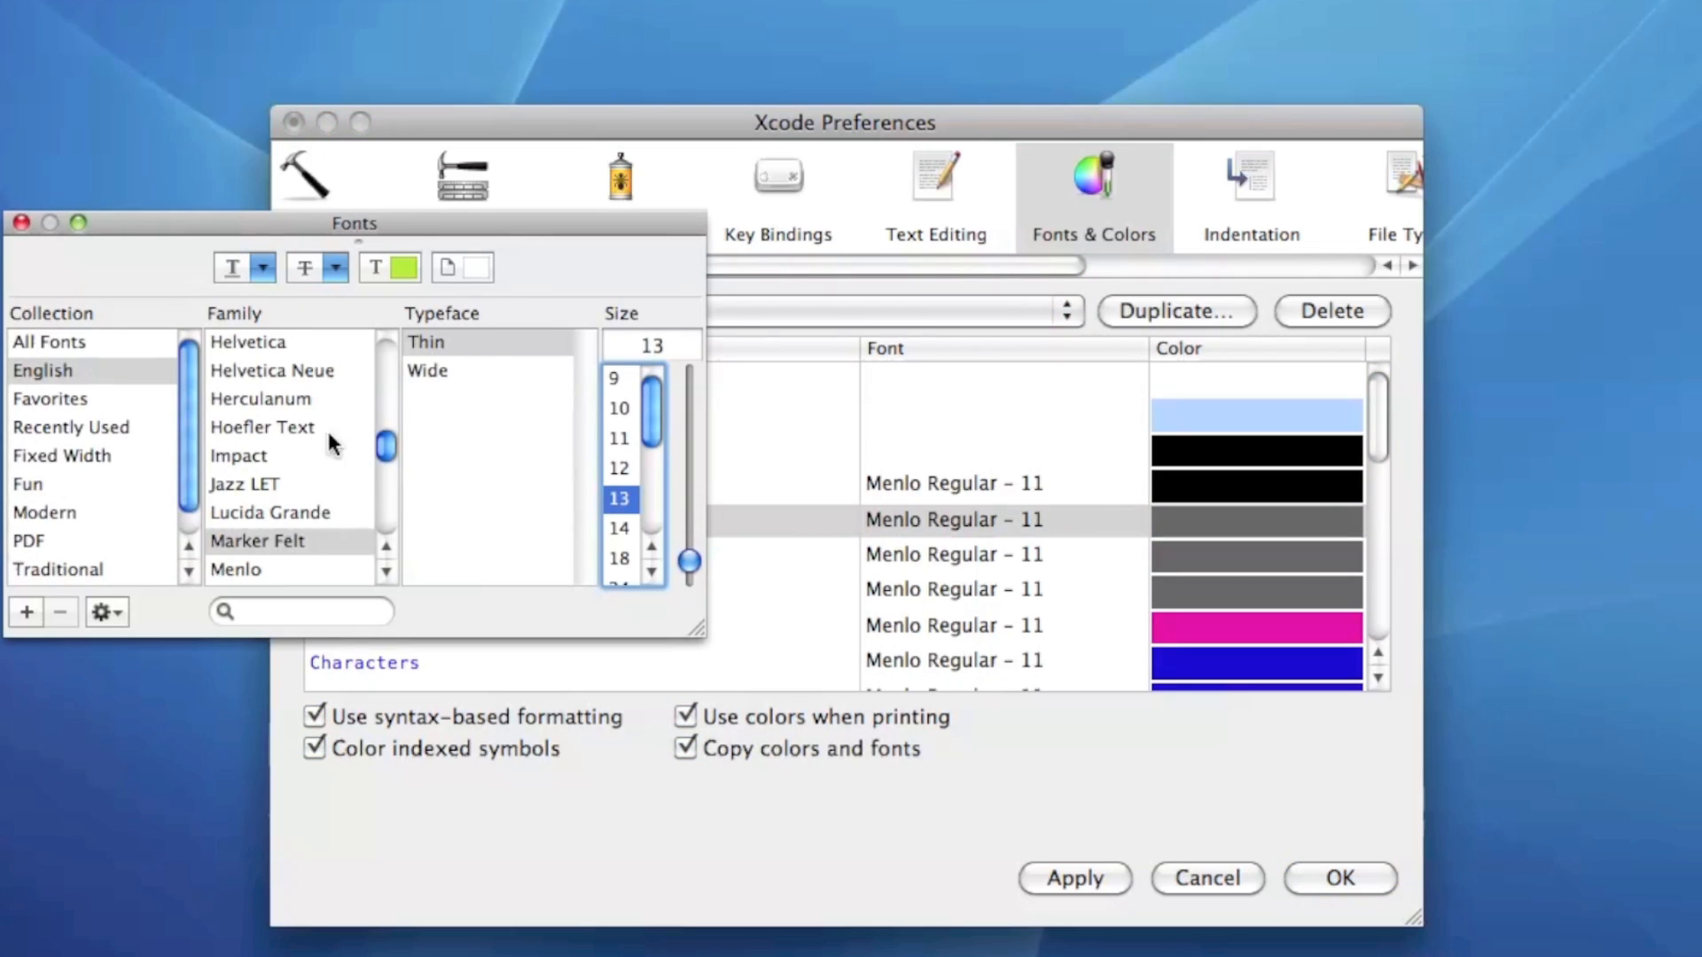
Set Comments to Hoefler Text size 18 and give them a darker slate-blue colour.
{"action": "left_click", "coordinate": [262, 427]}
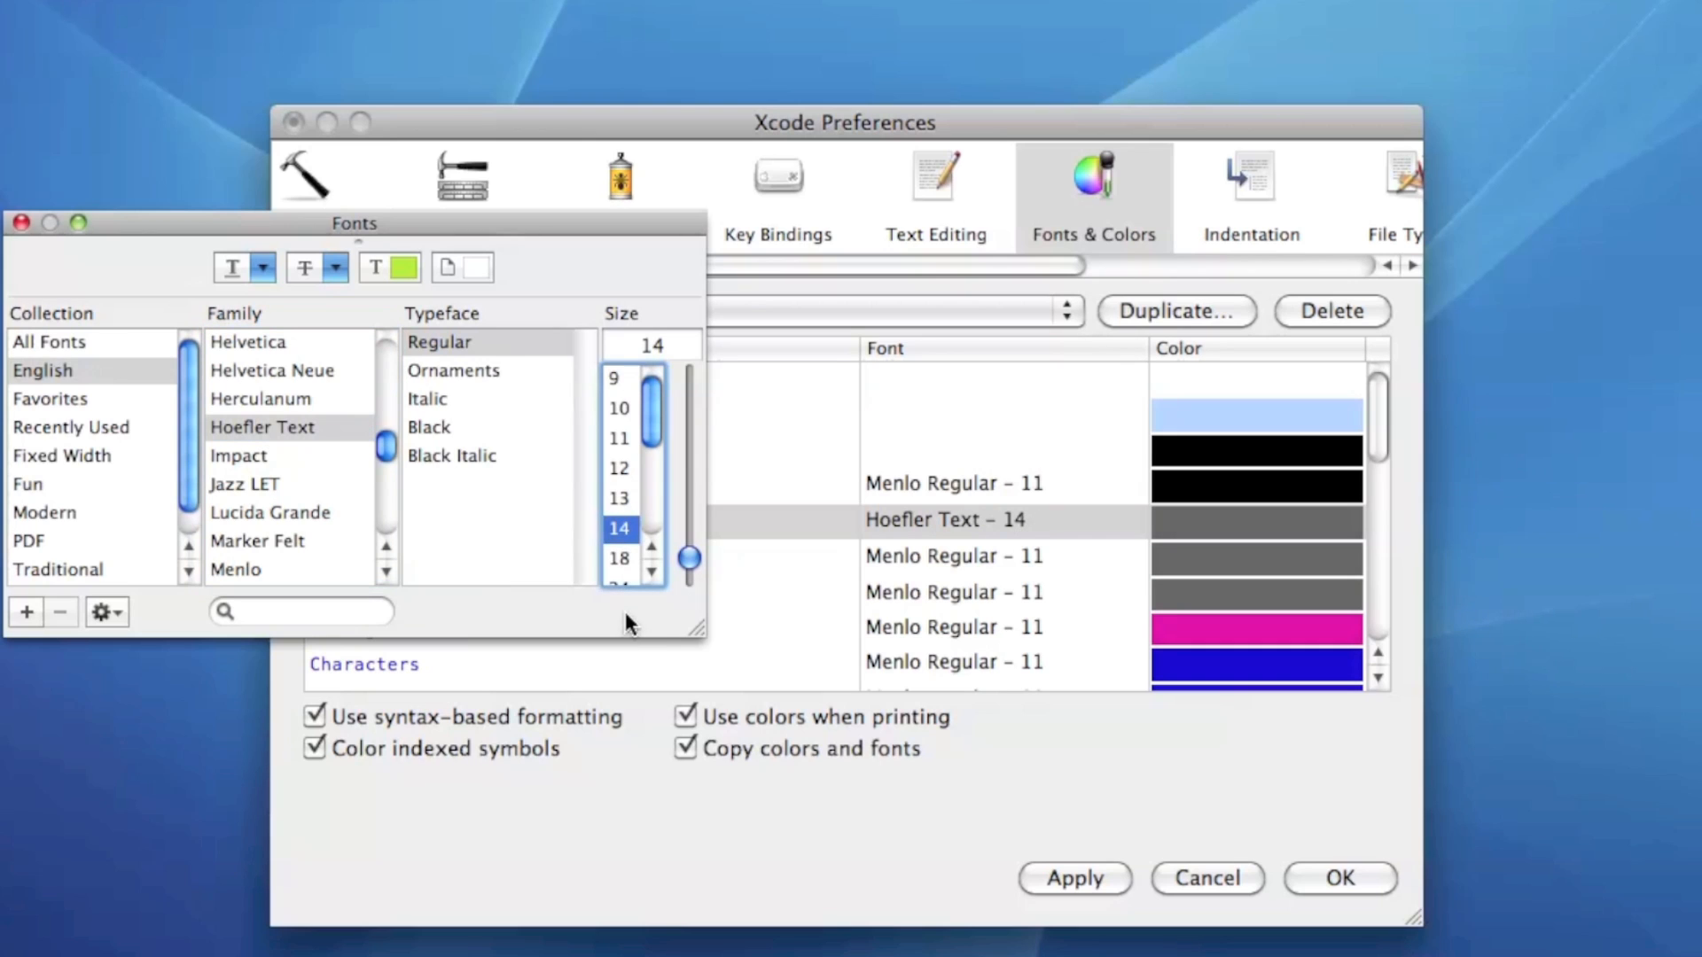
{"action": "left_click", "coordinate": [618, 558]}
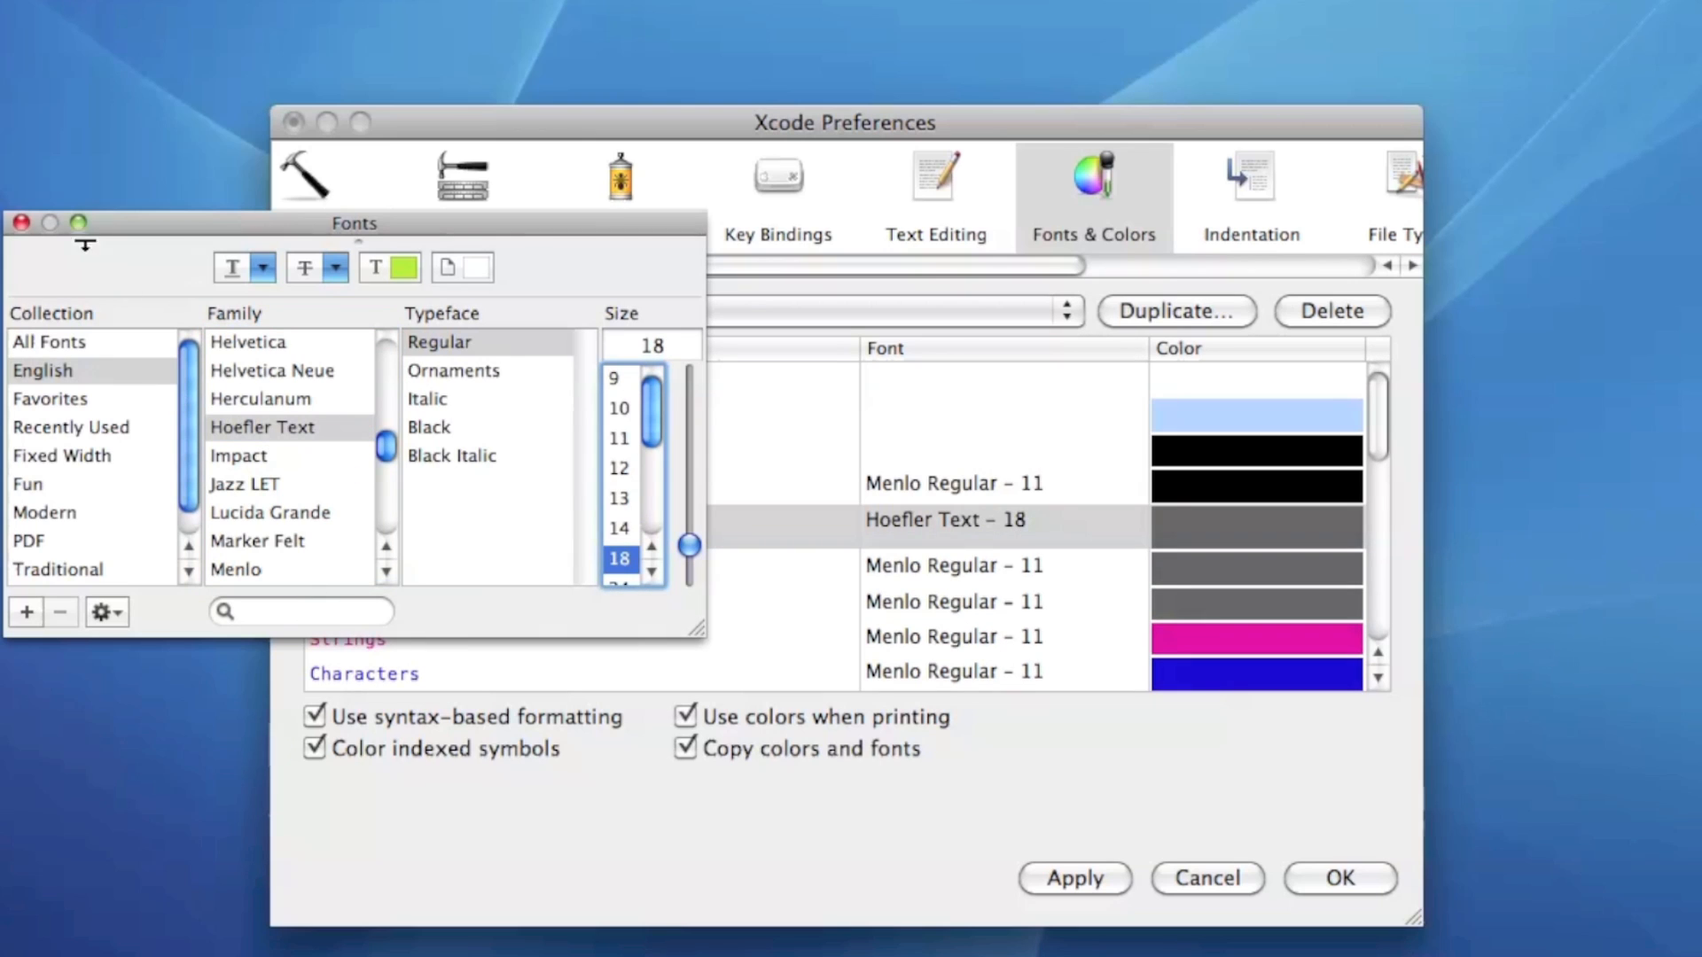
{"action": "left_click", "coordinate": [19, 223]}
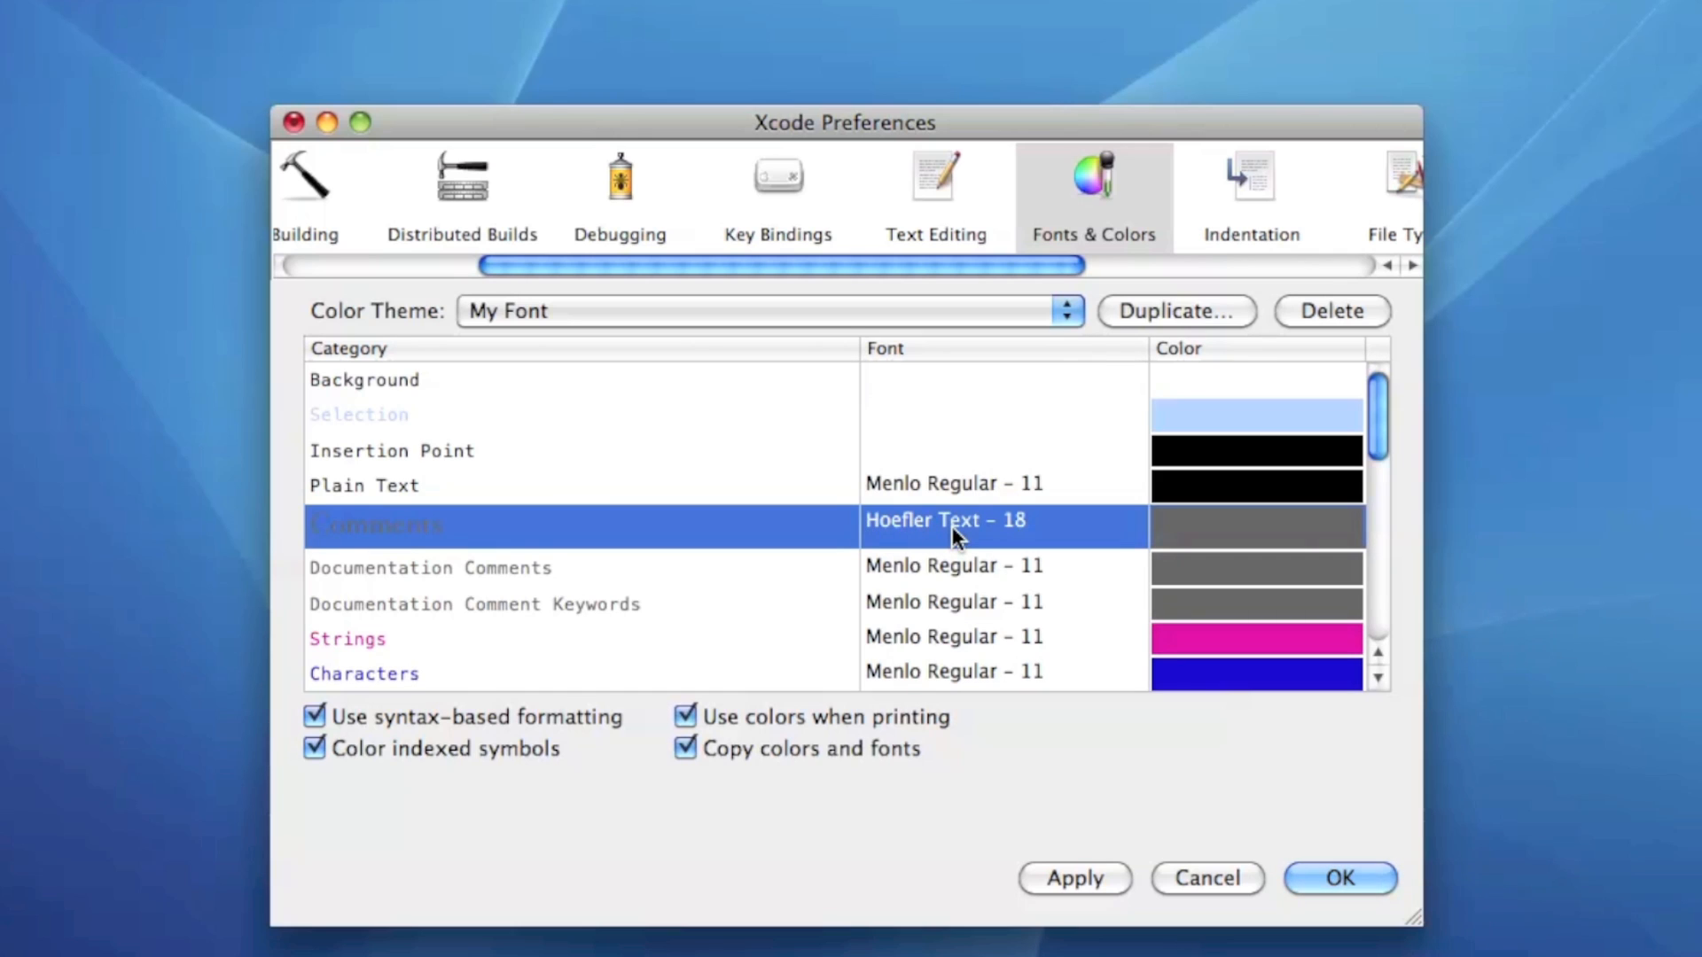
{"action": "mouse_move", "coordinate": [1009, 601]}
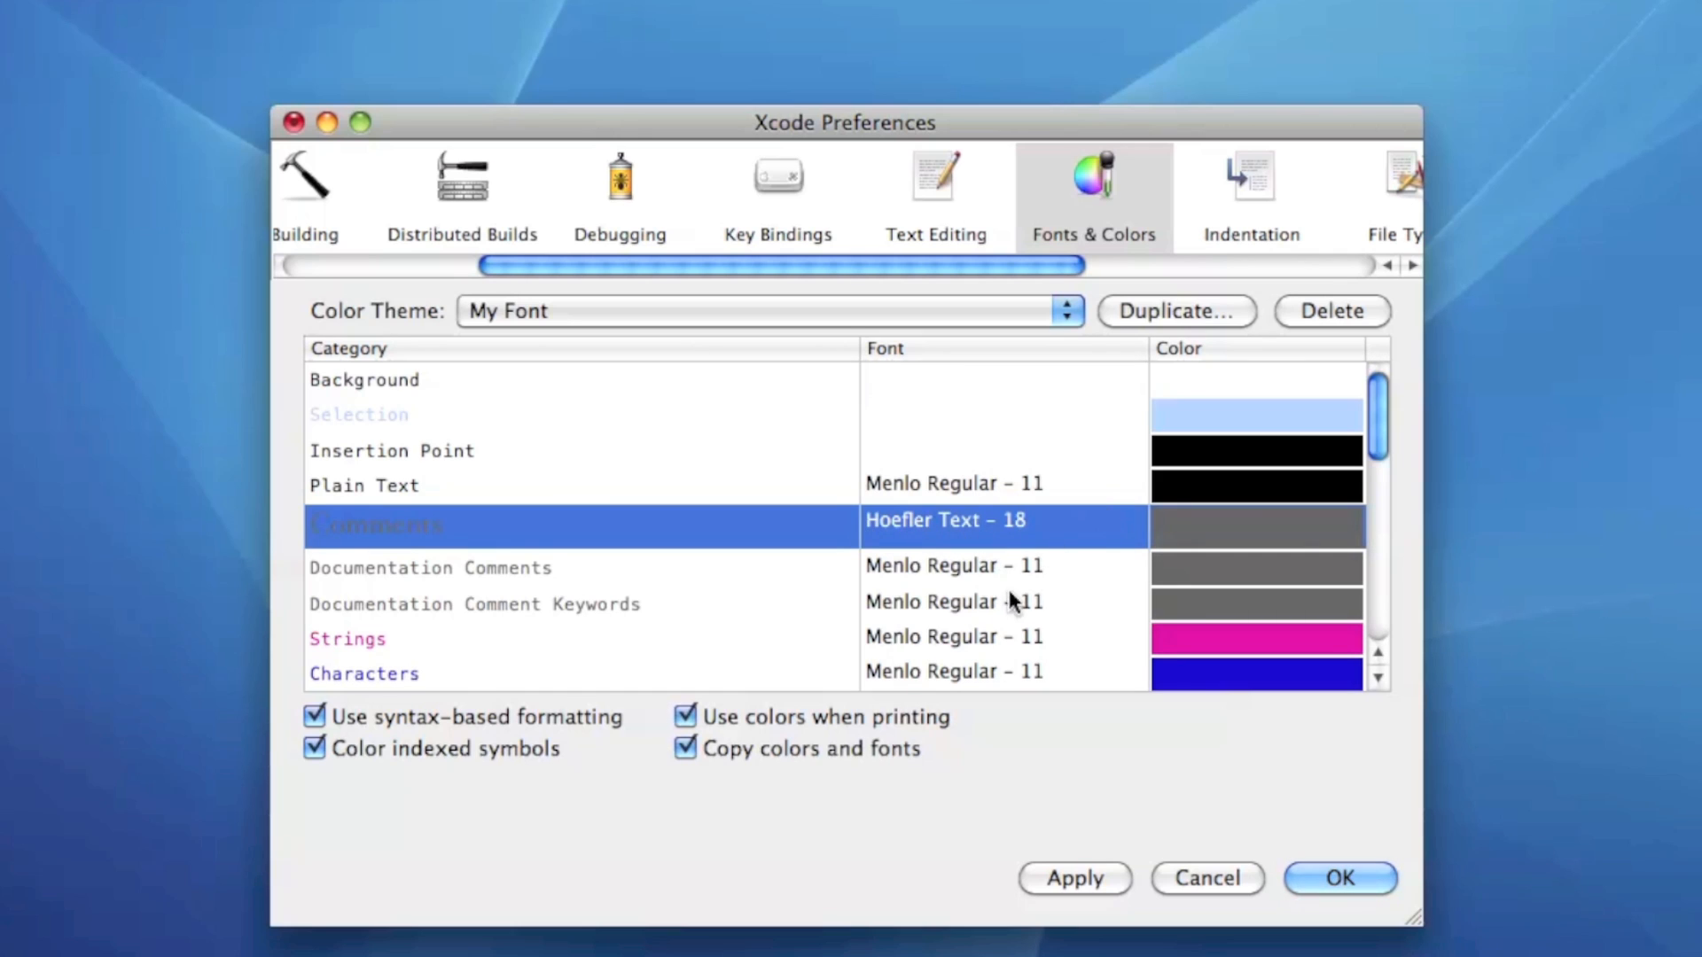
{"action": "scroll", "scroll_direction": "down", "scroll_amount": 3}
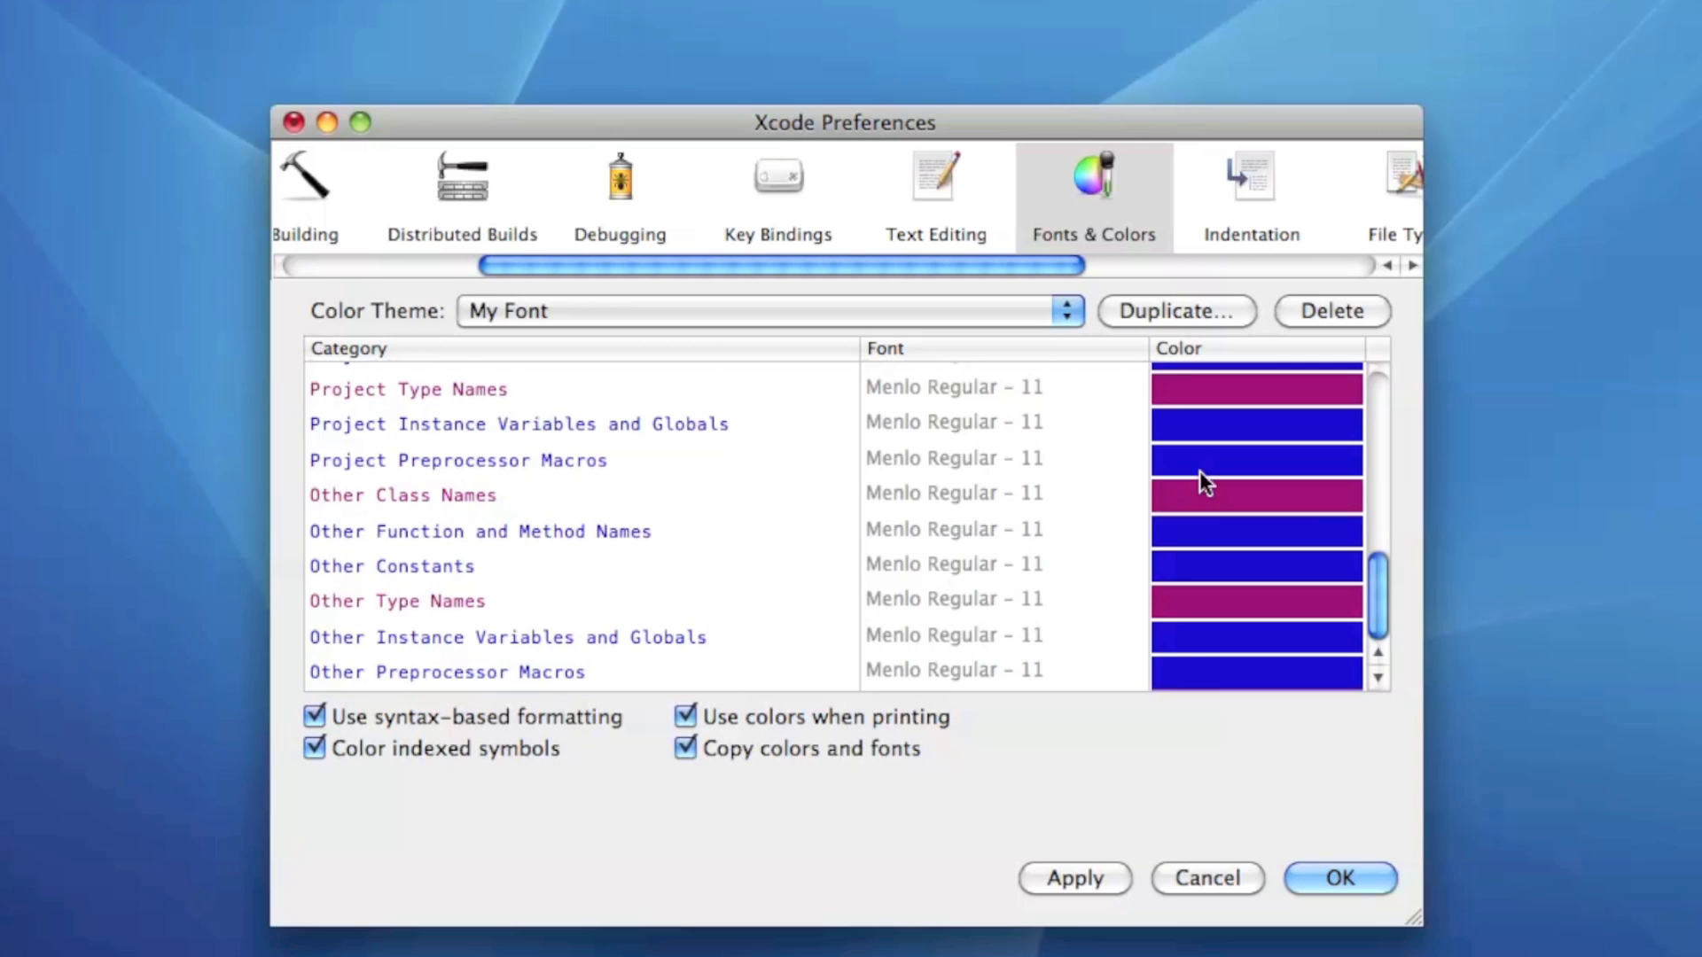
{"action": "left_click", "coordinate": [1255, 520]}
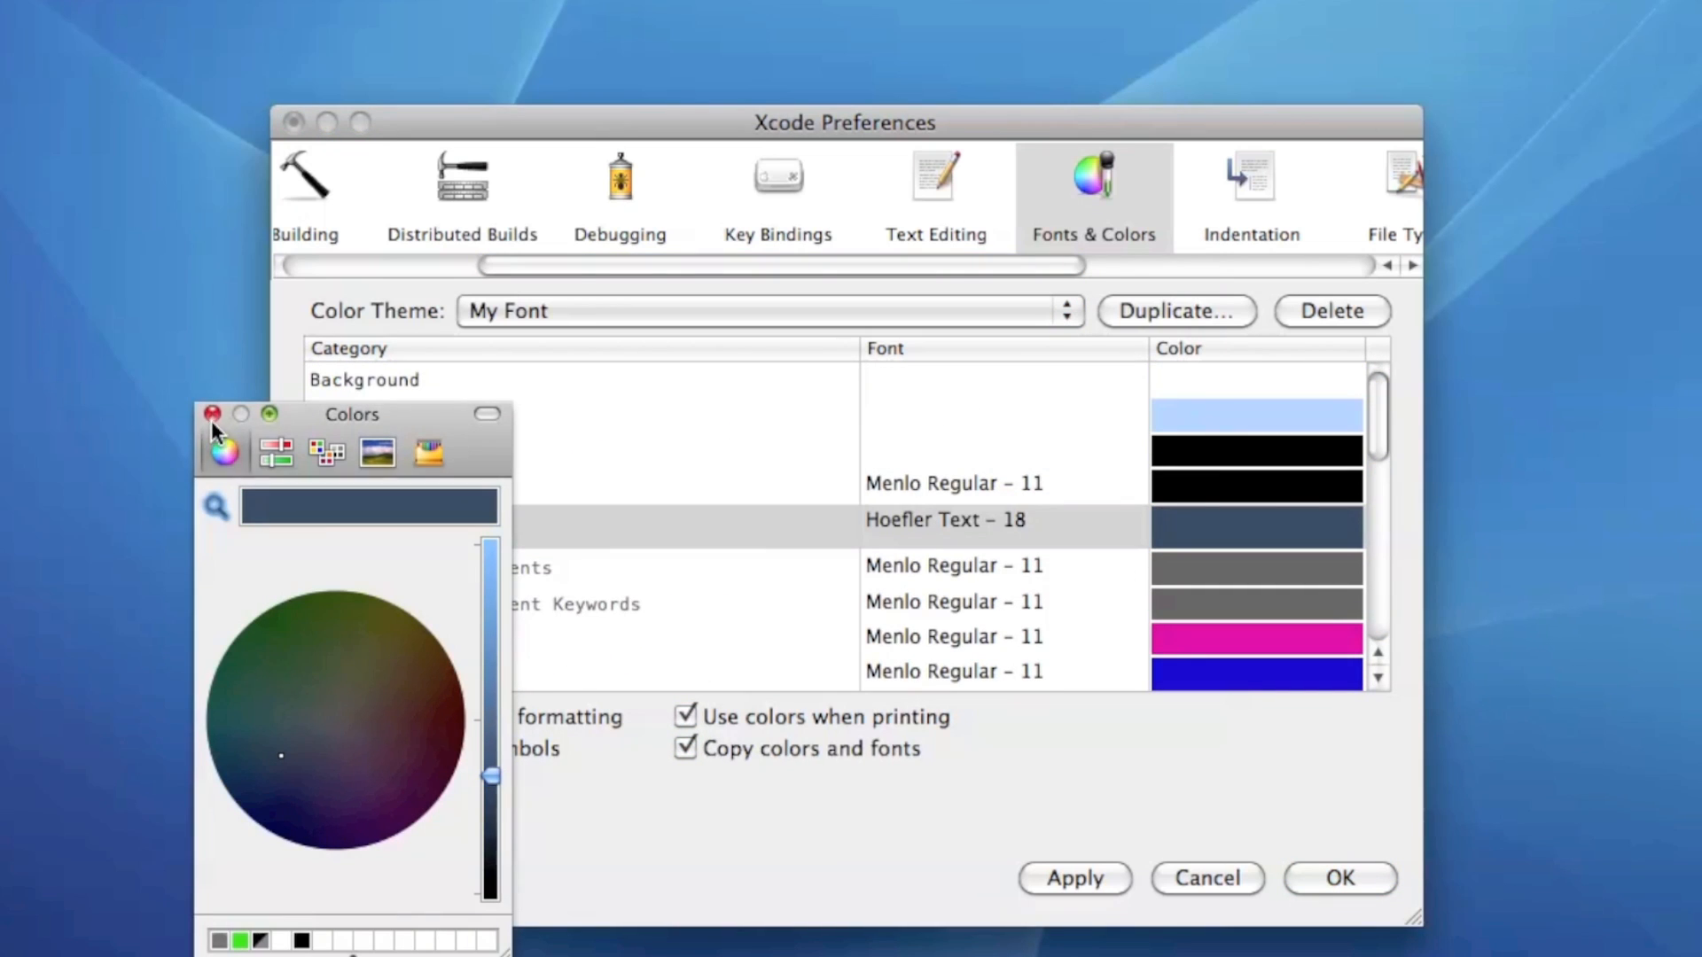
{"action": "left_click", "coordinate": [212, 415]}
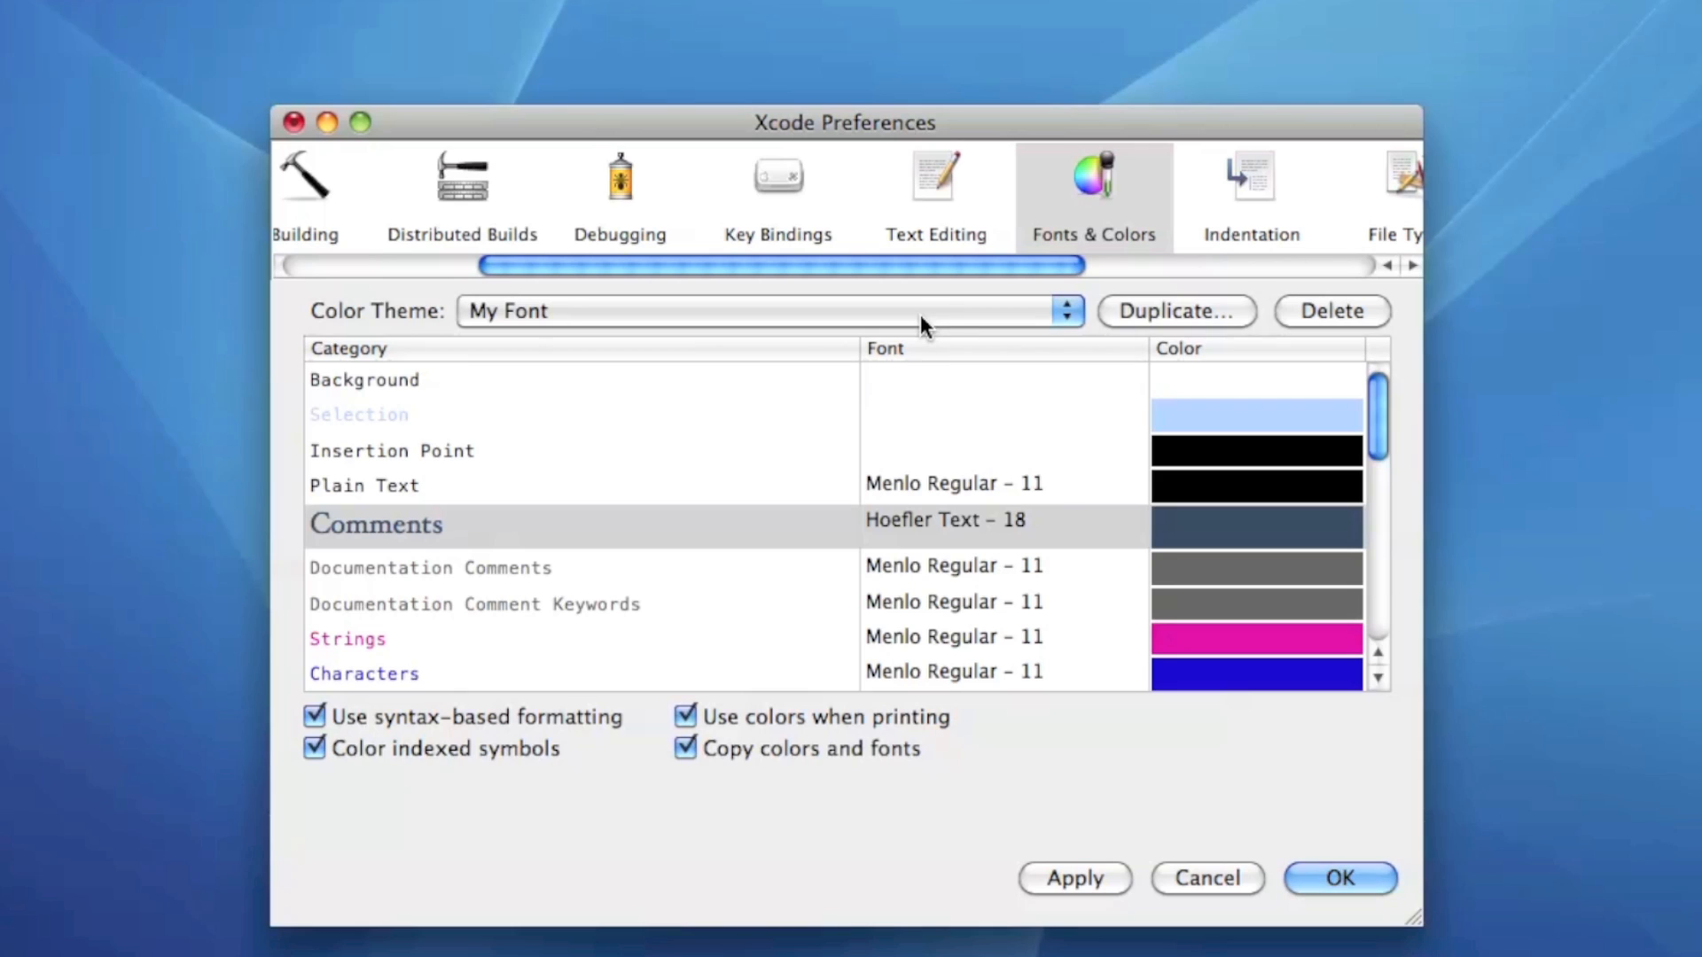
{"action": "mouse_move", "coordinate": [804, 383]}
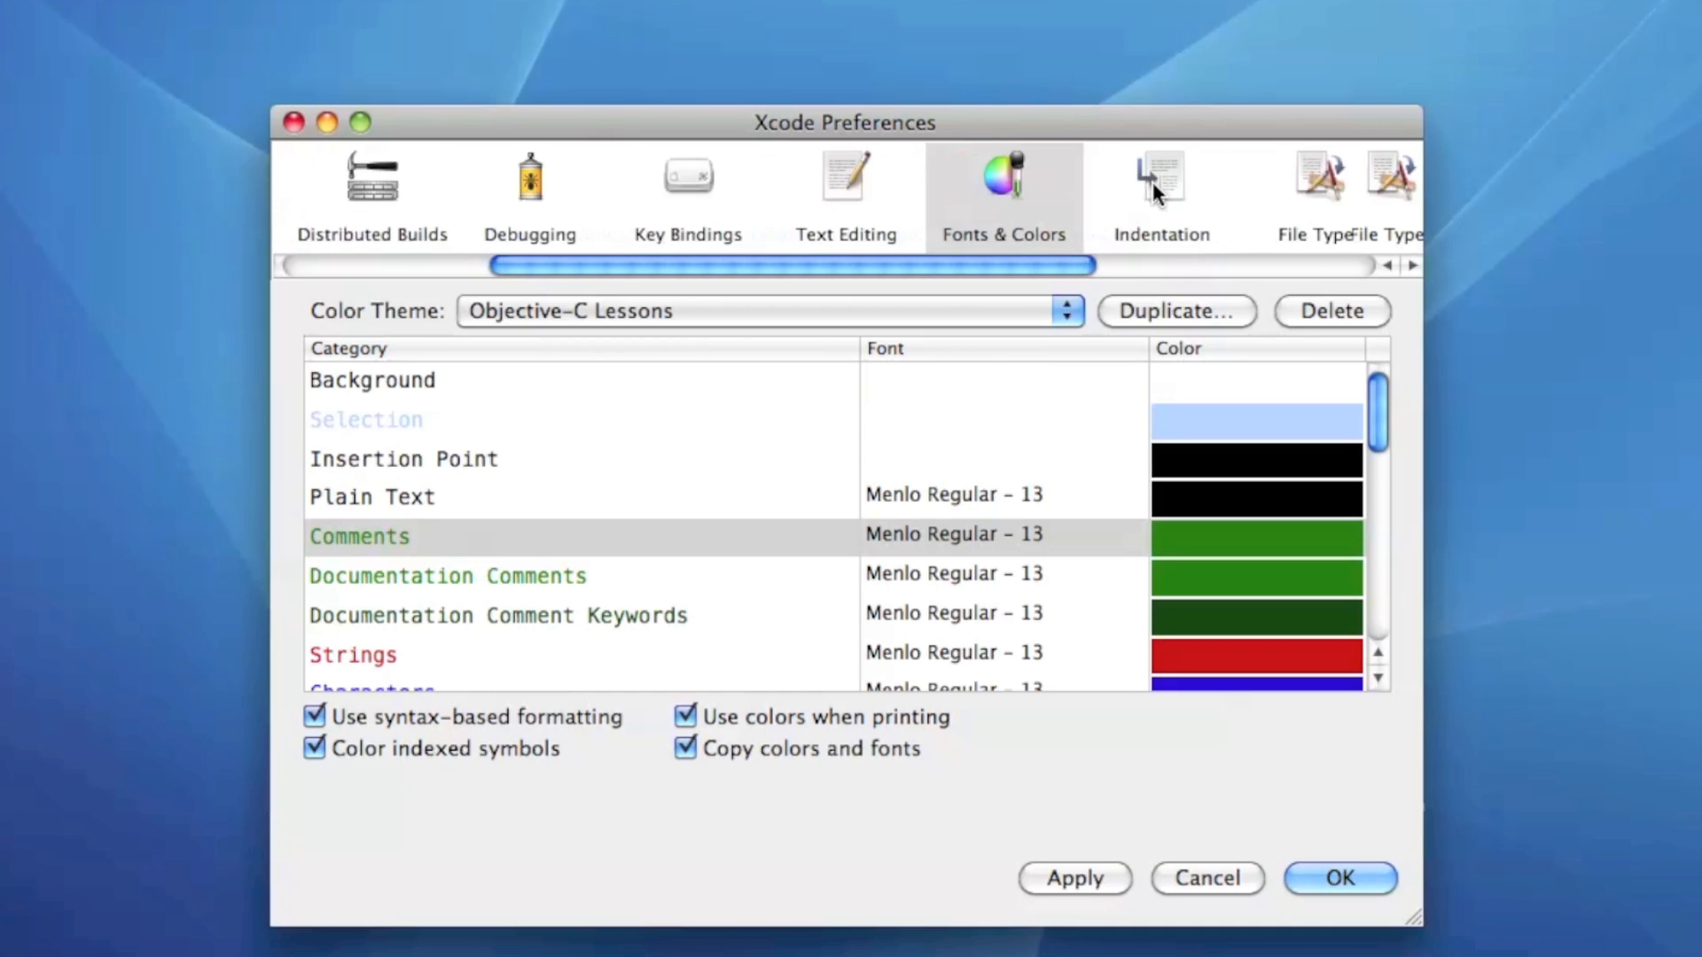
Show the Indentation pane with its tabs, wrapping and syntax-aware settings.
{"action": "left_click", "coordinate": [1159, 179]}
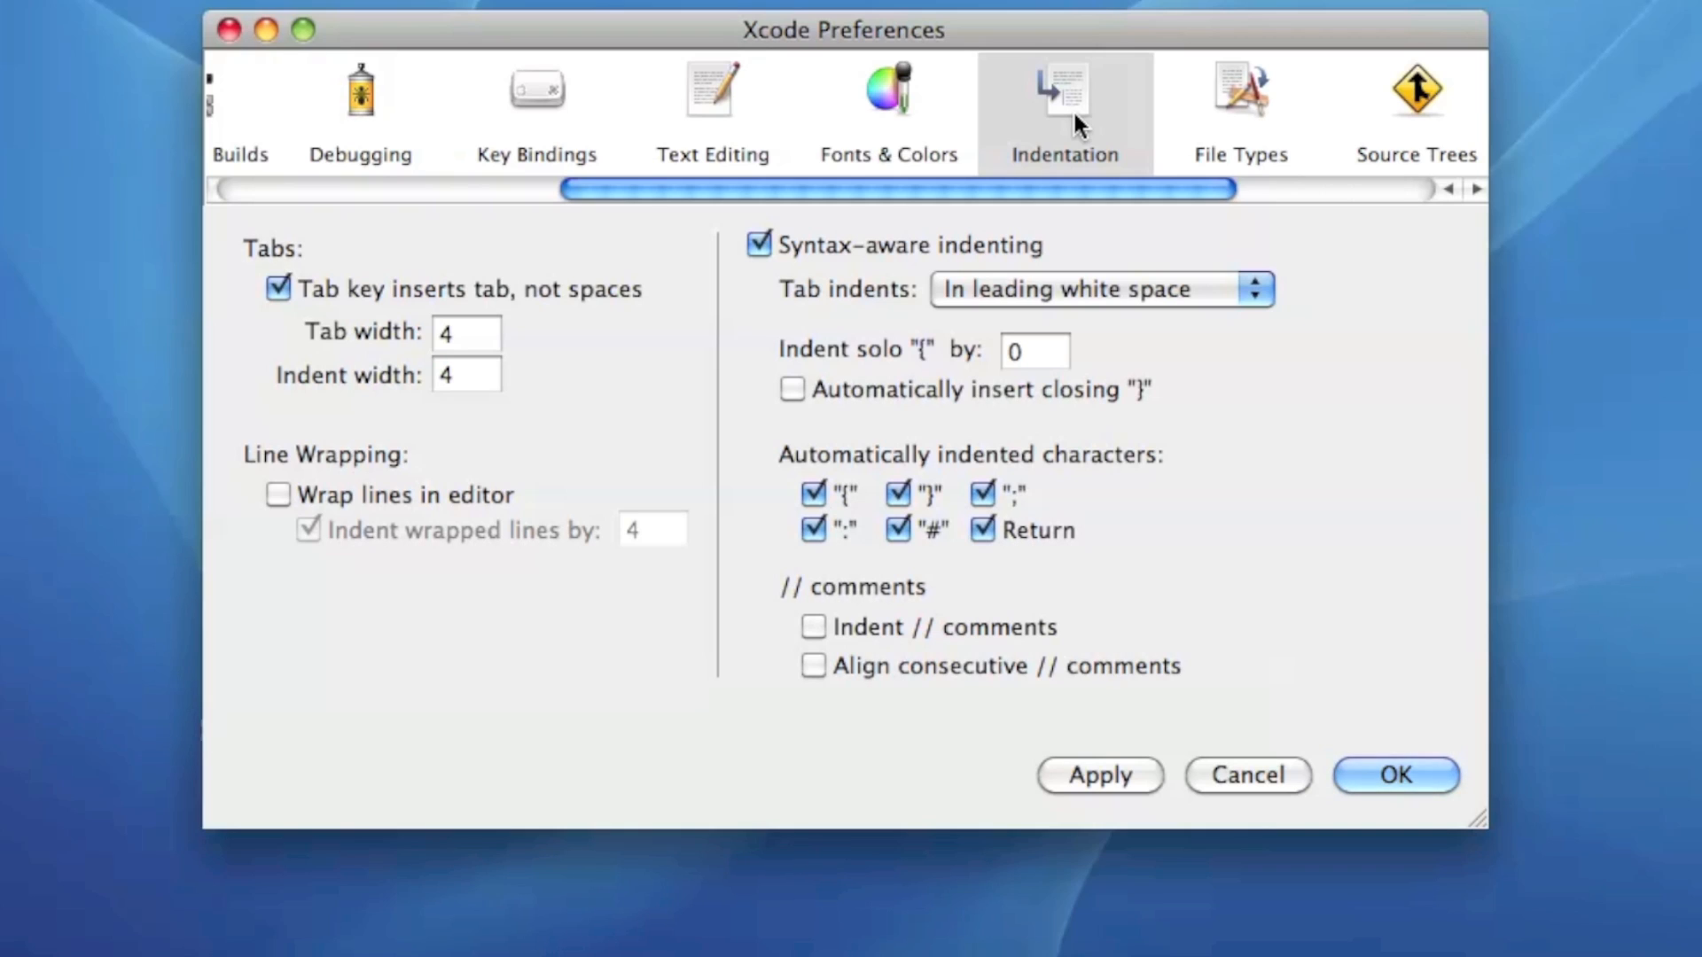
{"action": "mouse_move", "coordinate": [587, 427]}
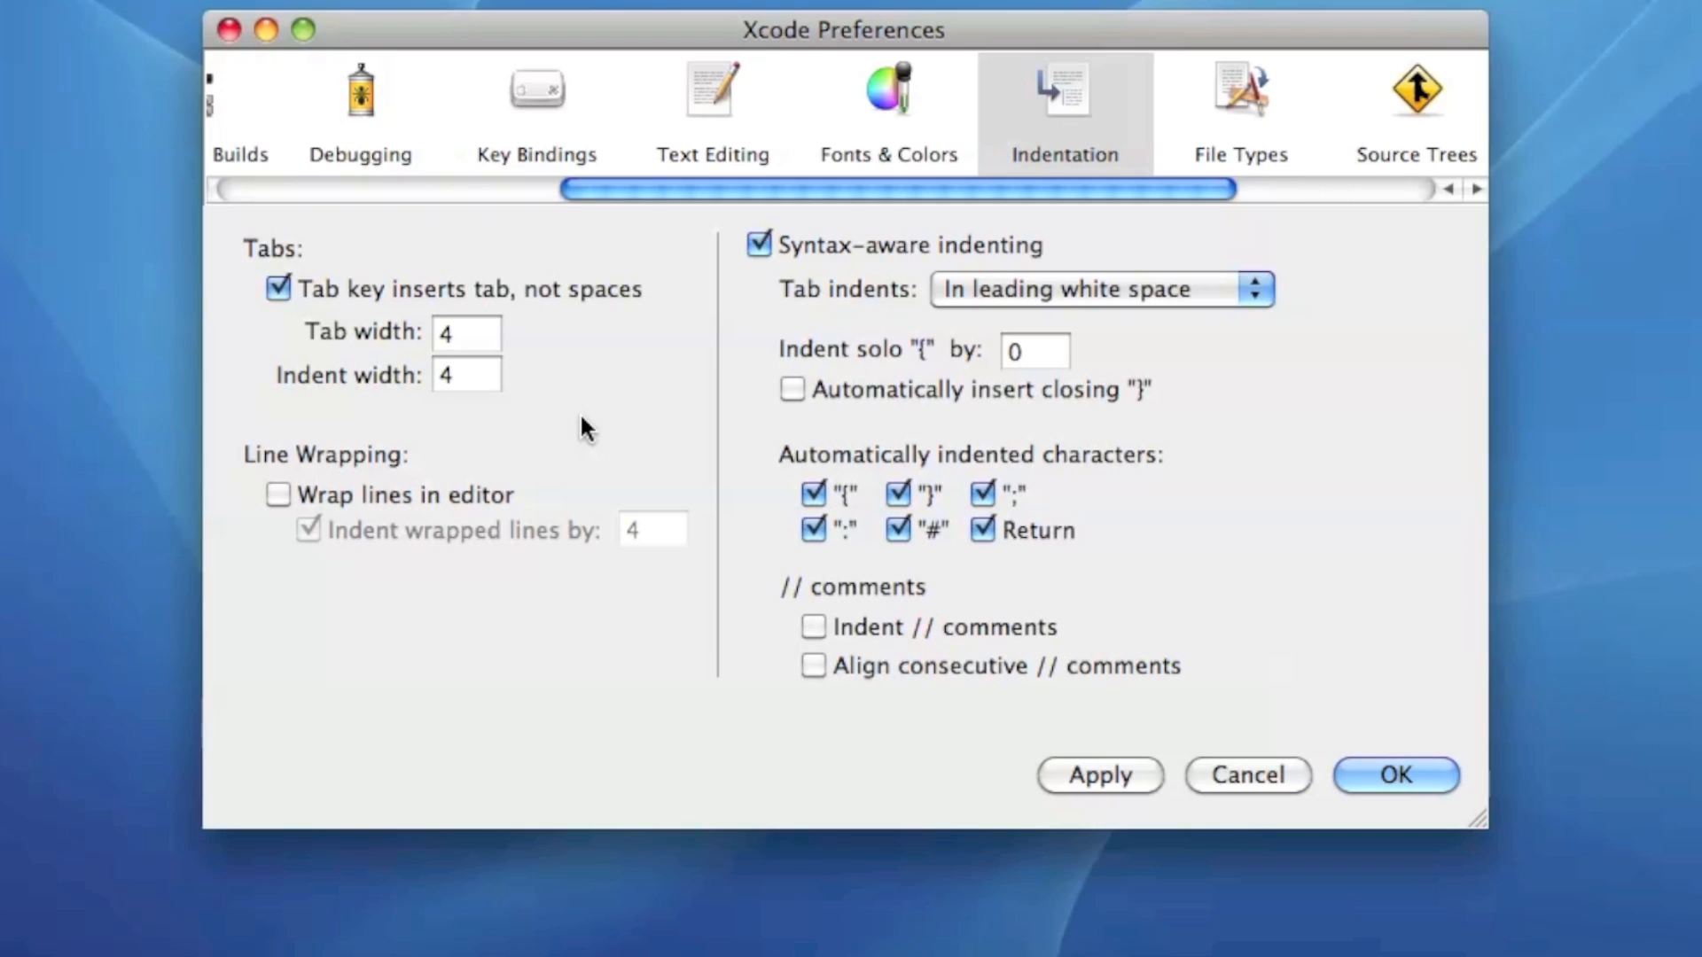
{"action": "mouse_move", "coordinate": [1109, 468]}
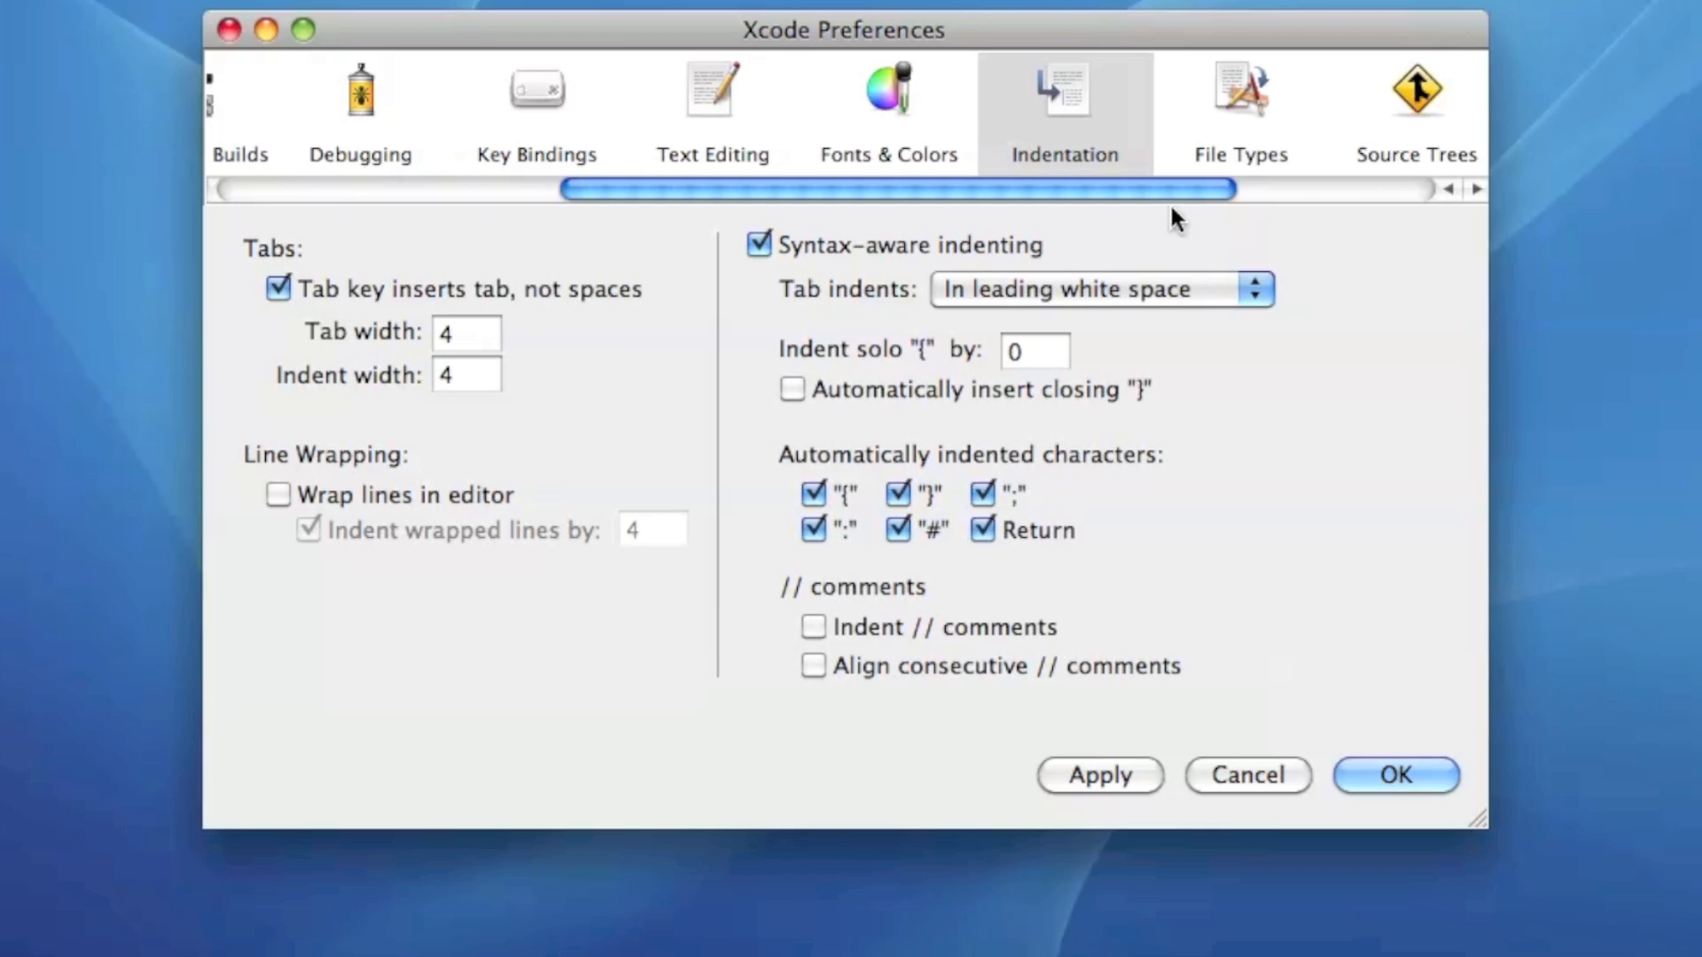
Show Documentation, start GET for Mac OS X Java Library, then cancel the password prompt.
{"action": "left_click", "coordinate": [1400, 108]}
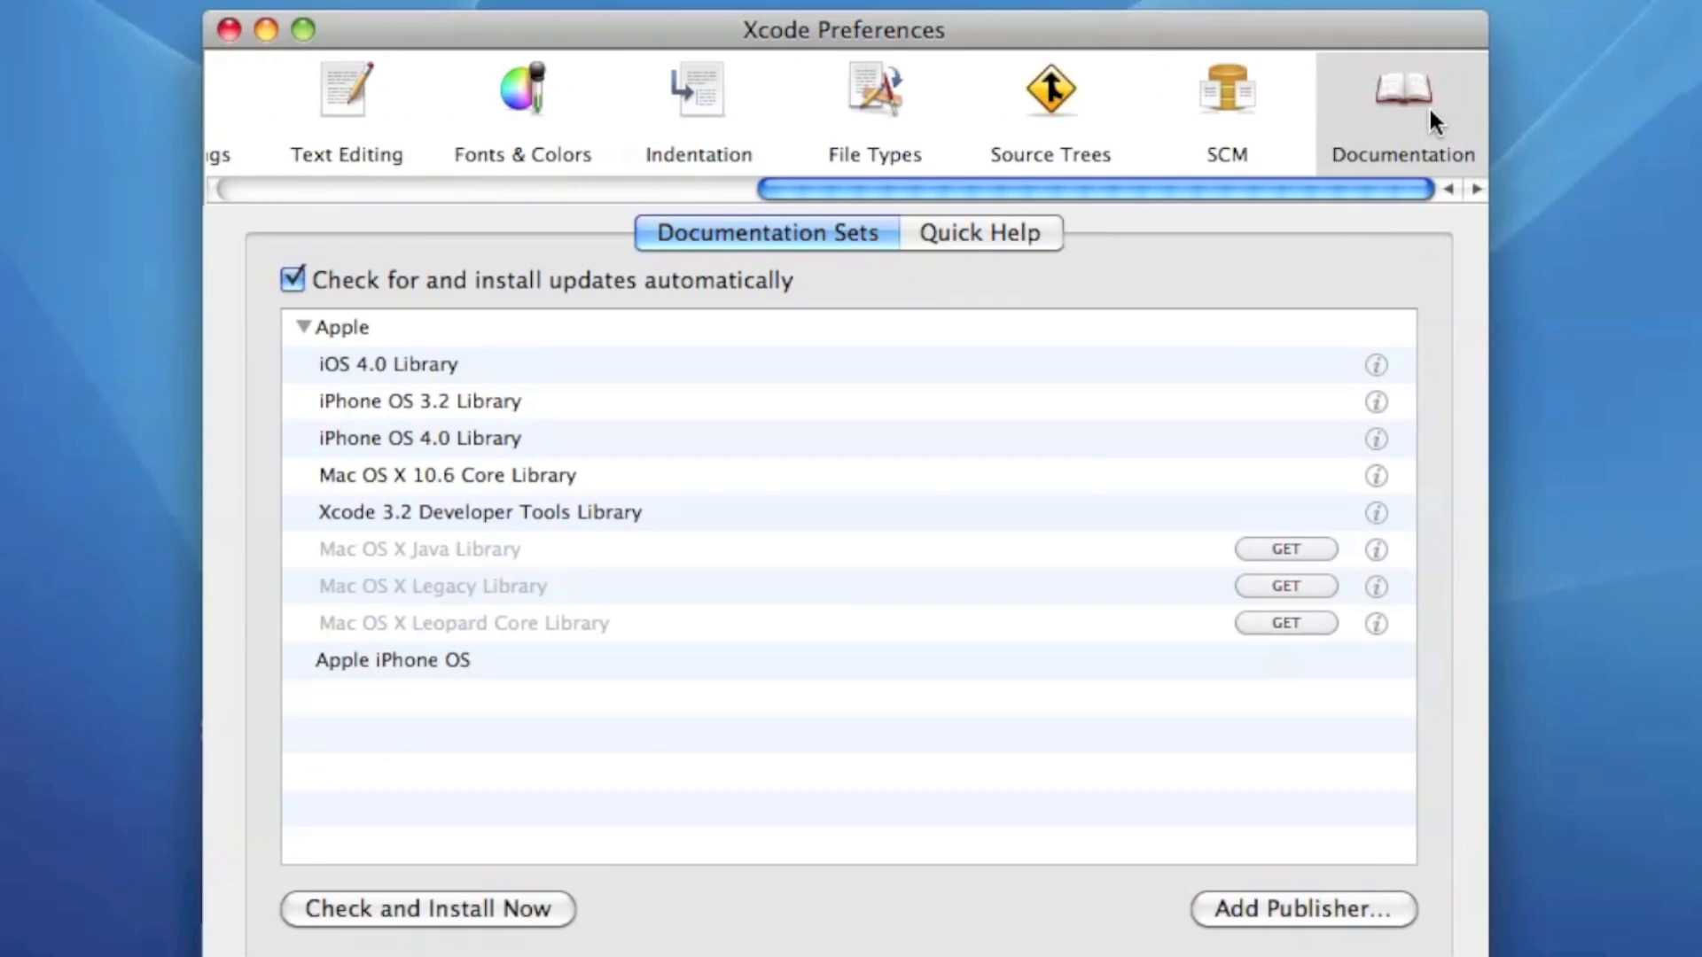
{"action": "mouse_move", "coordinate": [1072, 482]}
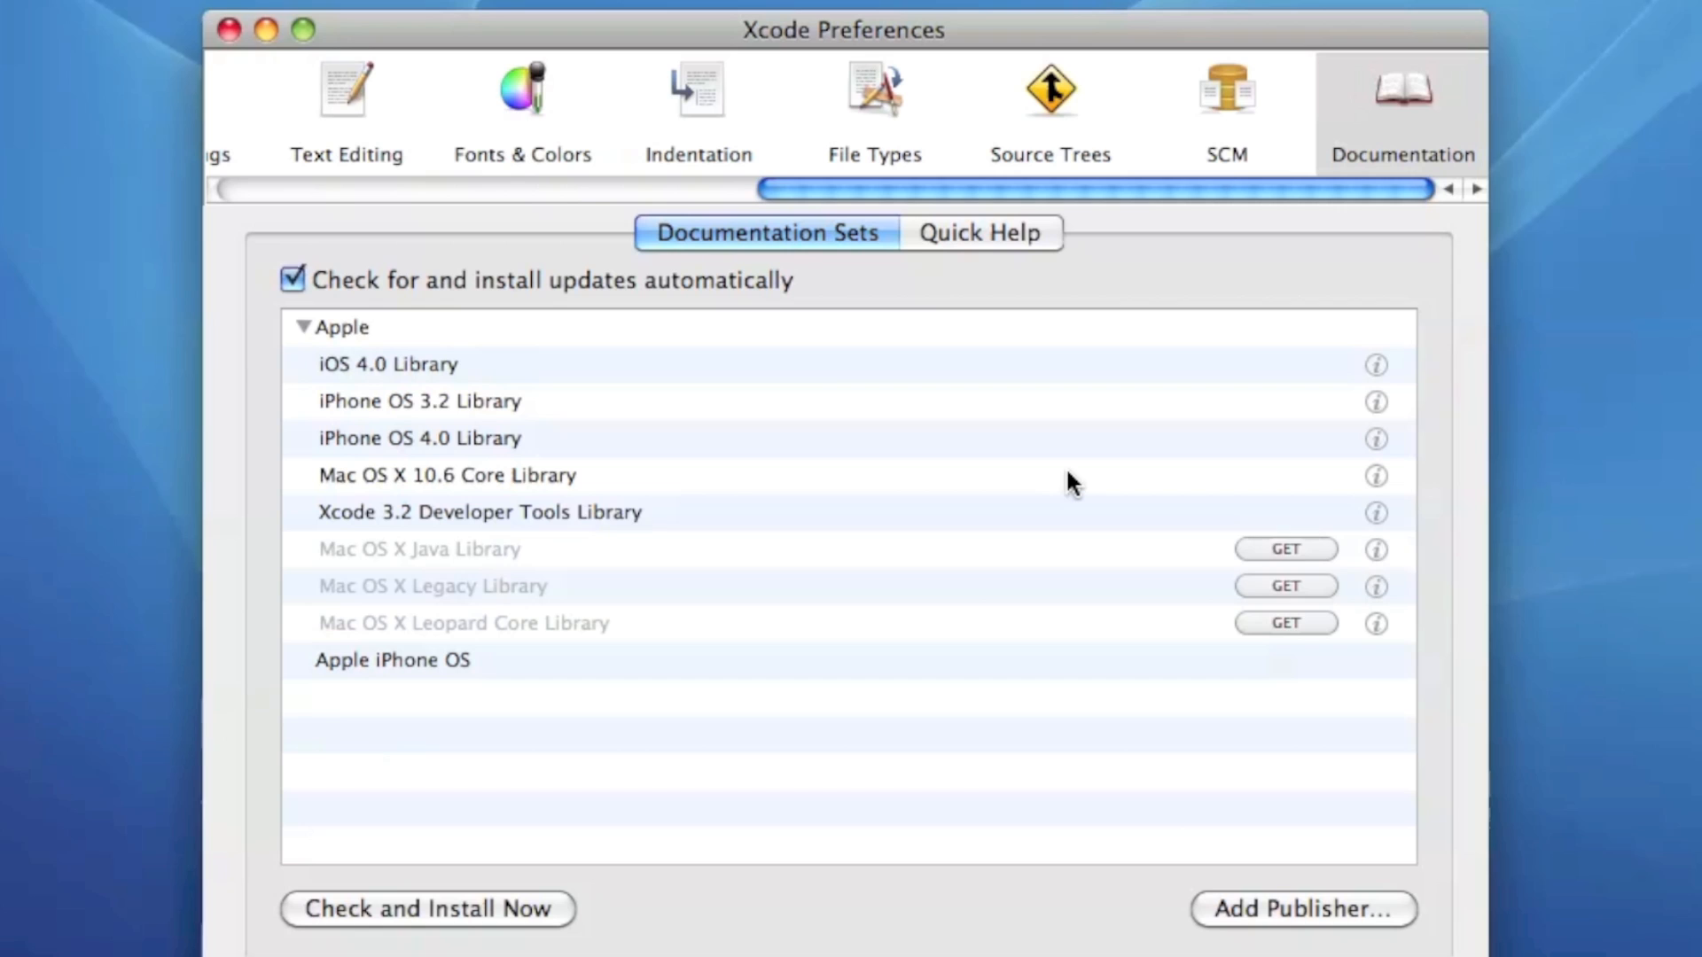
{"action": "mouse_move", "coordinate": [961, 612]}
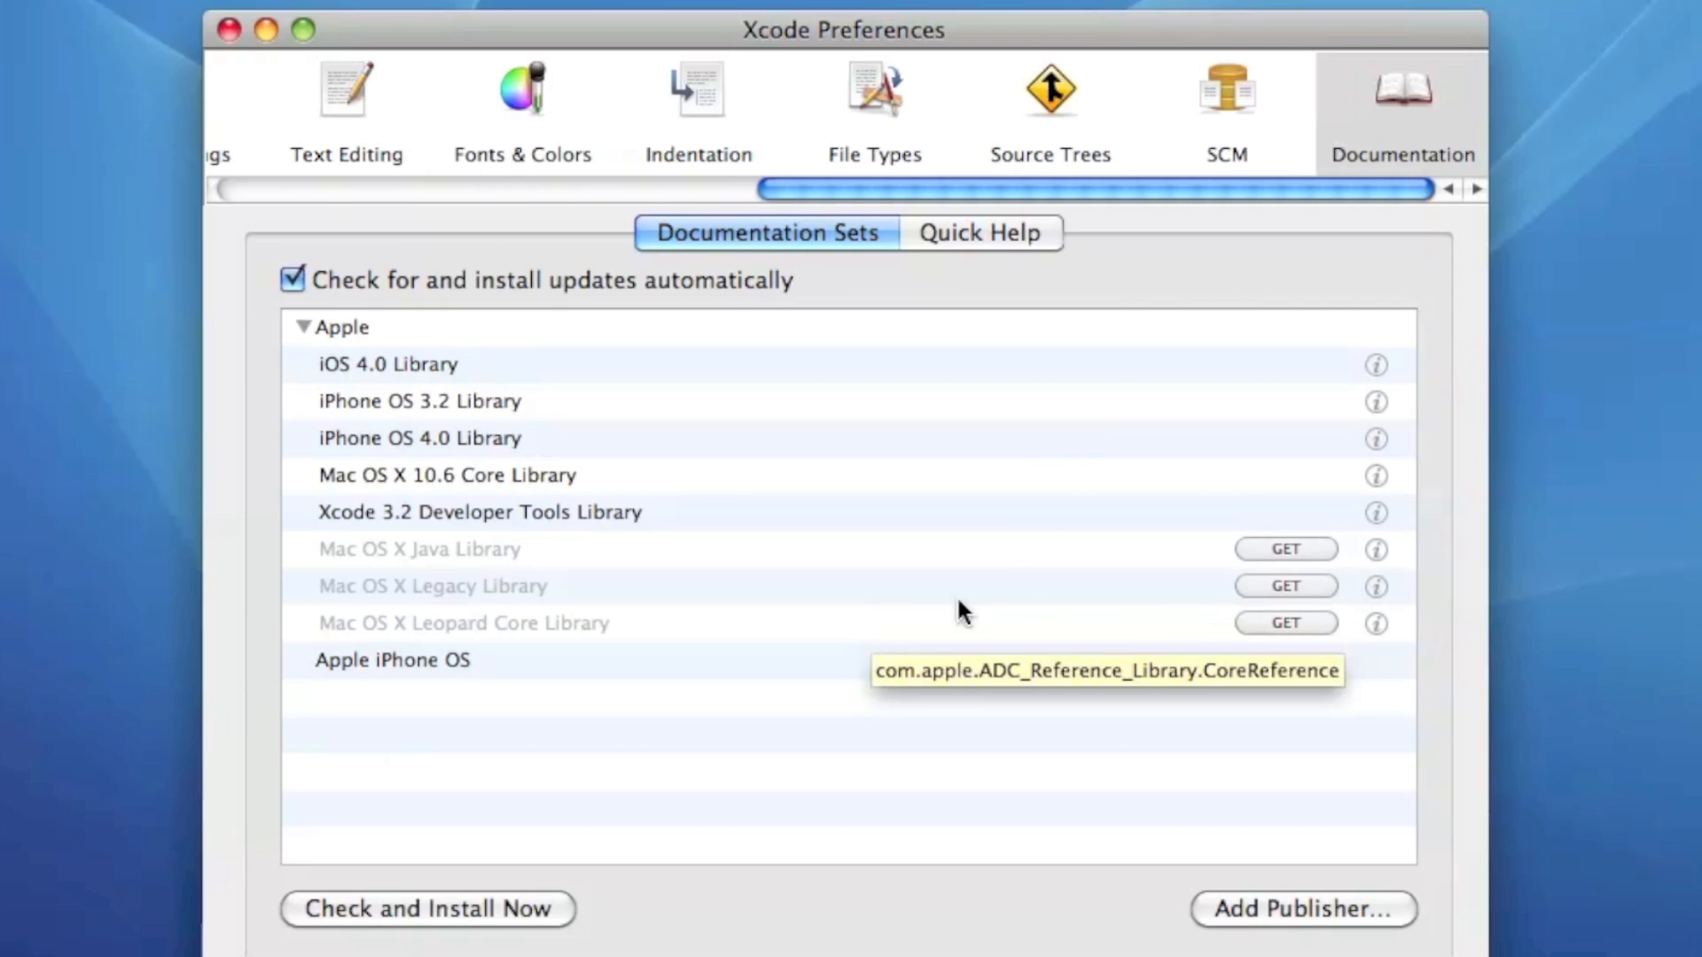
{"action": "left_click", "coordinate": [1284, 548]}
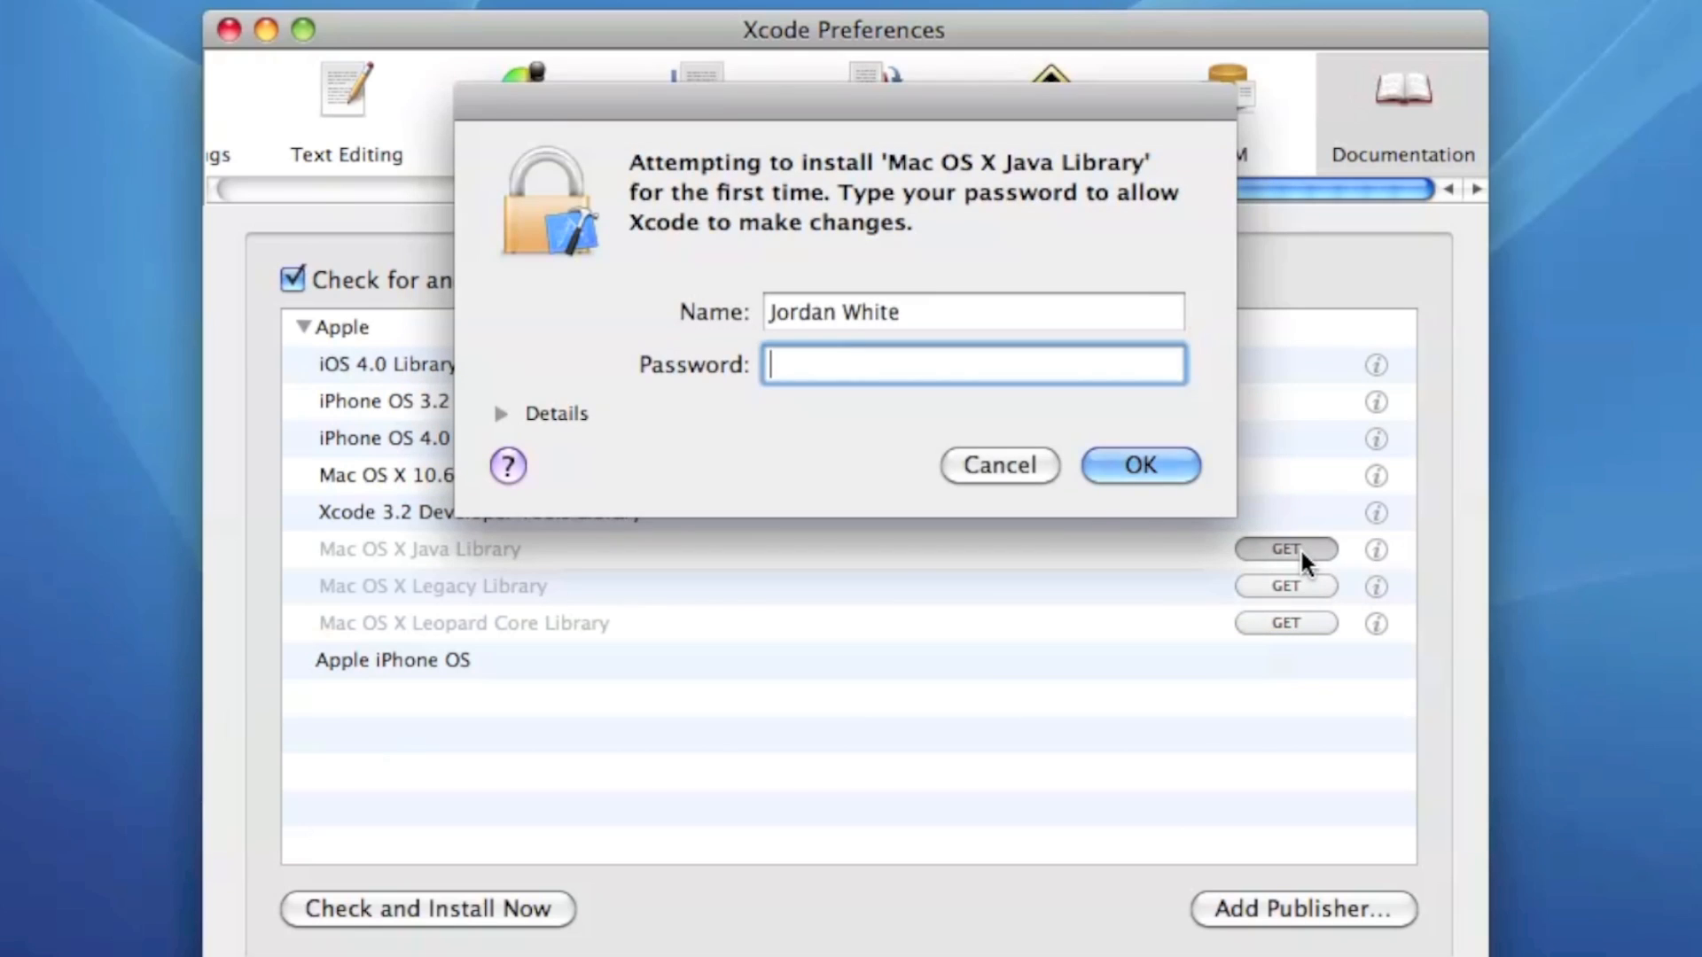
{"action": "left_click", "coordinate": [998, 465]}
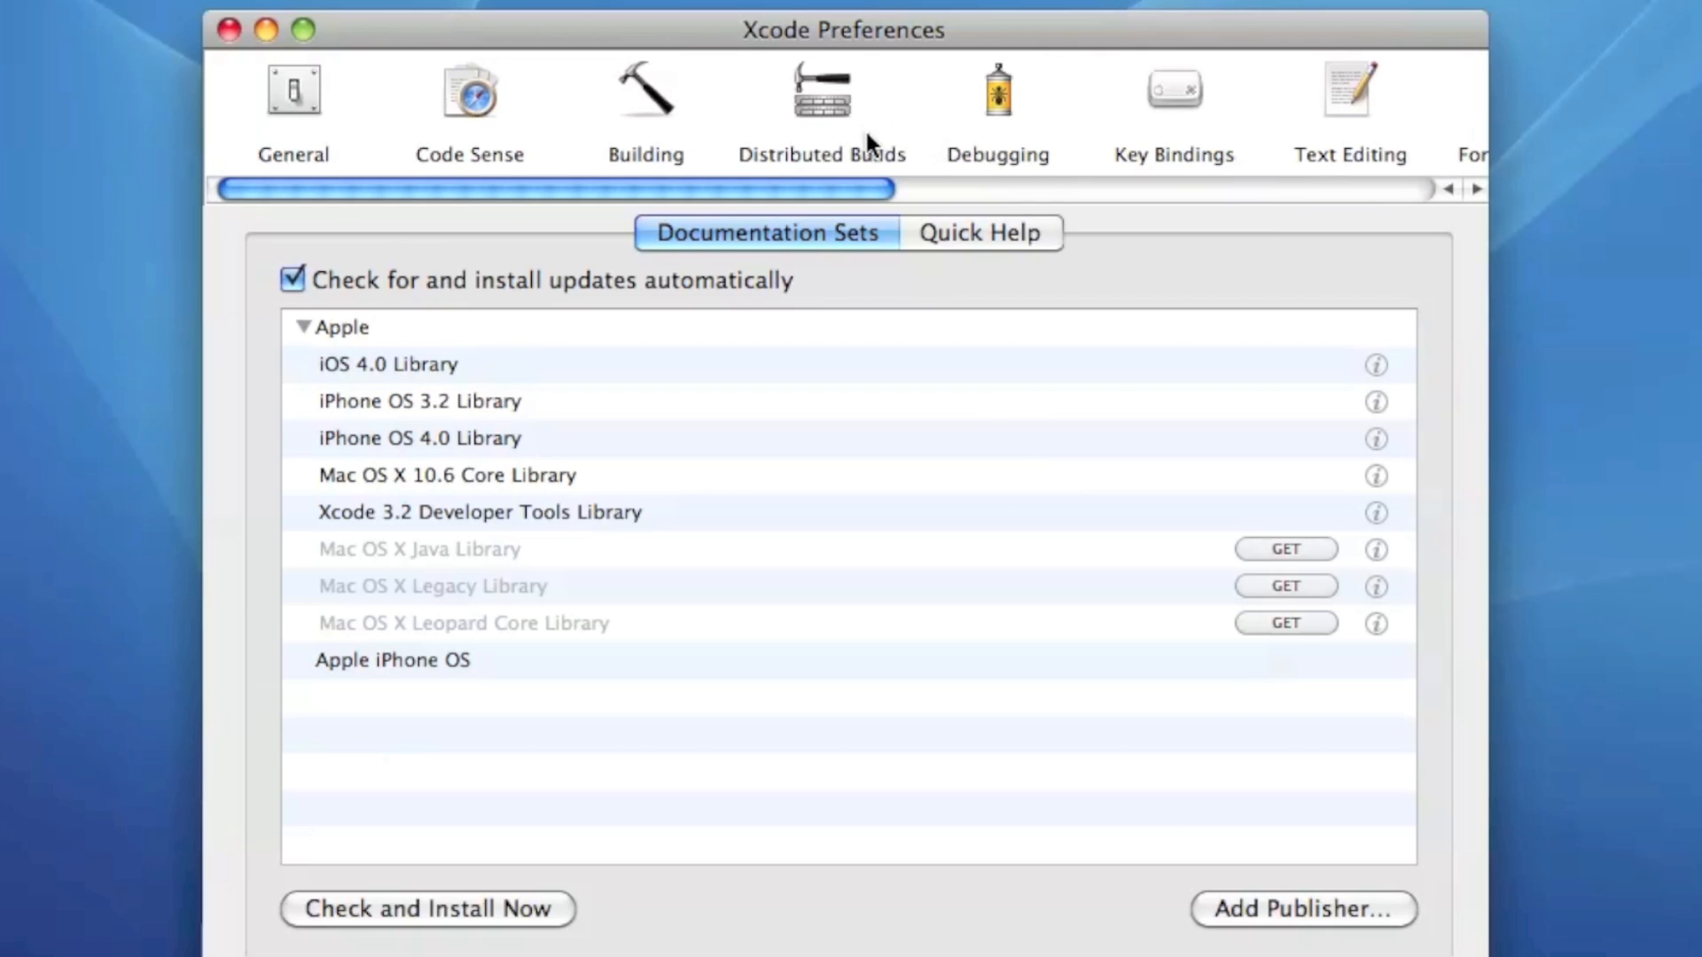
Review the Building and Code Sense panes, then return to General.
{"action": "left_click", "coordinate": [645, 98]}
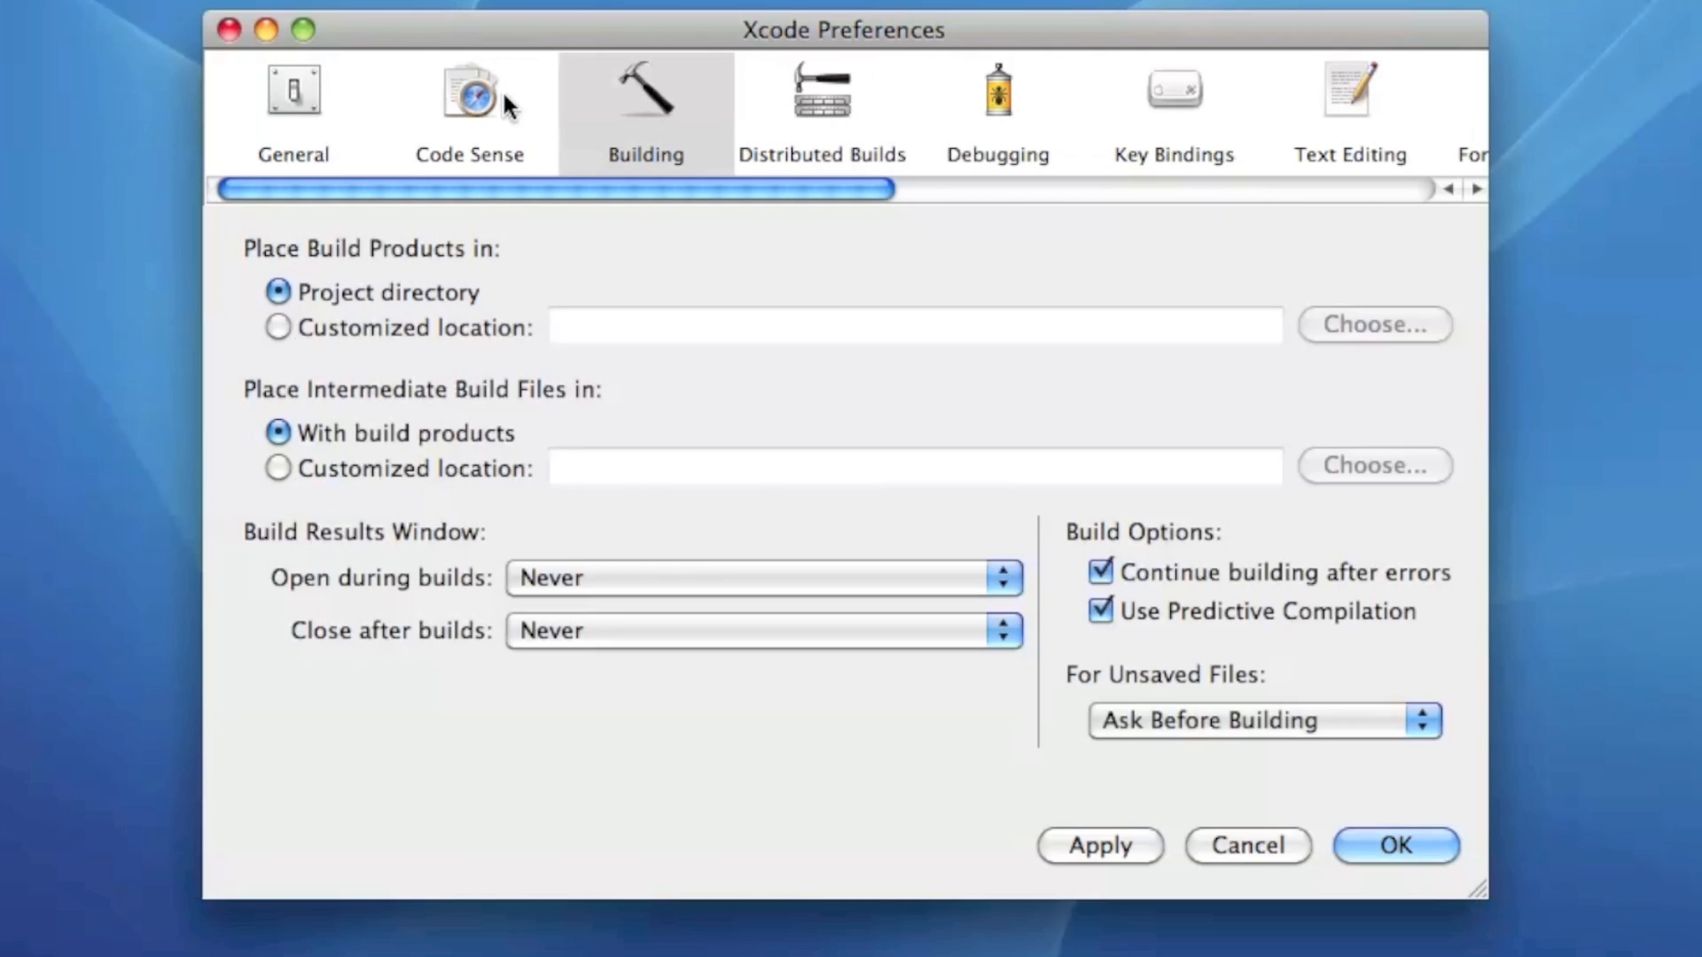
{"action": "left_click", "coordinate": [468, 103]}
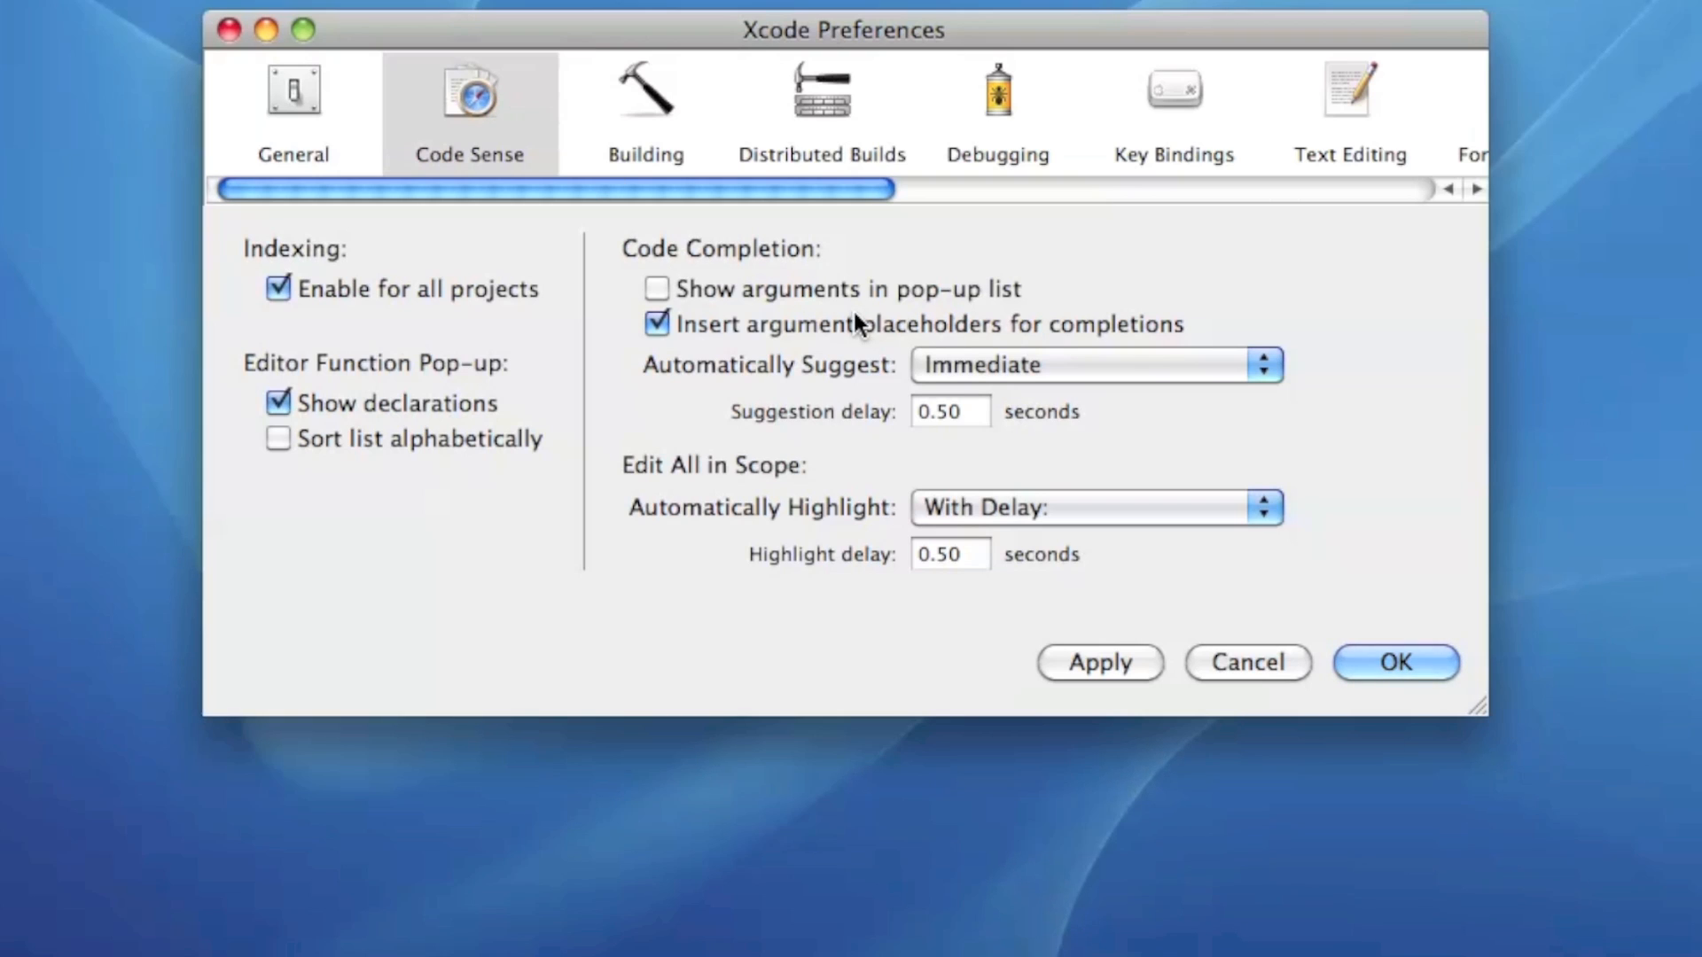
{"action": "mouse_move", "coordinate": [288, 77]}
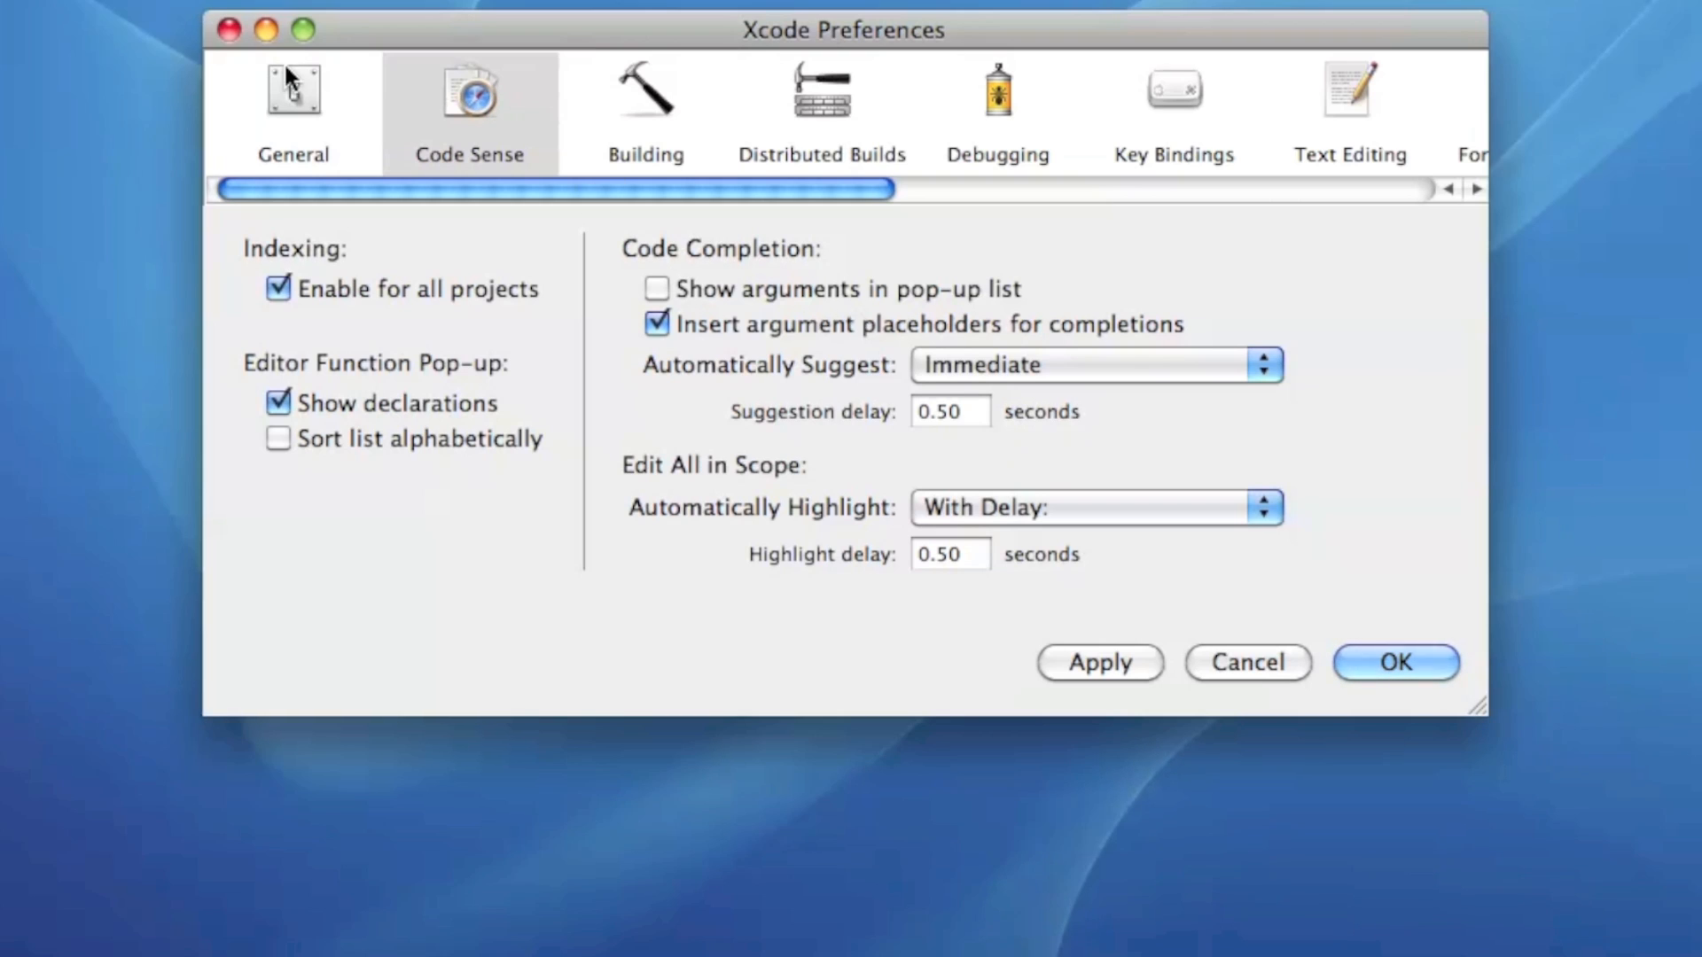
{"action": "left_click", "coordinate": [293, 98]}
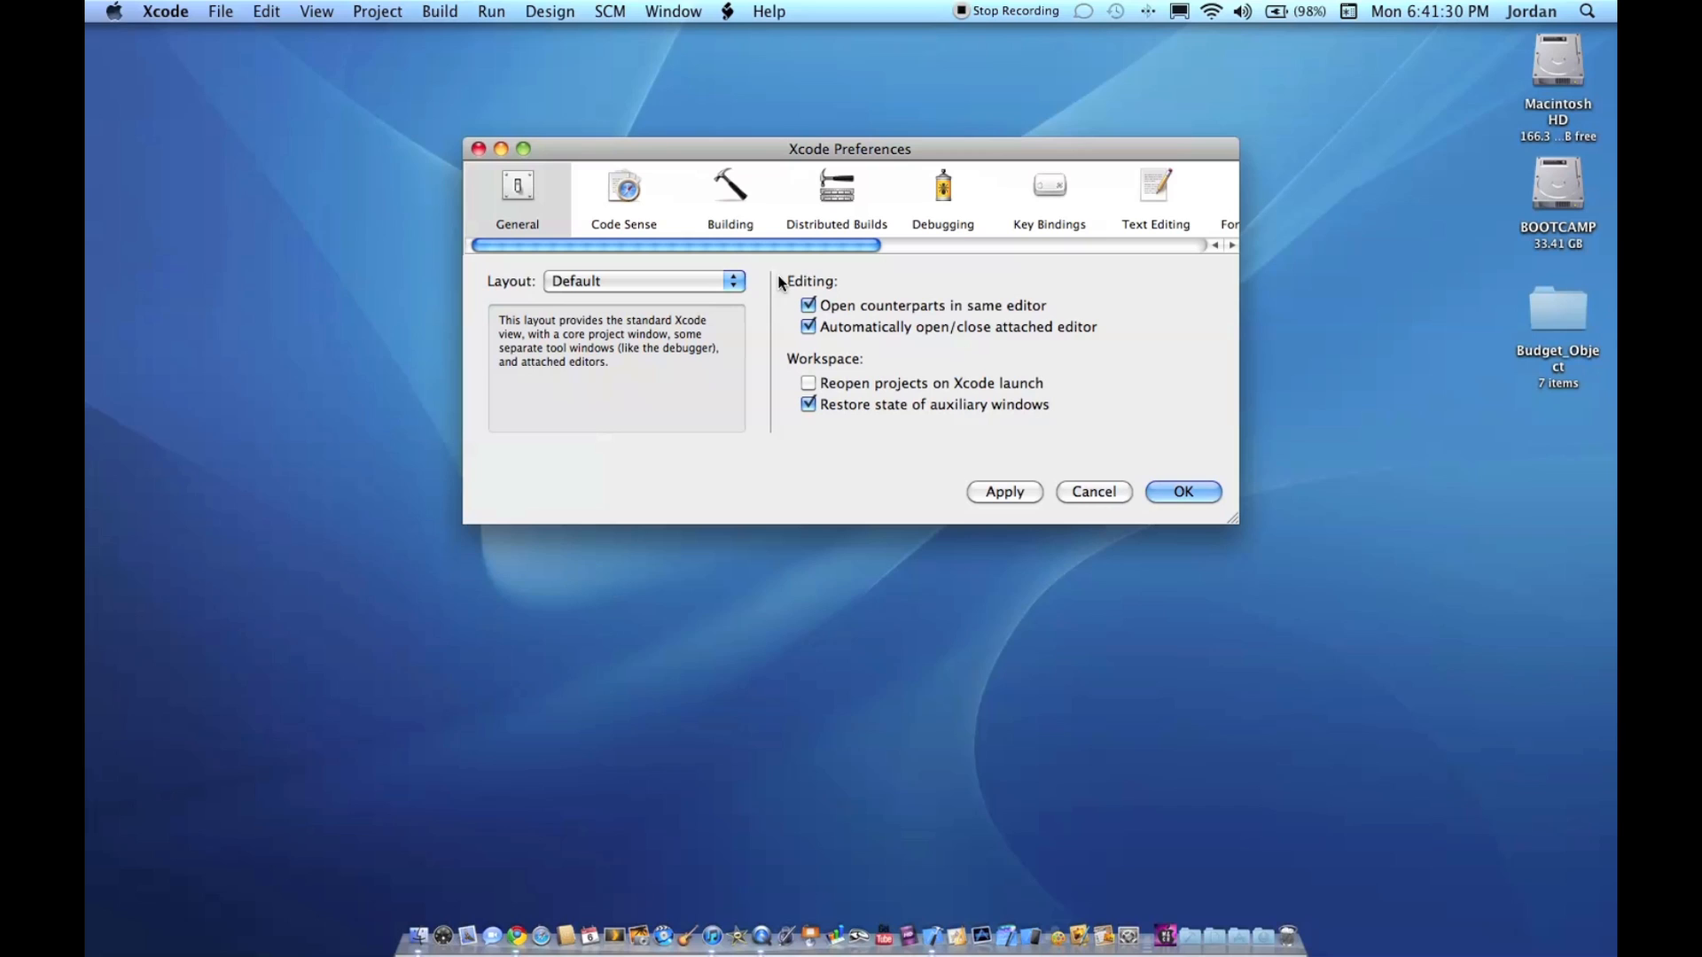
{"action": "mouse_move", "coordinate": [874, 271]}
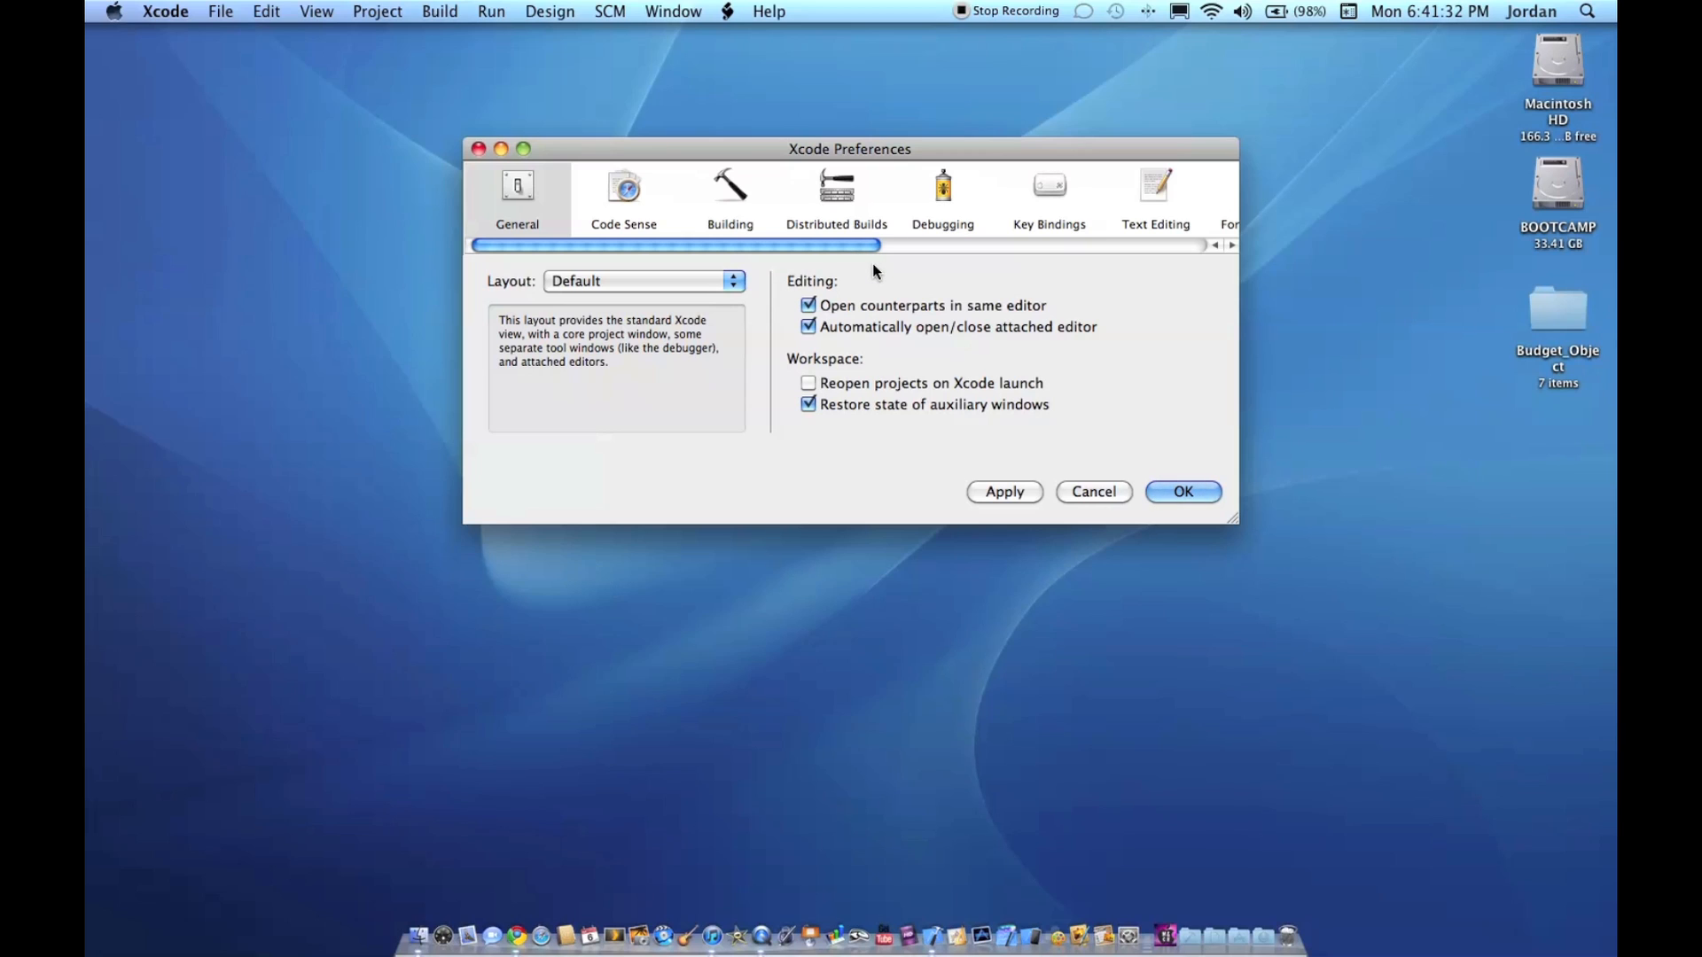